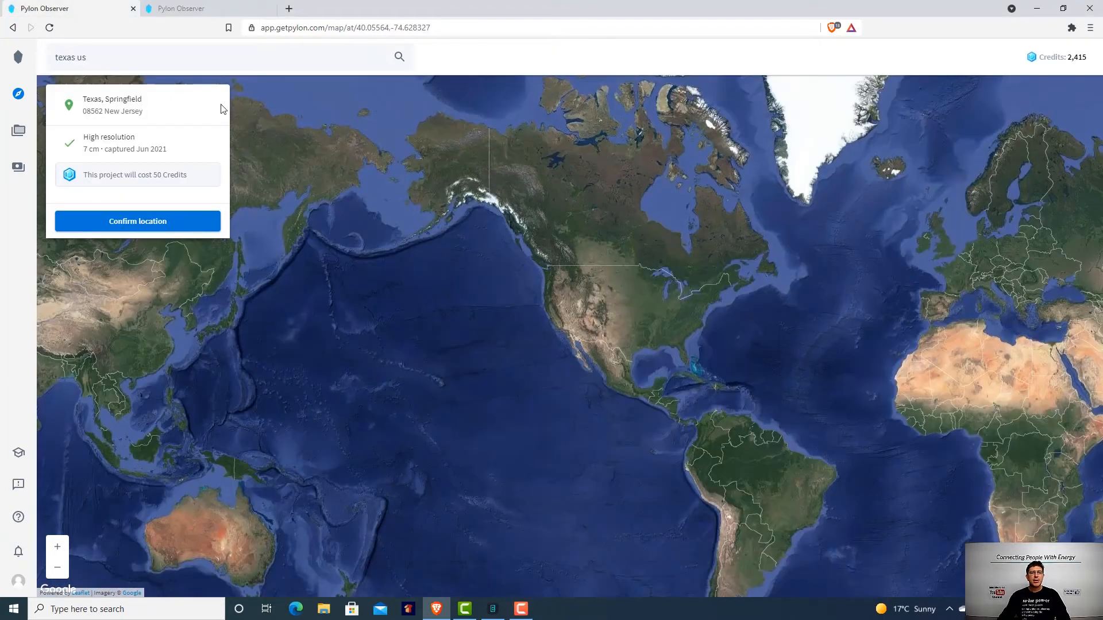
mouse_move(729, 445)
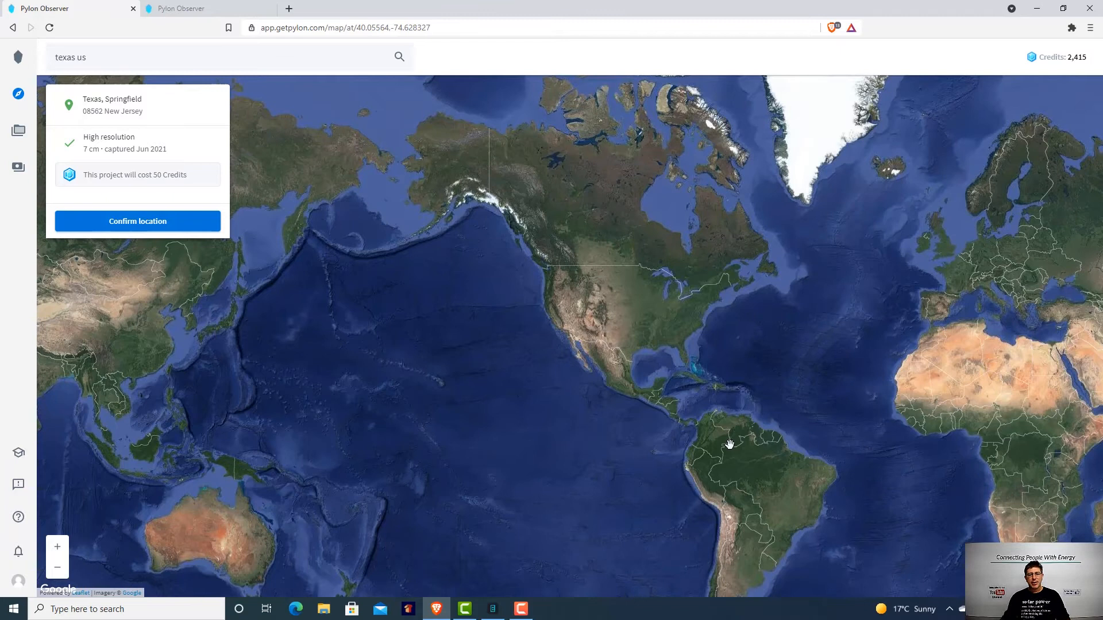
click(183, 9)
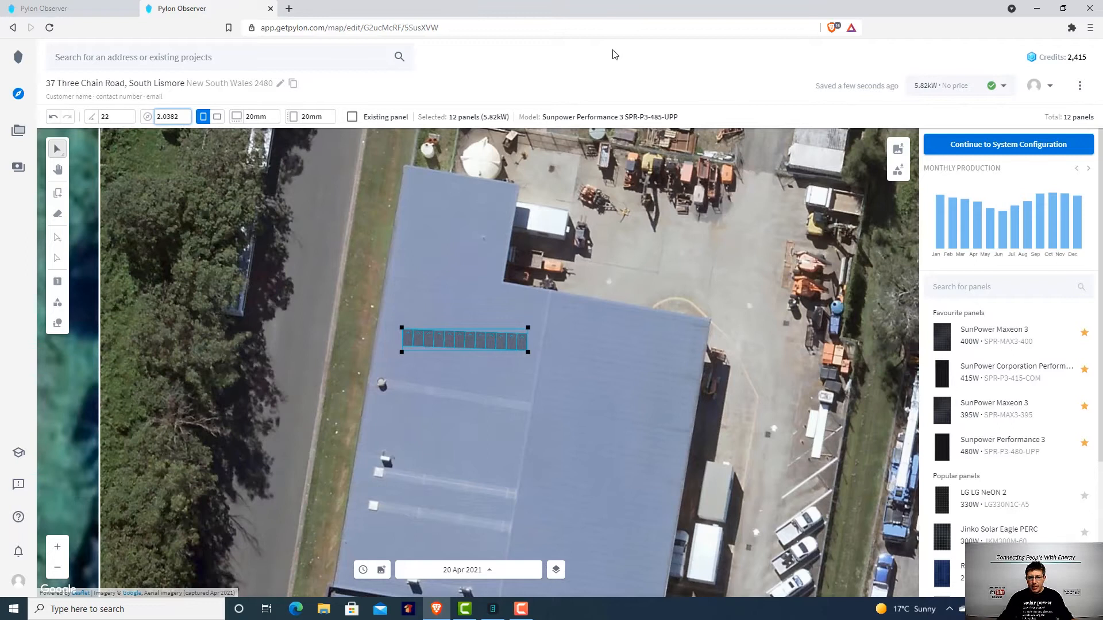
mouse_move(629, 60)
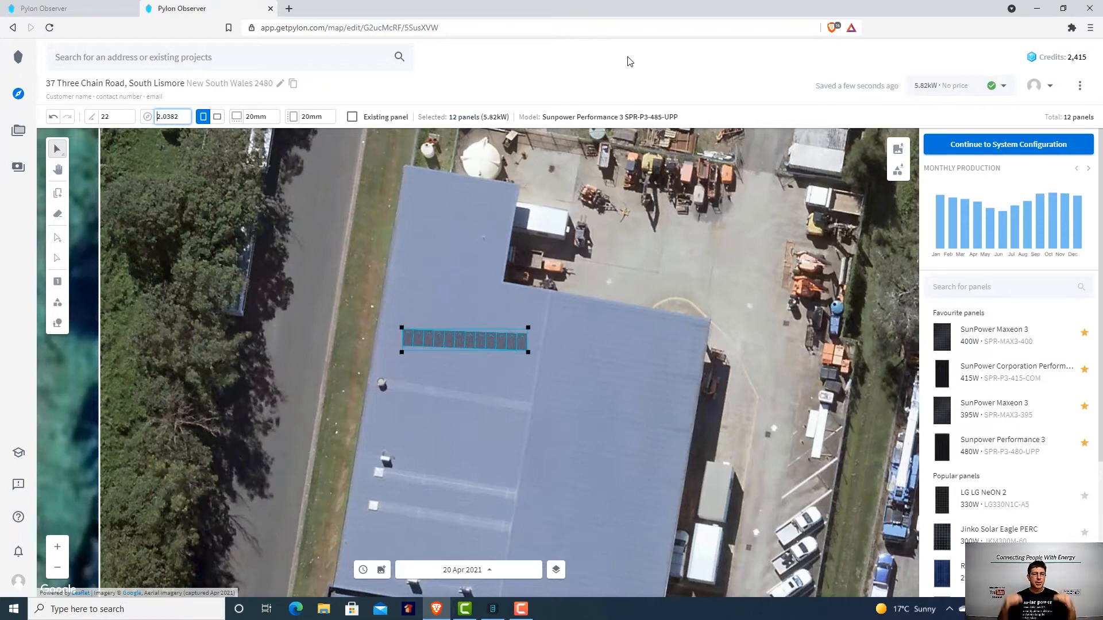
mouse_move(496, 174)
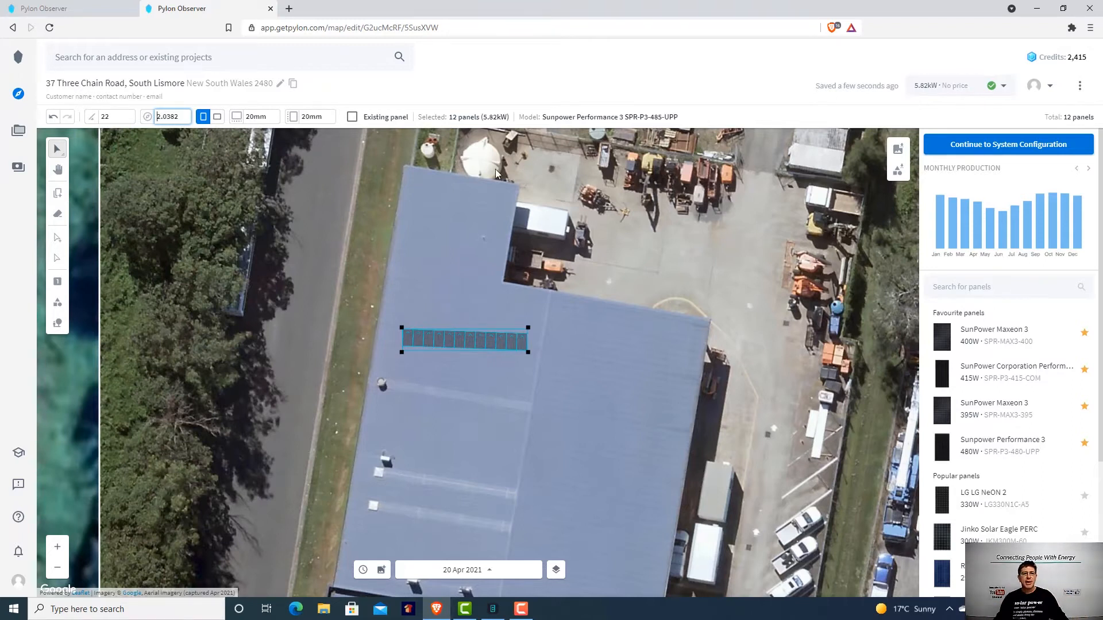
mouse_move(512, 329)
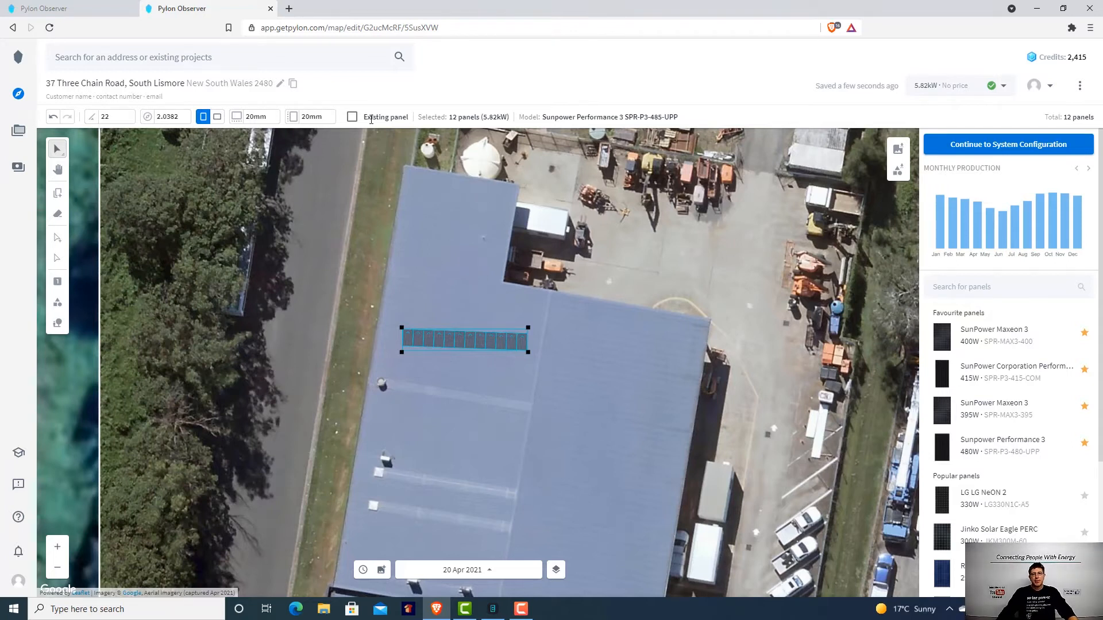
mouse_move(836, 223)
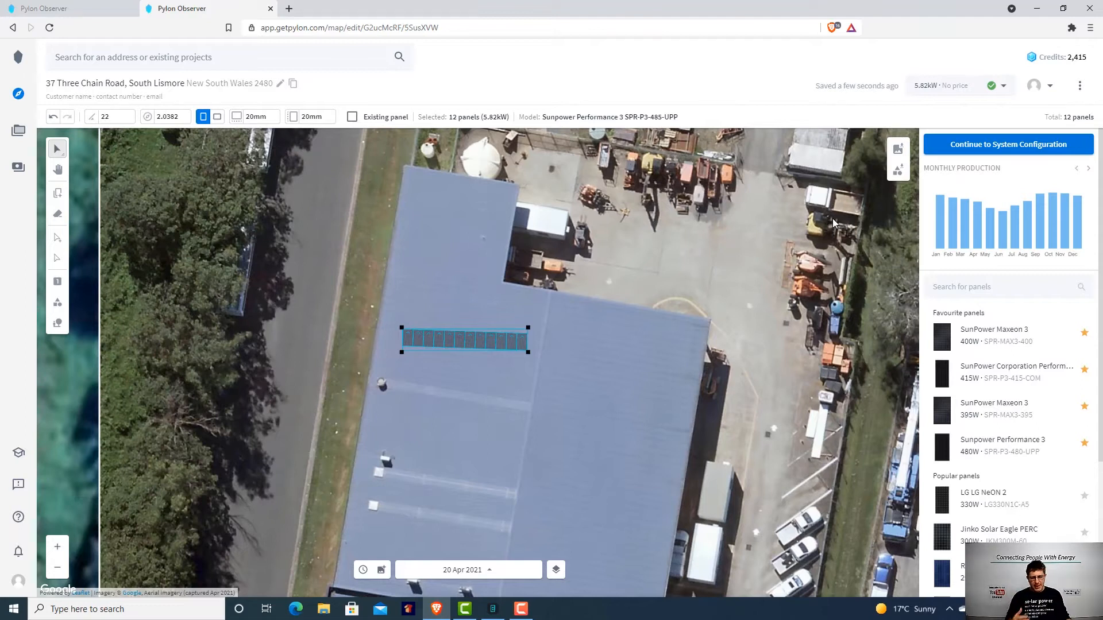
mouse_move(533, 360)
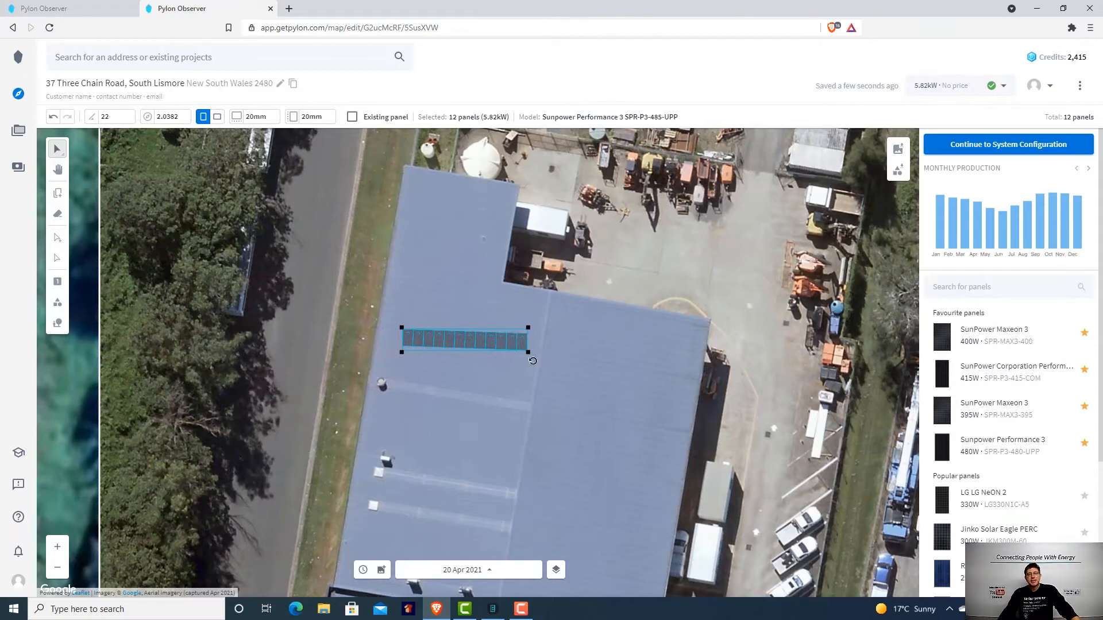
mouse_move(18, 166)
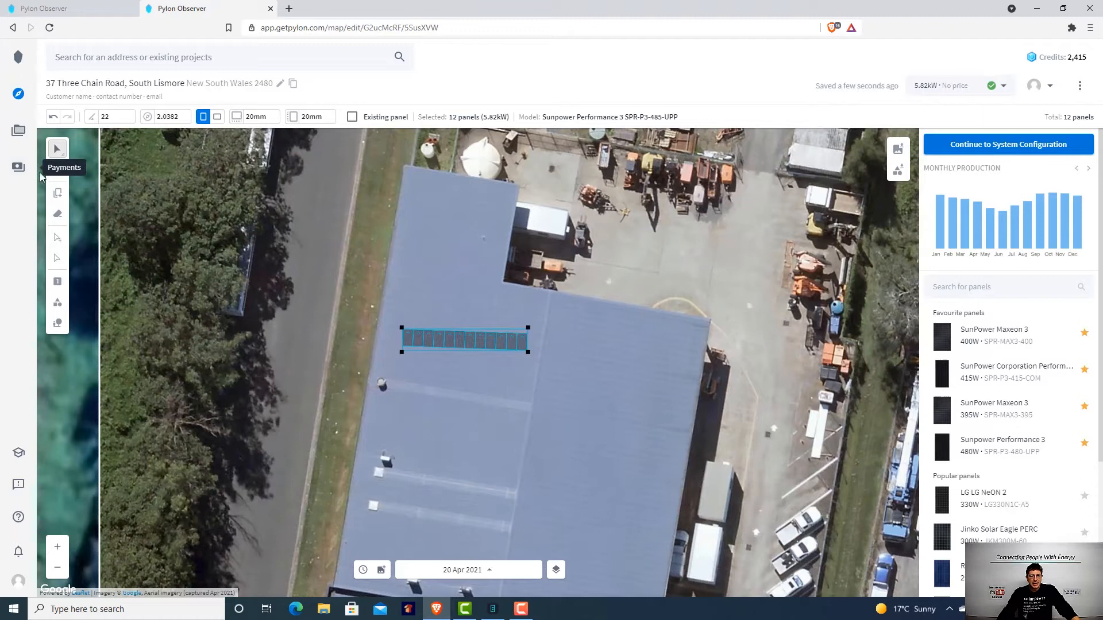
mouse_move(532, 356)
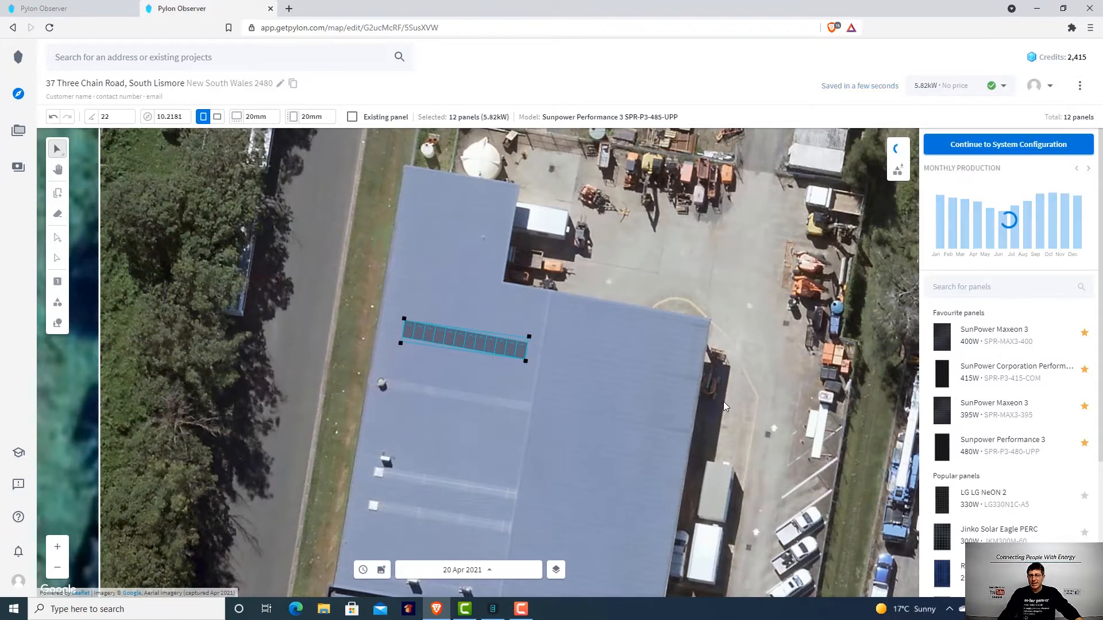
mouse_move(789, 387)
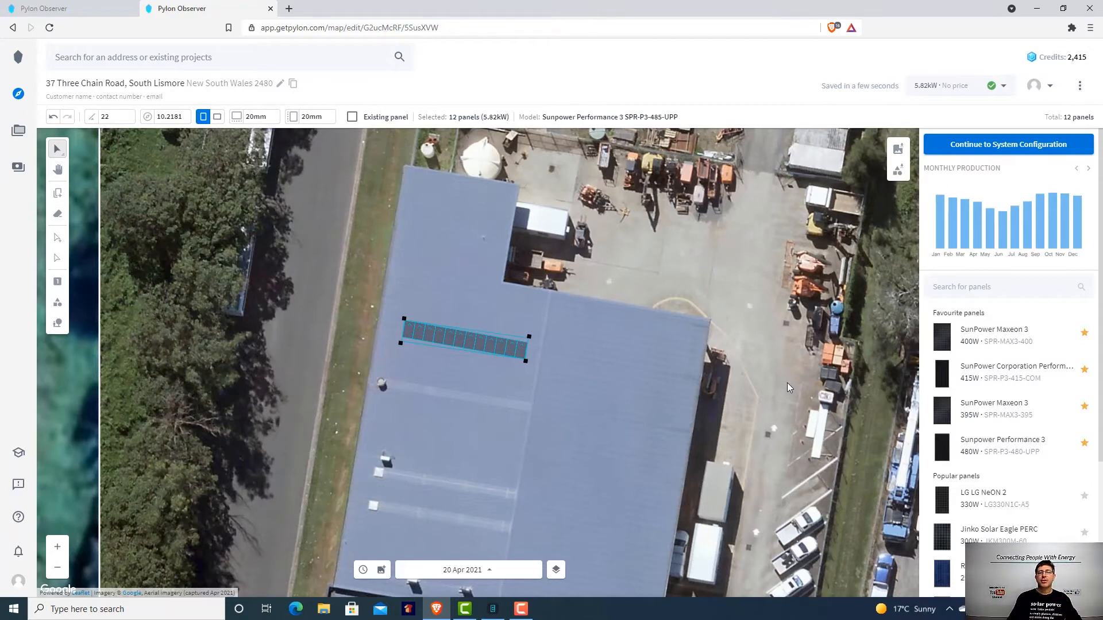
mouse_move(937, 253)
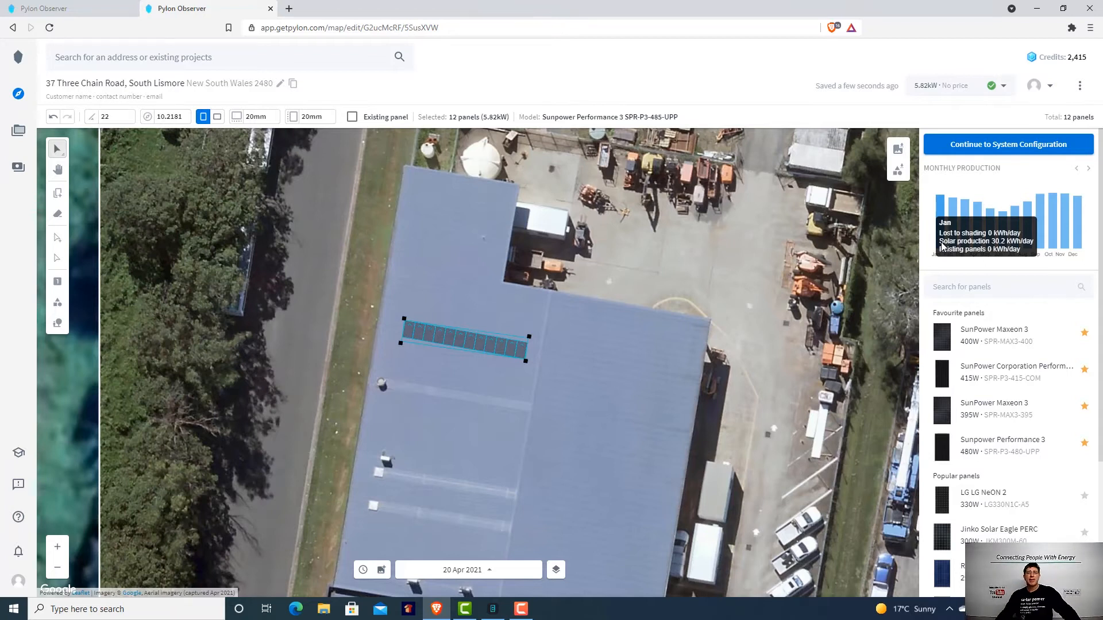
mouse_move(981, 282)
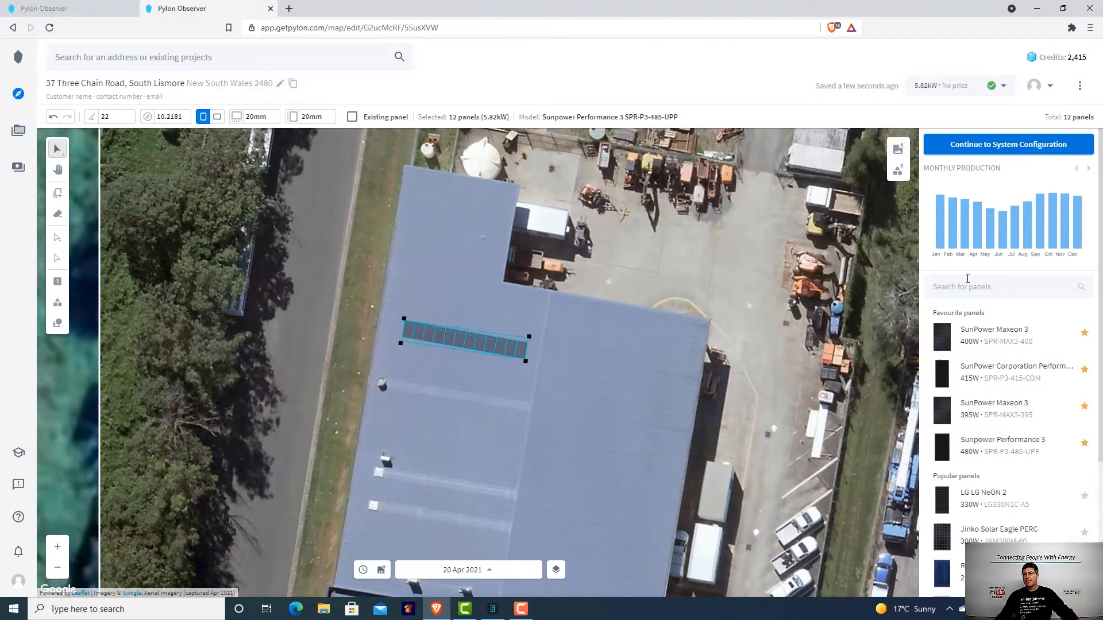
mouse_move(488, 334)
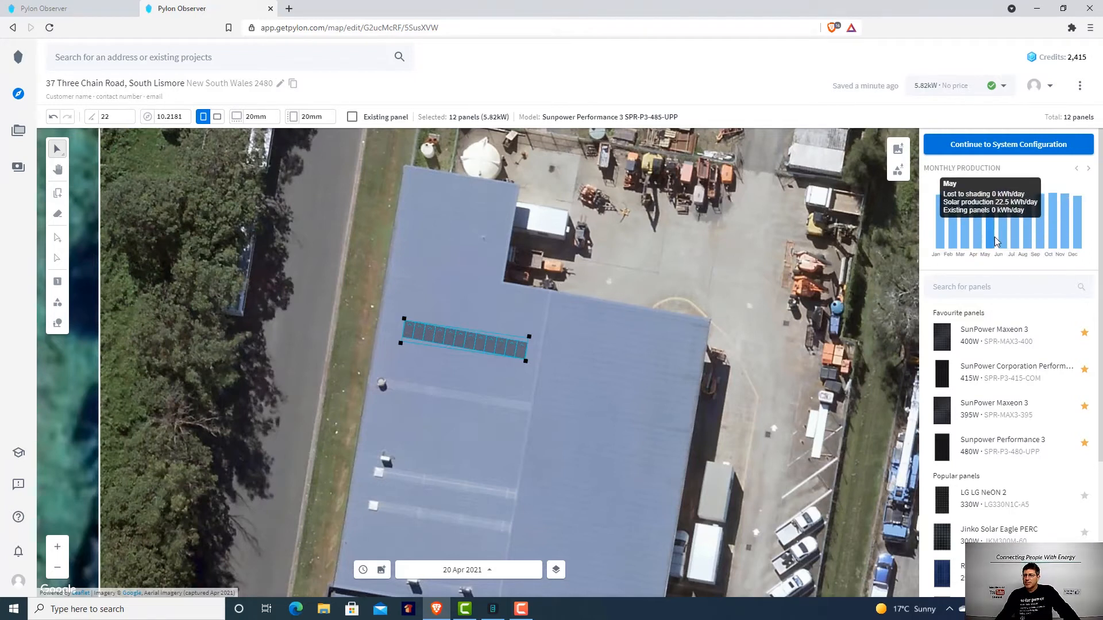
mouse_move(998, 238)
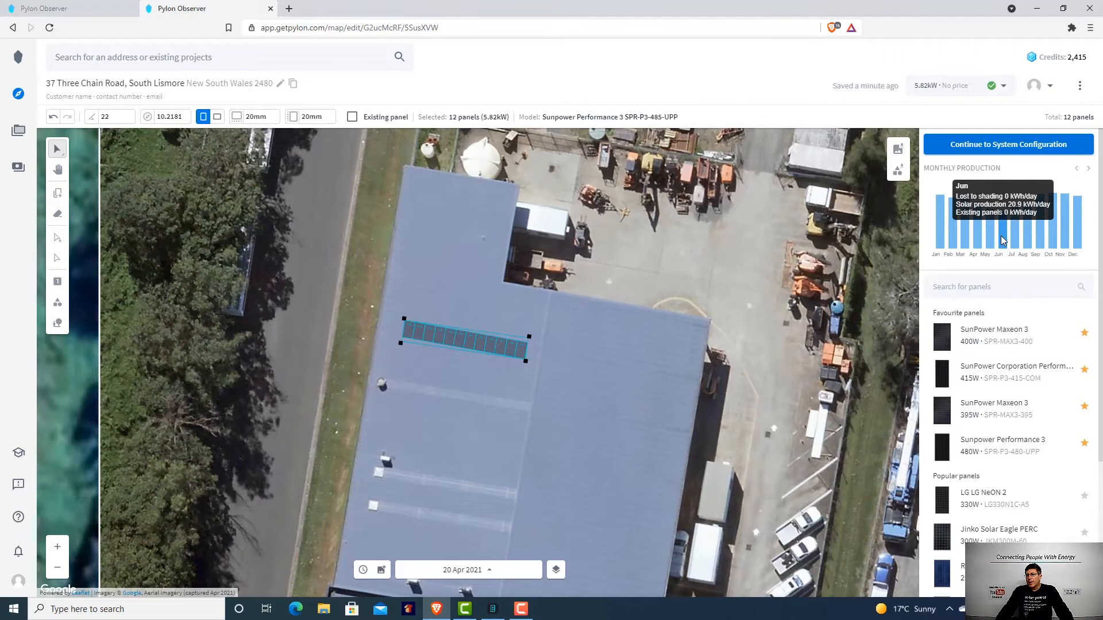
mouse_move(938, 225)
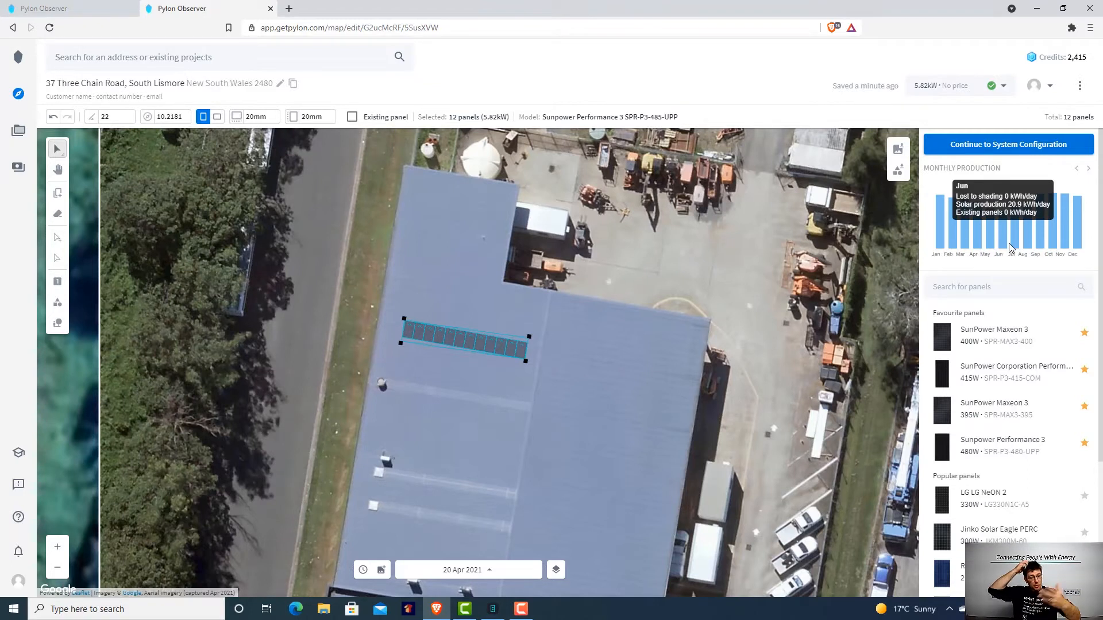
mouse_move(1011, 235)
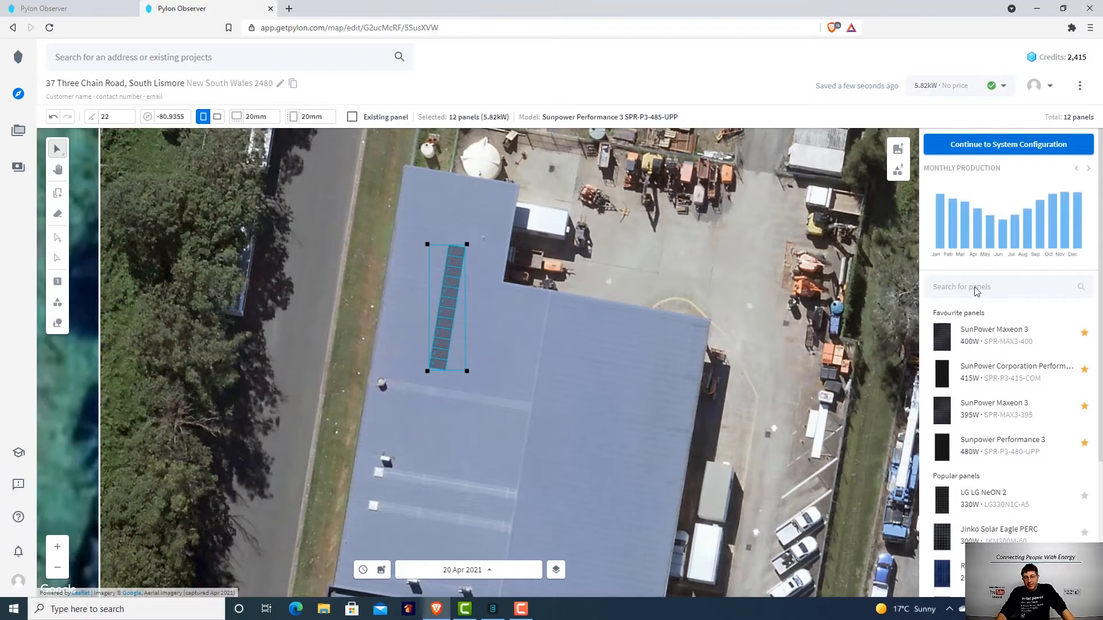
mouse_move(939, 219)
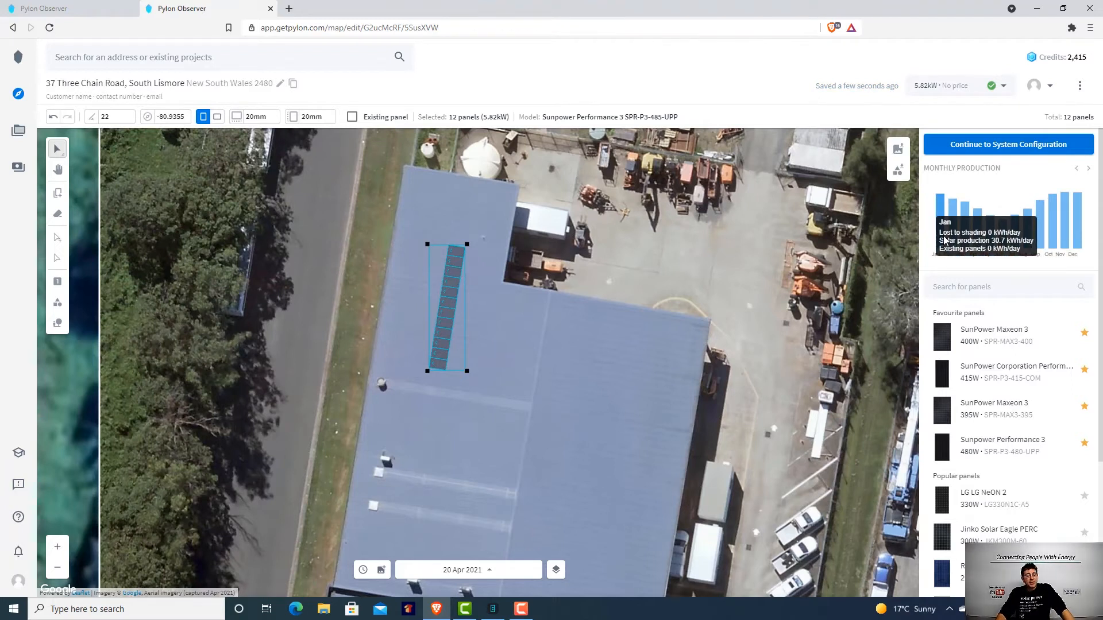
mouse_move(972, 253)
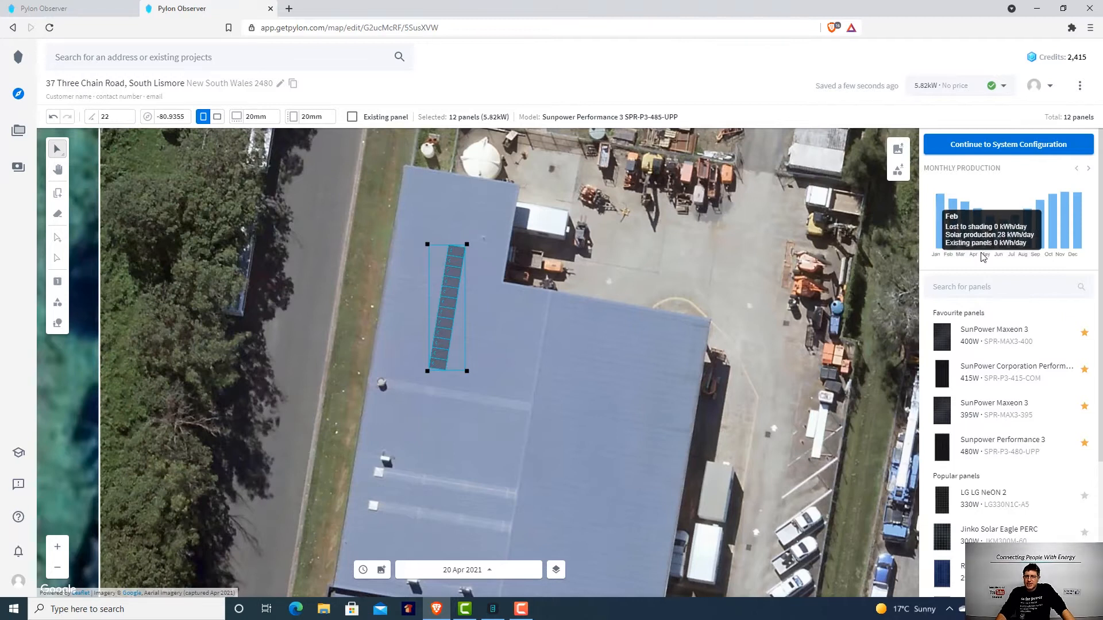
mouse_move(999, 238)
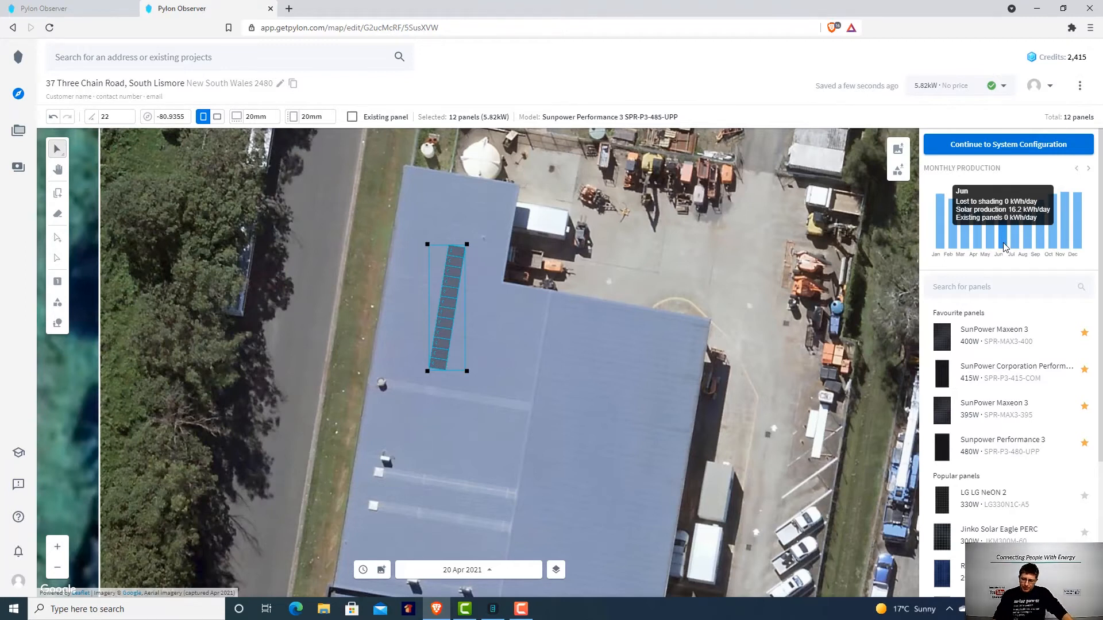
mouse_move(975, 330)
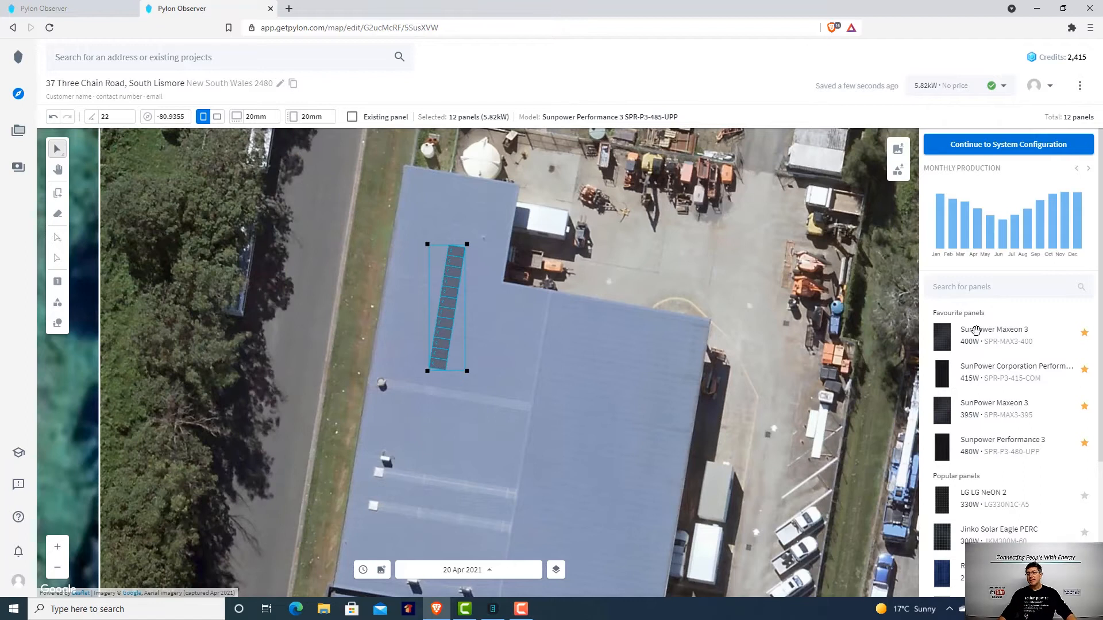
mouse_move(999, 238)
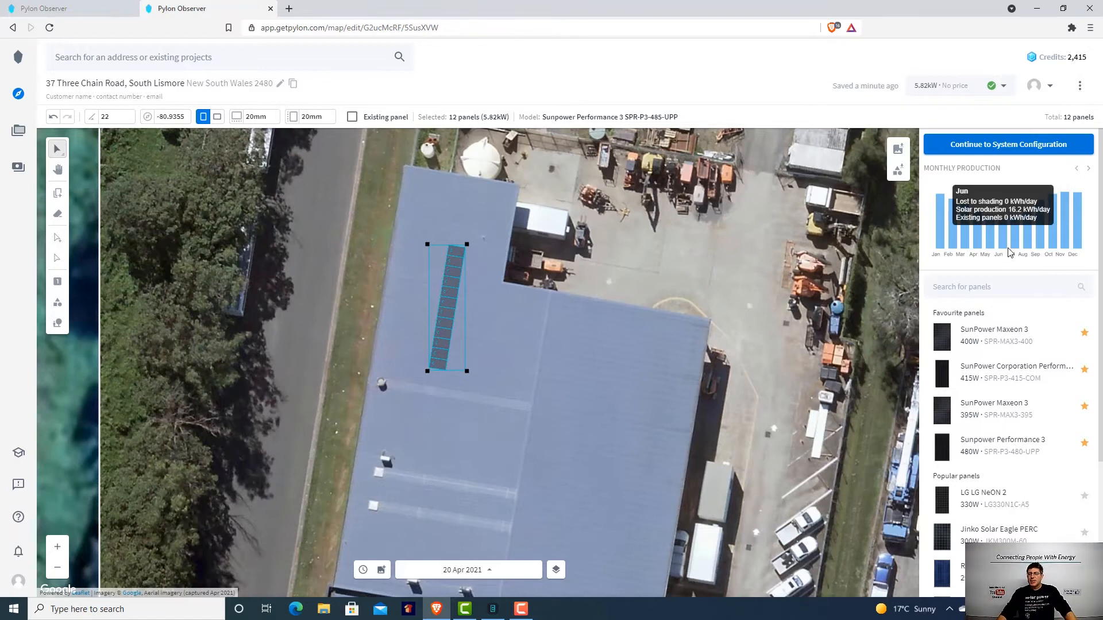
mouse_move(940, 304)
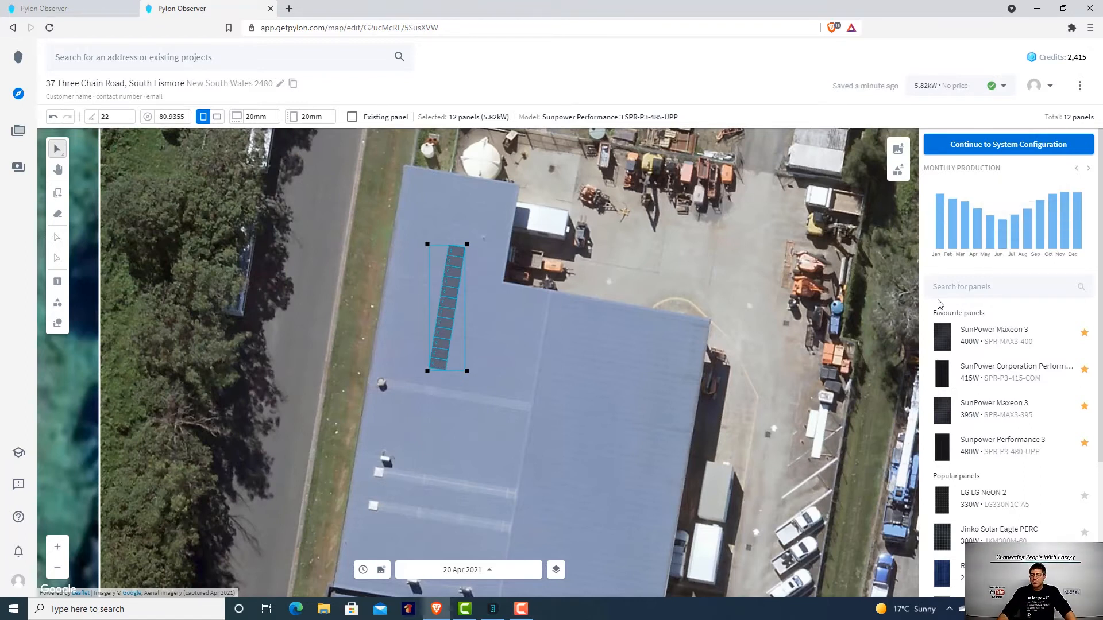
mouse_move(1004, 245)
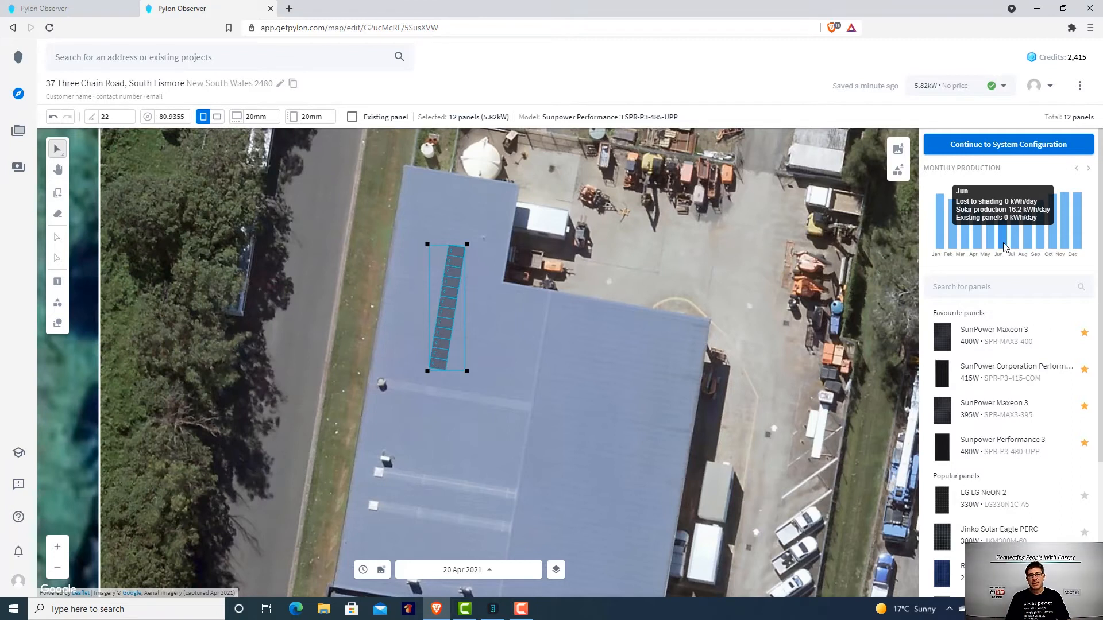
mouse_move(403, 48)
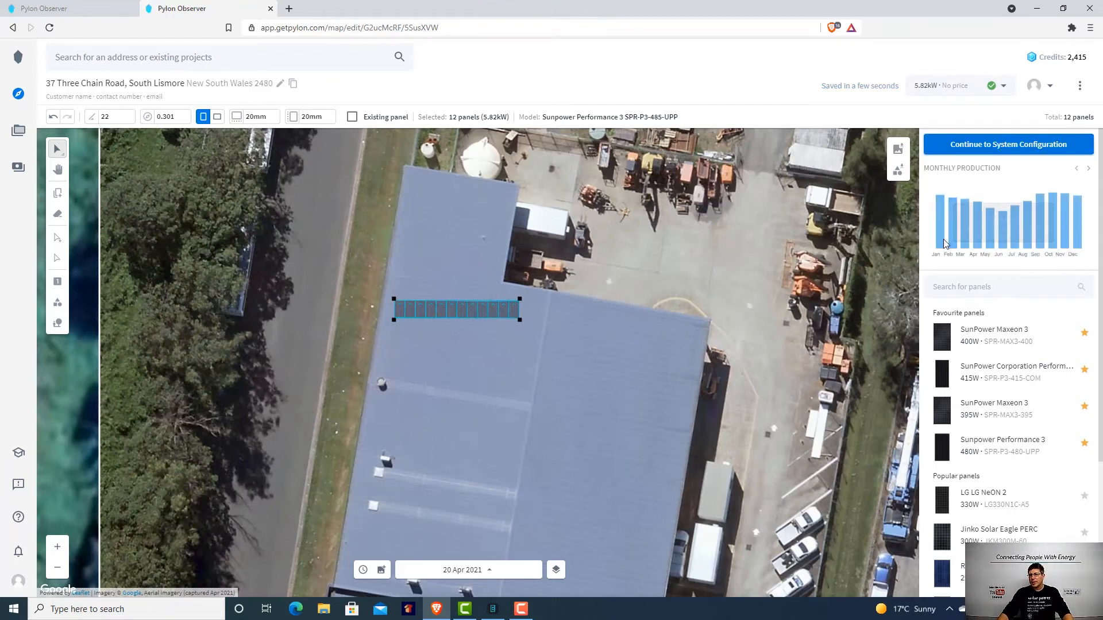
mouse_move(936, 225)
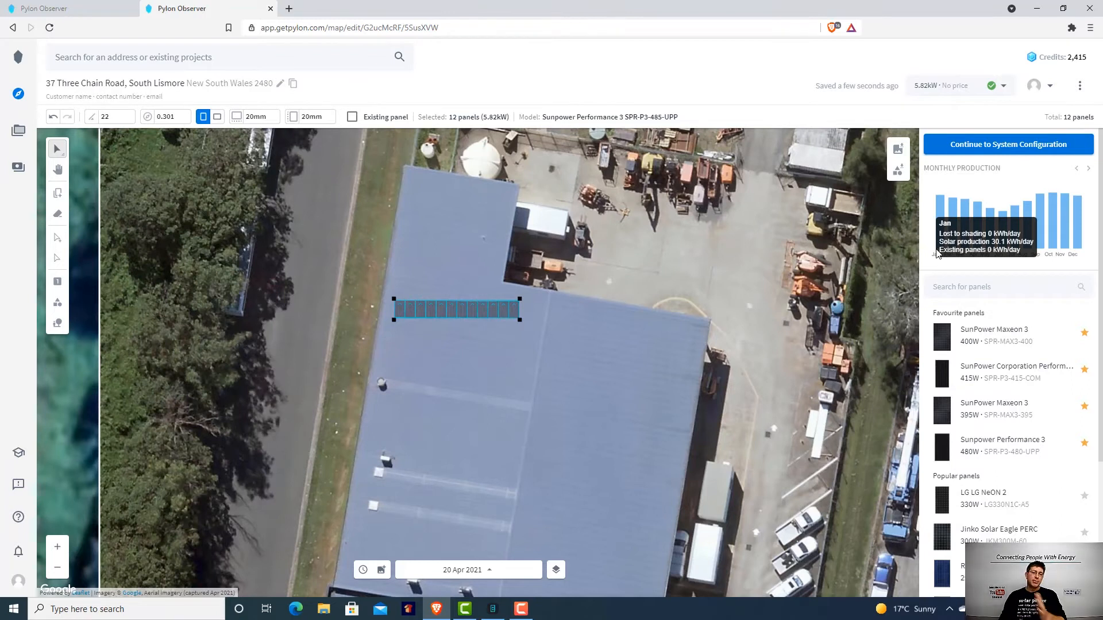
mouse_move(949, 253)
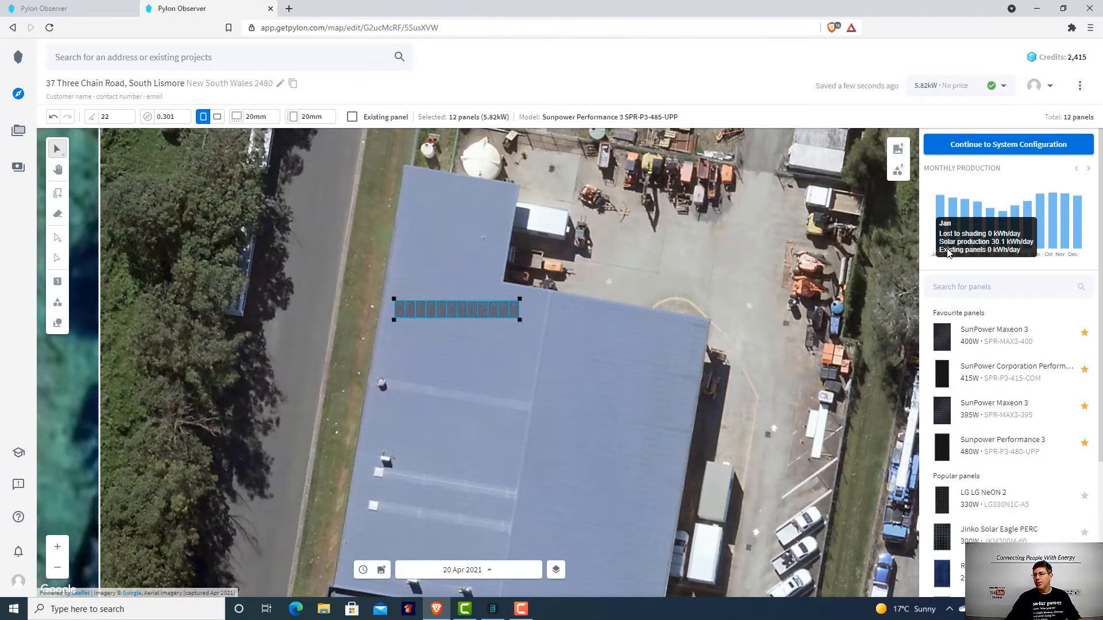
mouse_move(999, 235)
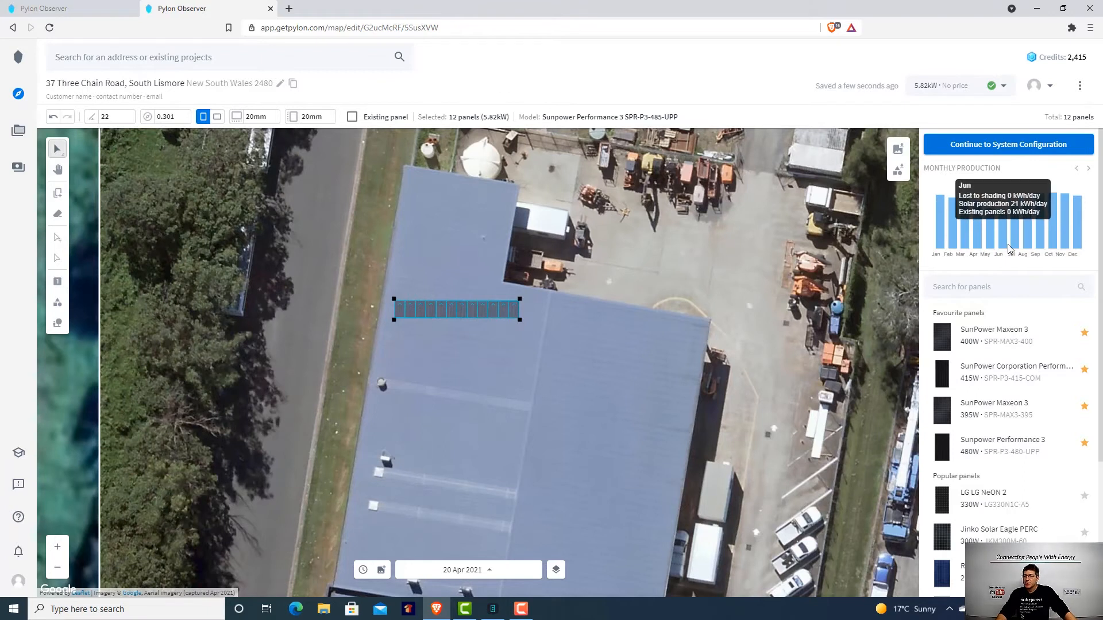
mouse_move(545, 318)
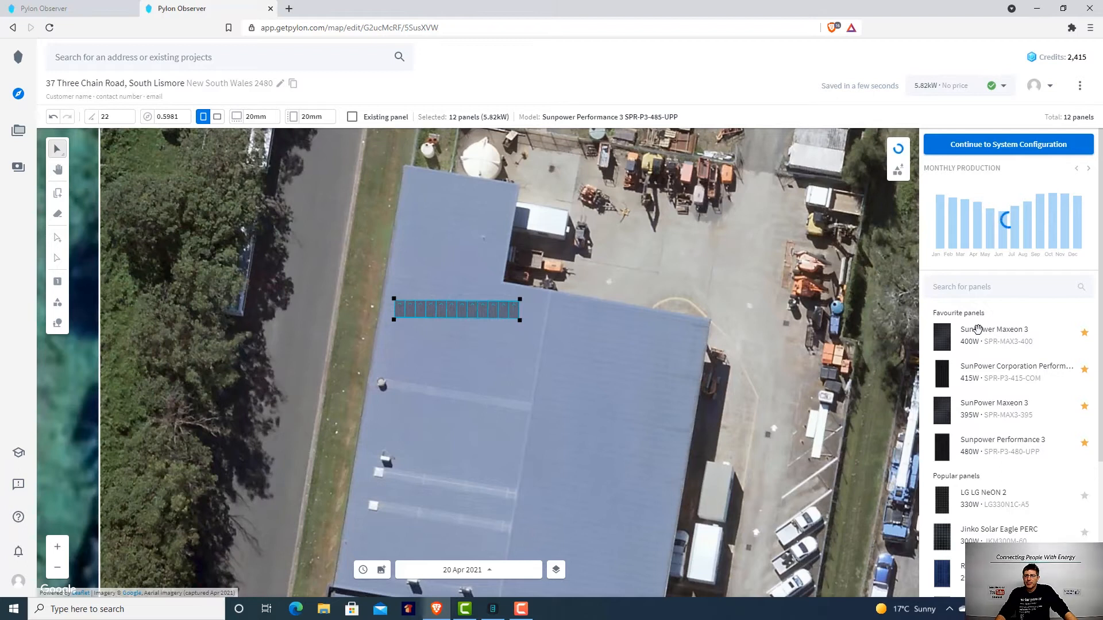
mouse_move(1006, 253)
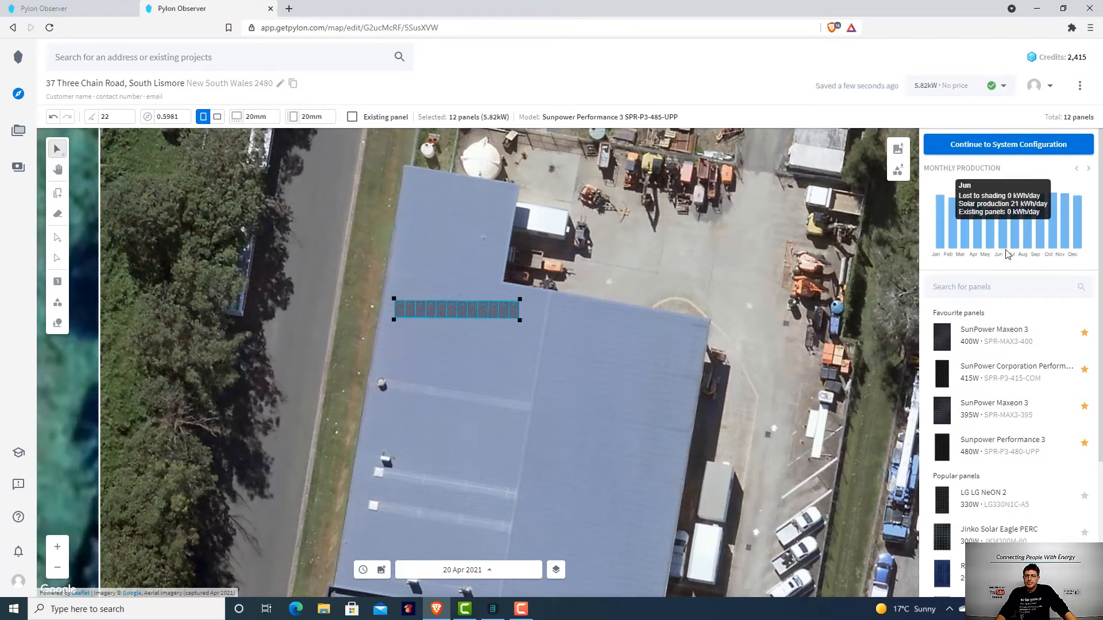
mouse_move(1002, 253)
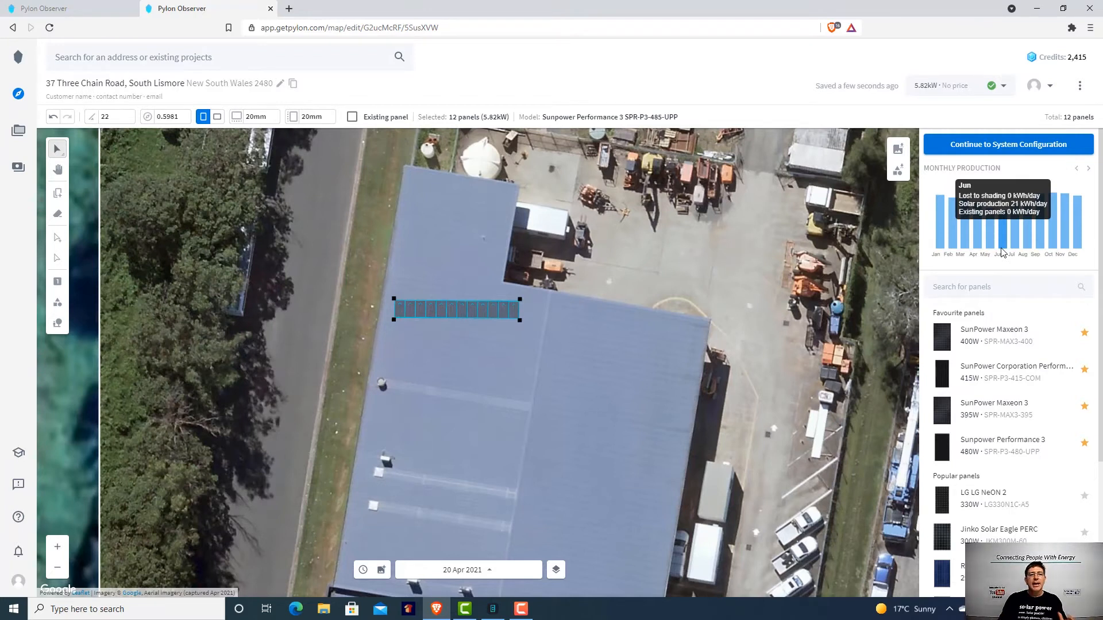
mouse_move(894, 297)
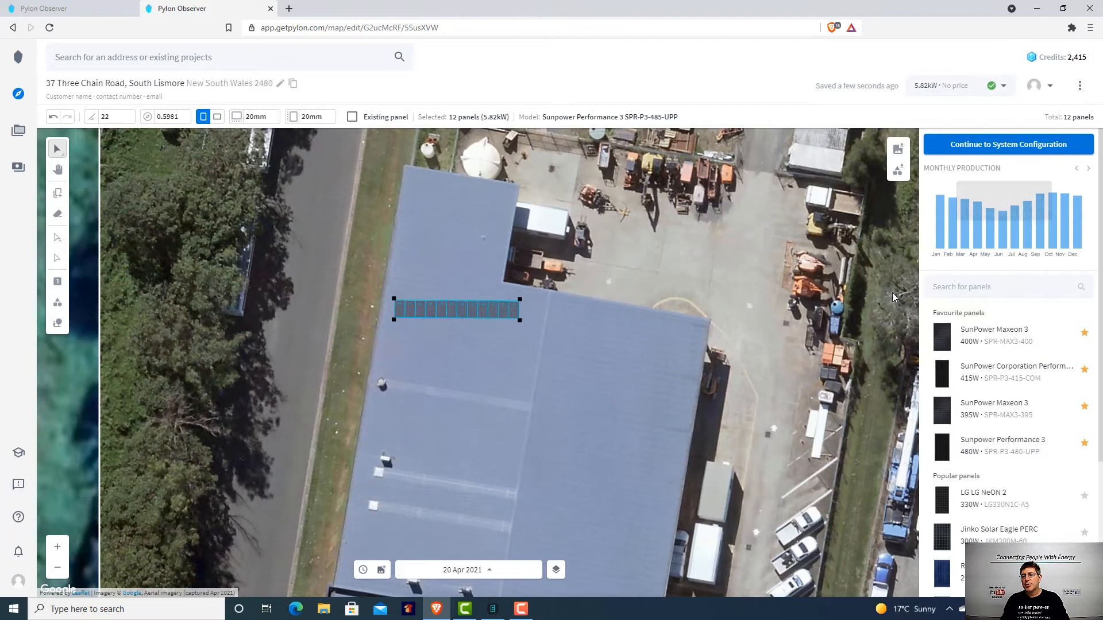
mouse_move(971, 237)
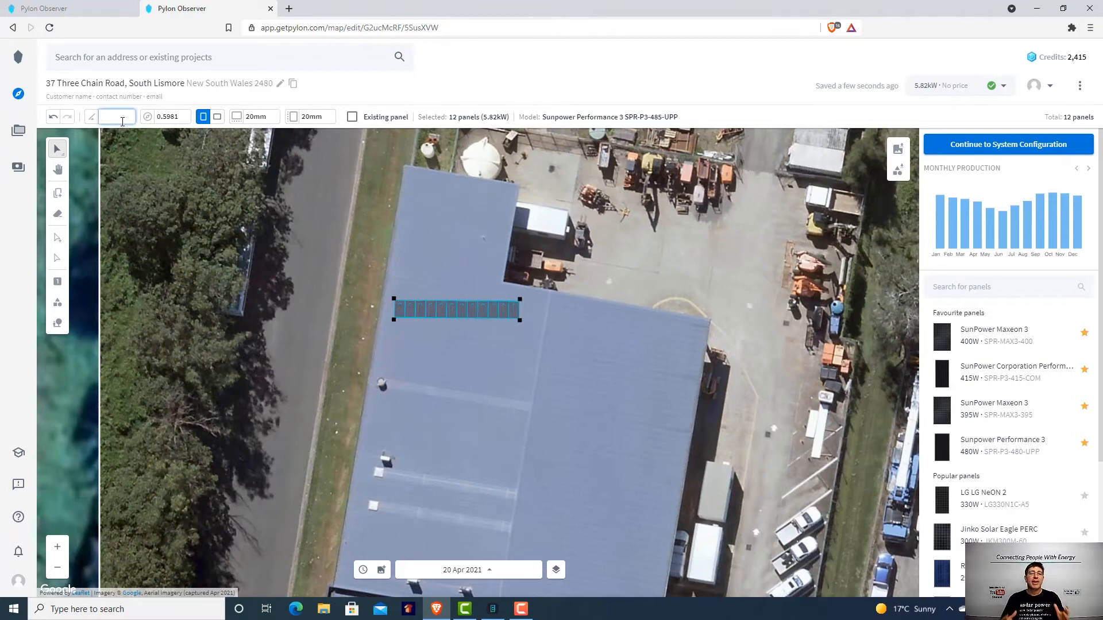
Enter a tilt of 10°, then 5°, for the 12-panel row and check the monthly bars
text(10)
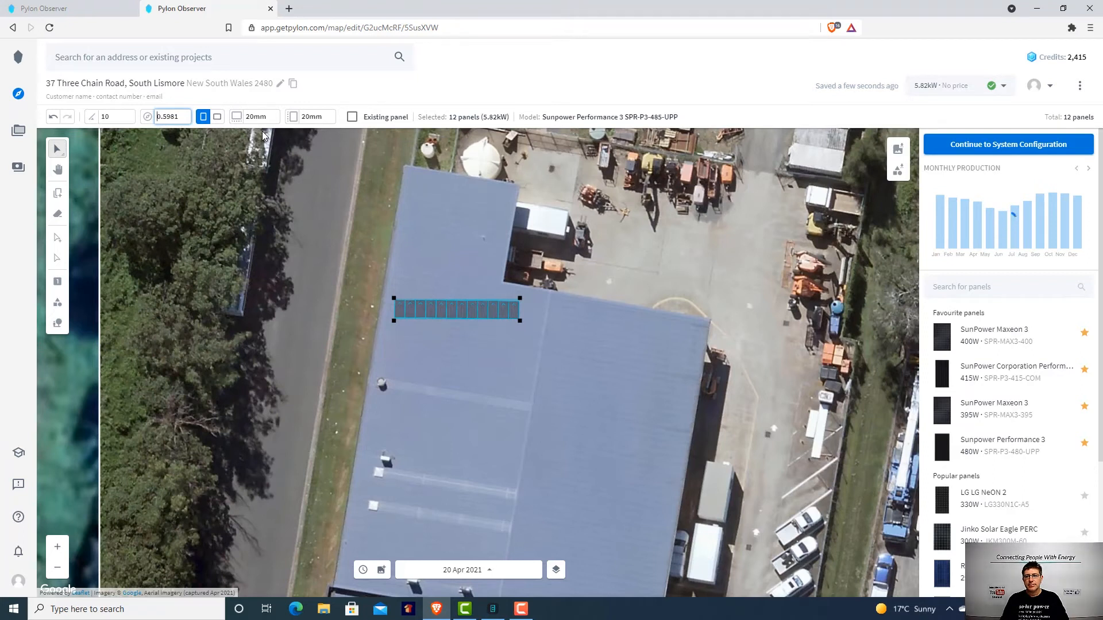
mouse_move(936, 200)
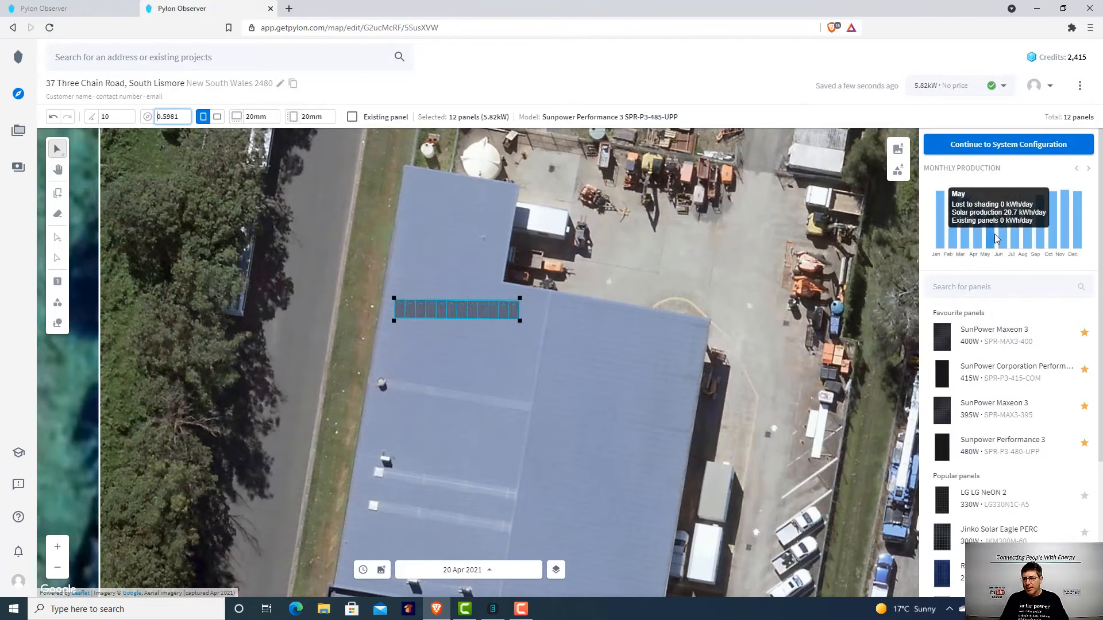
mouse_move(1000, 244)
text(5)
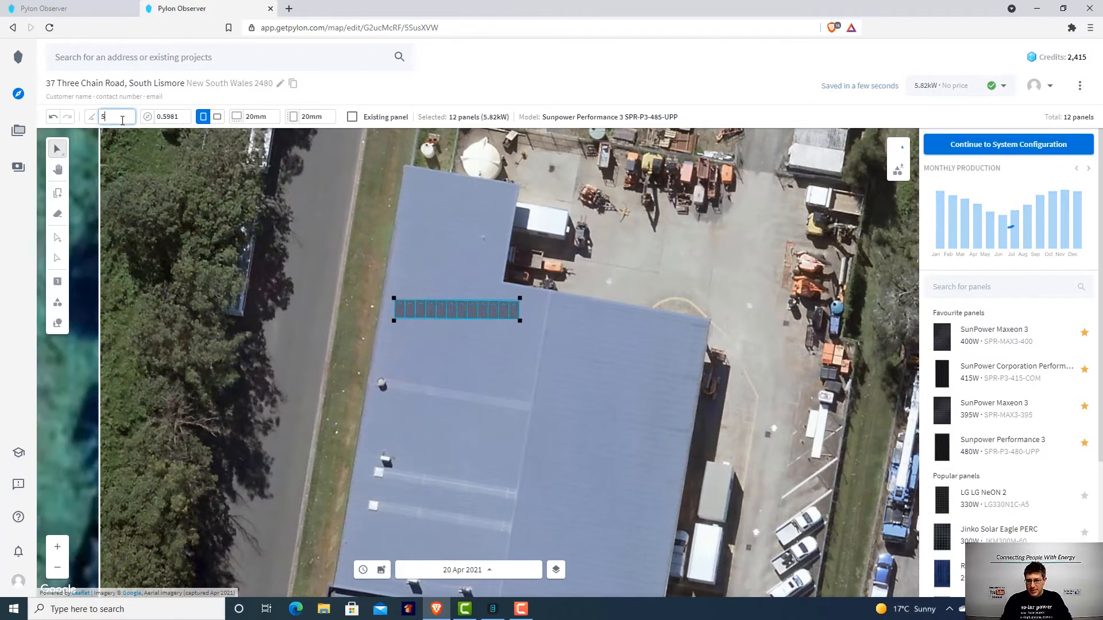
click(172, 116)
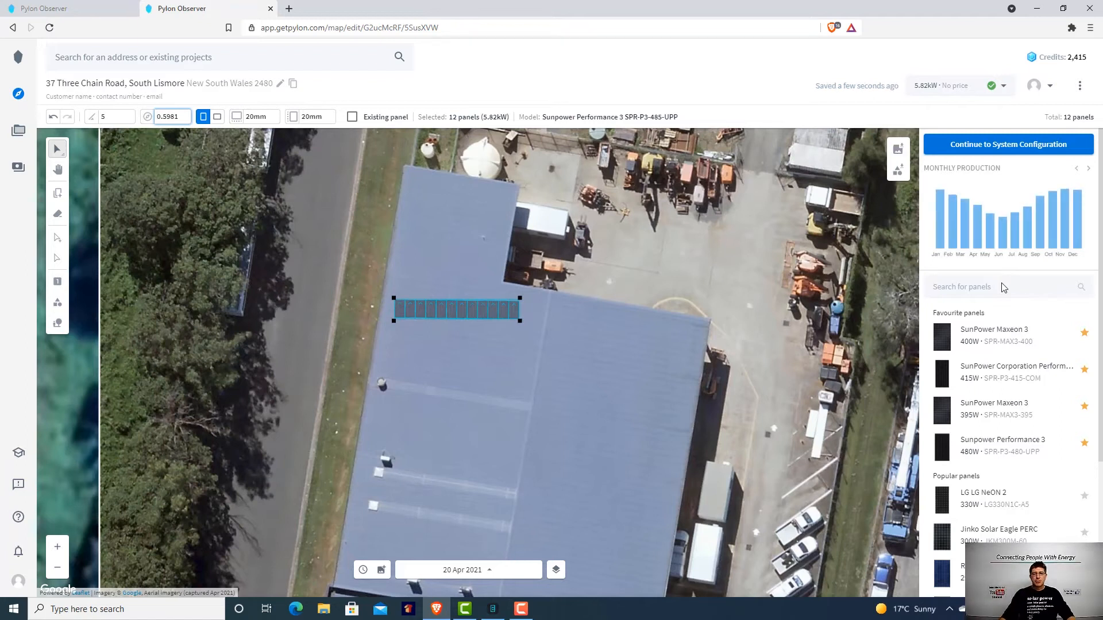
mouse_move(999, 242)
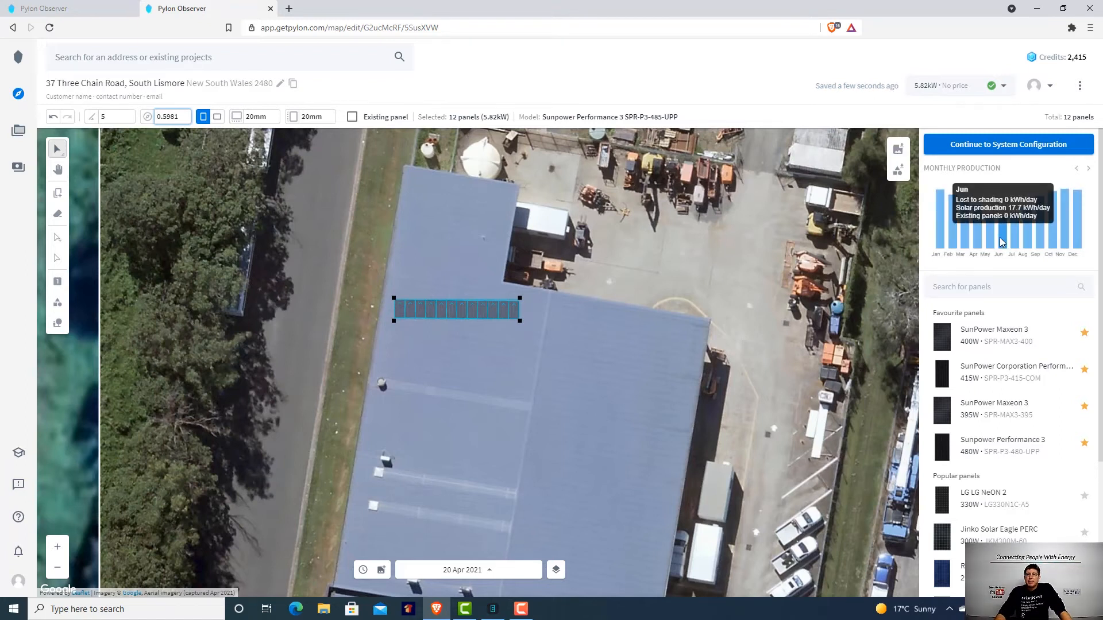
mouse_move(984, 232)
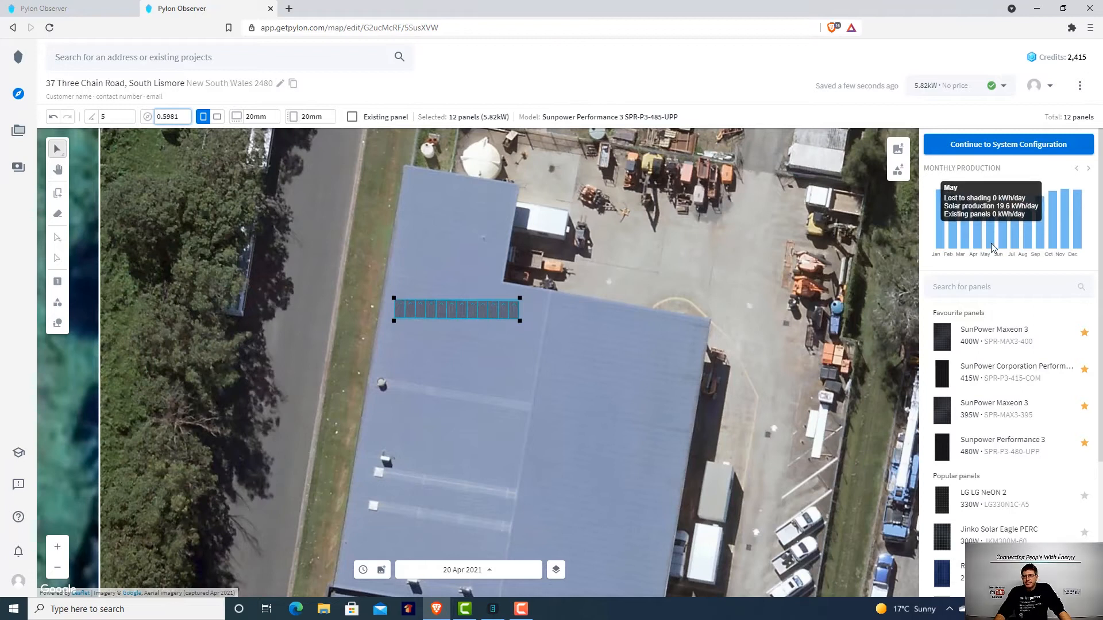
mouse_move(999, 236)
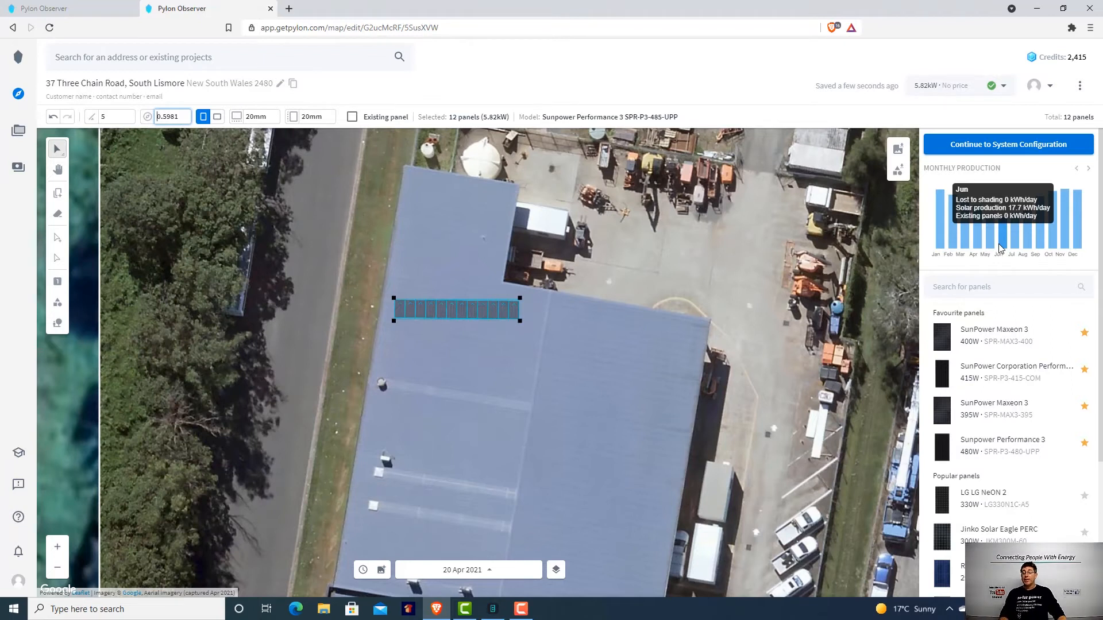
mouse_move(1013, 185)
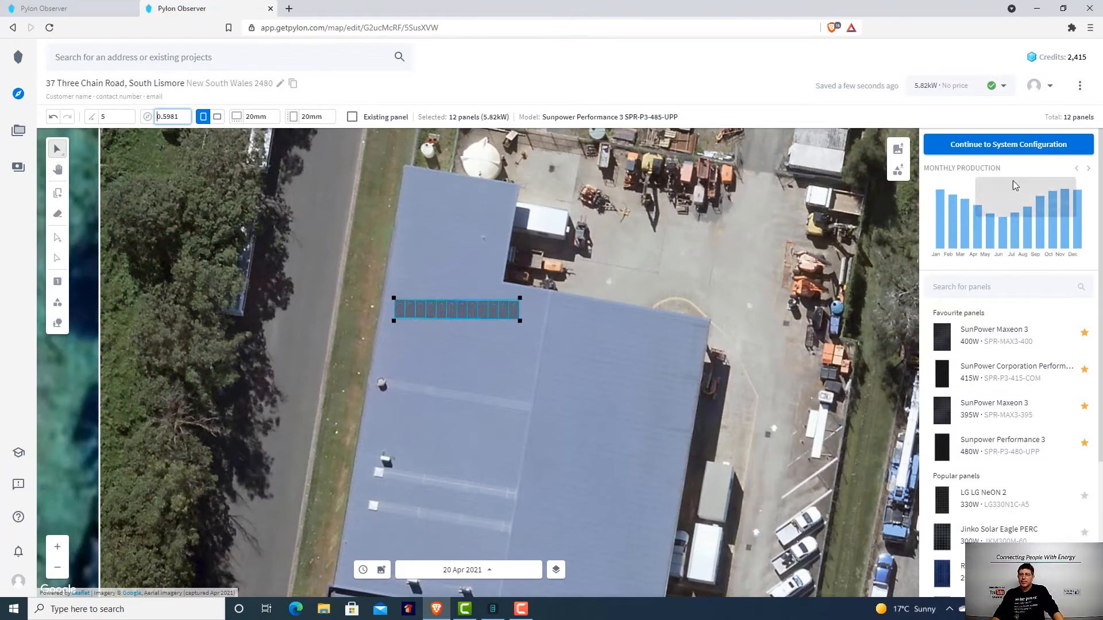
mouse_move(671, 312)
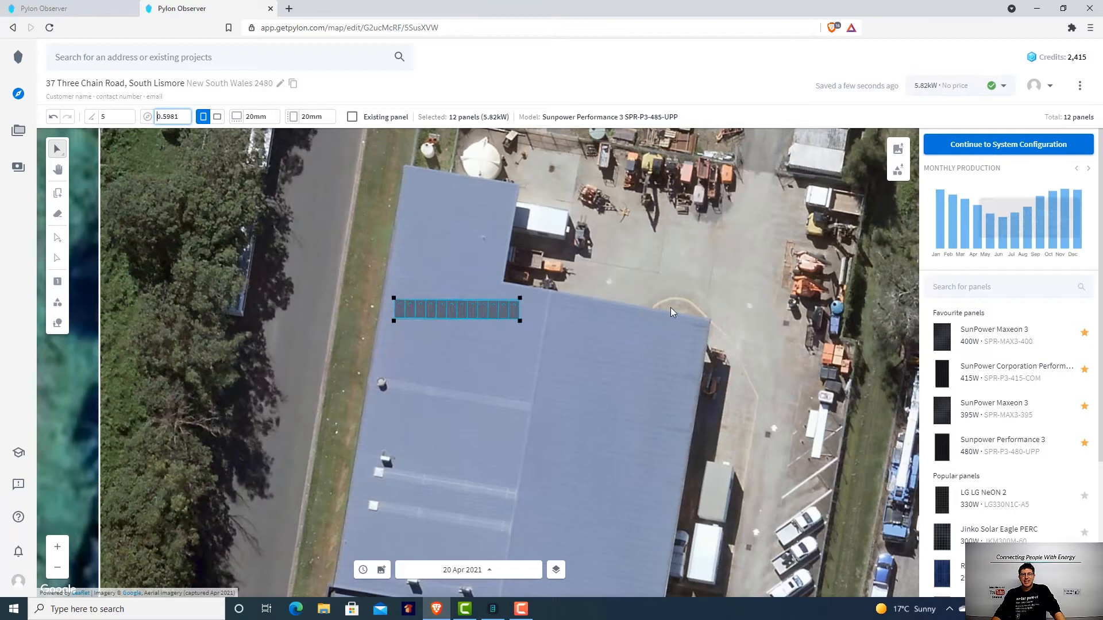
mouse_move(717, 237)
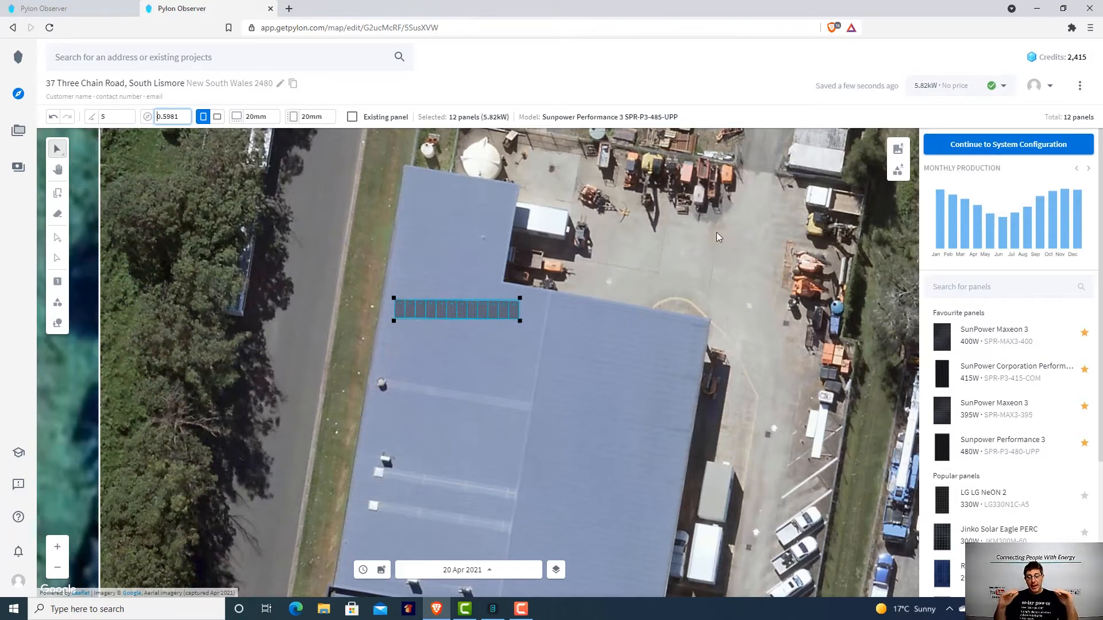
mouse_move(808, 234)
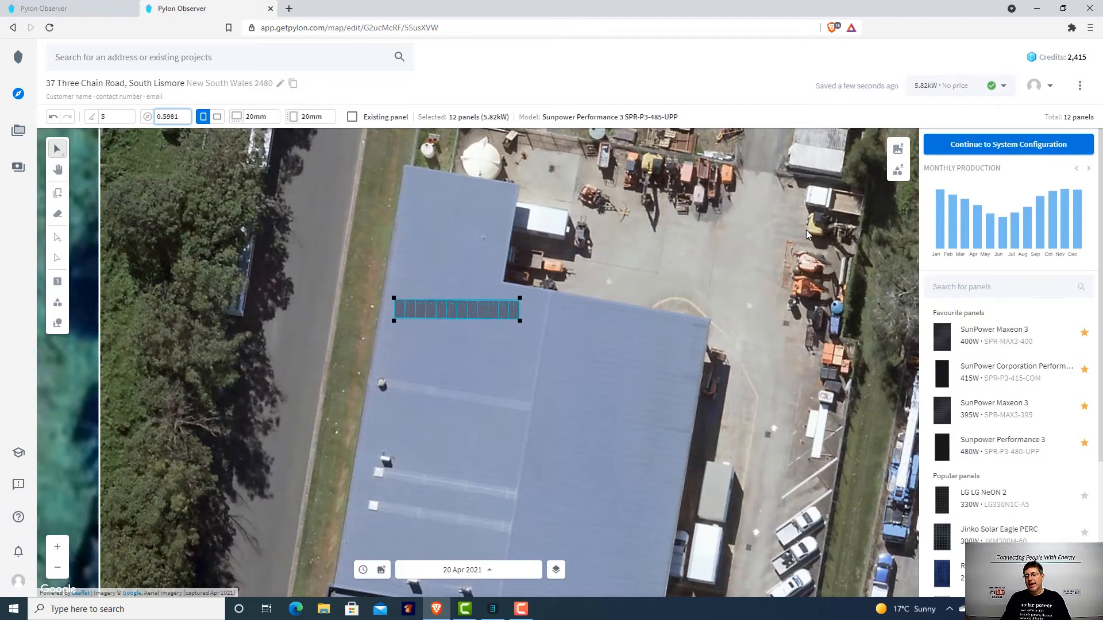
mouse_move(798, 298)
text(40.5)
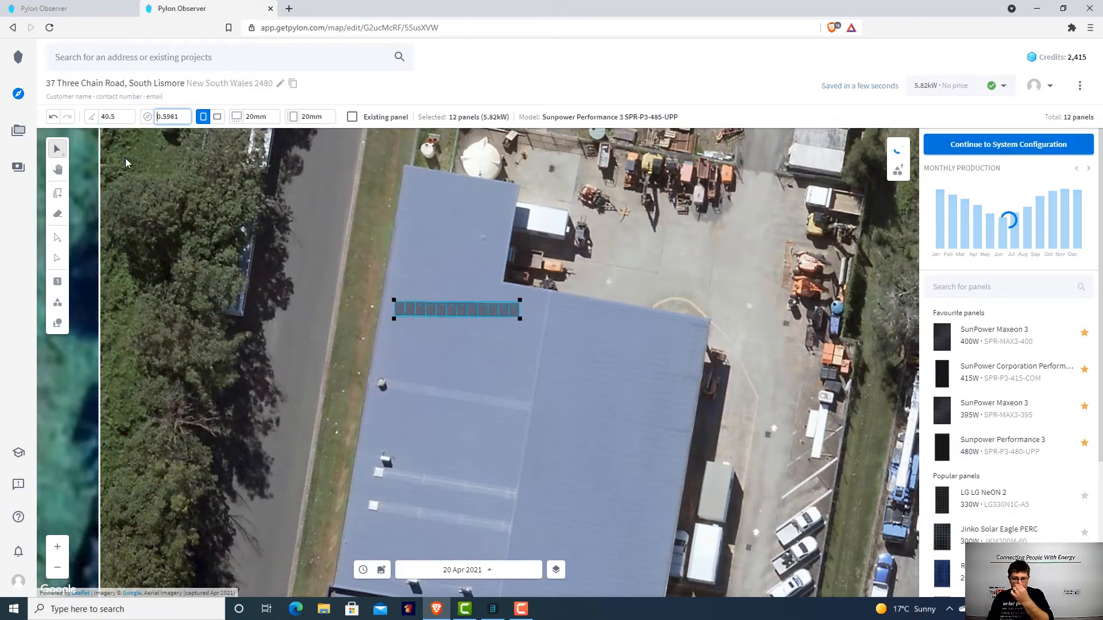
mouse_move(924, 306)
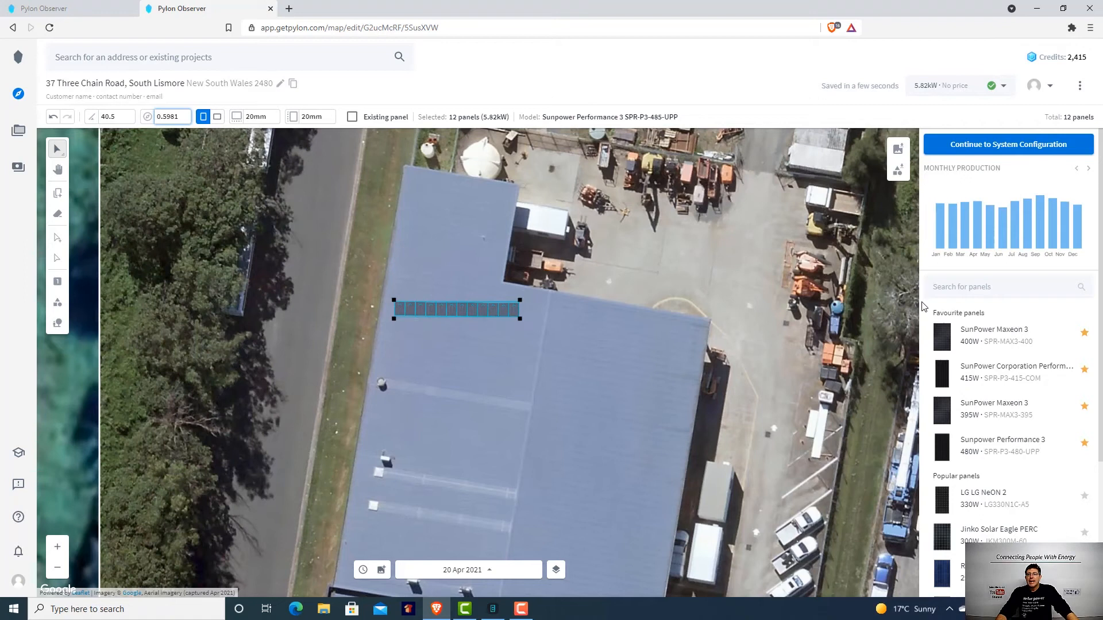
mouse_move(941, 245)
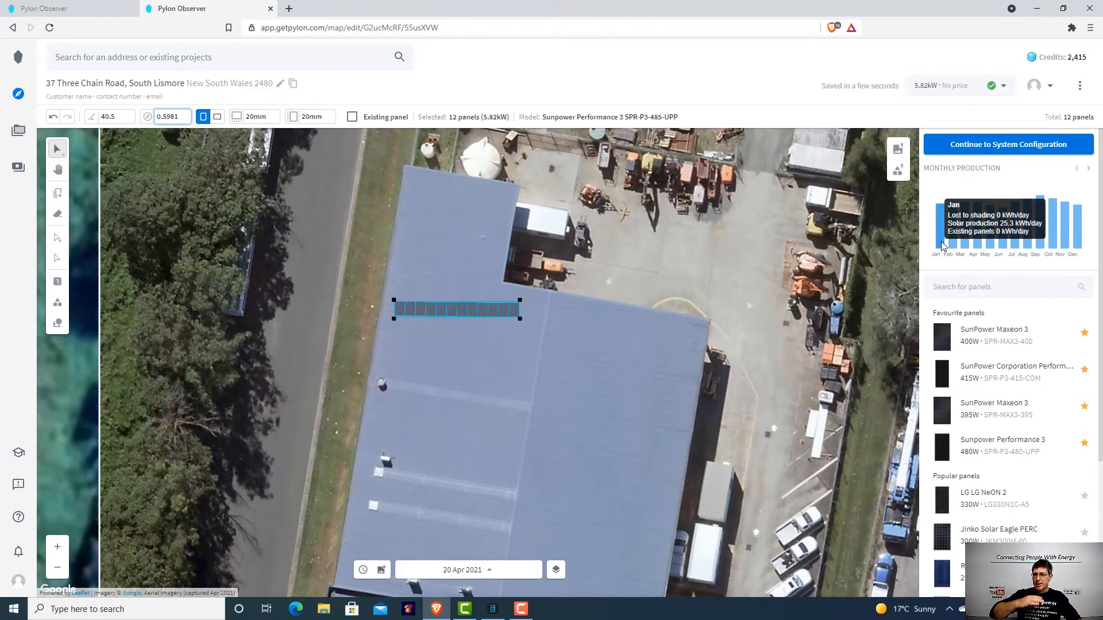
mouse_move(997, 236)
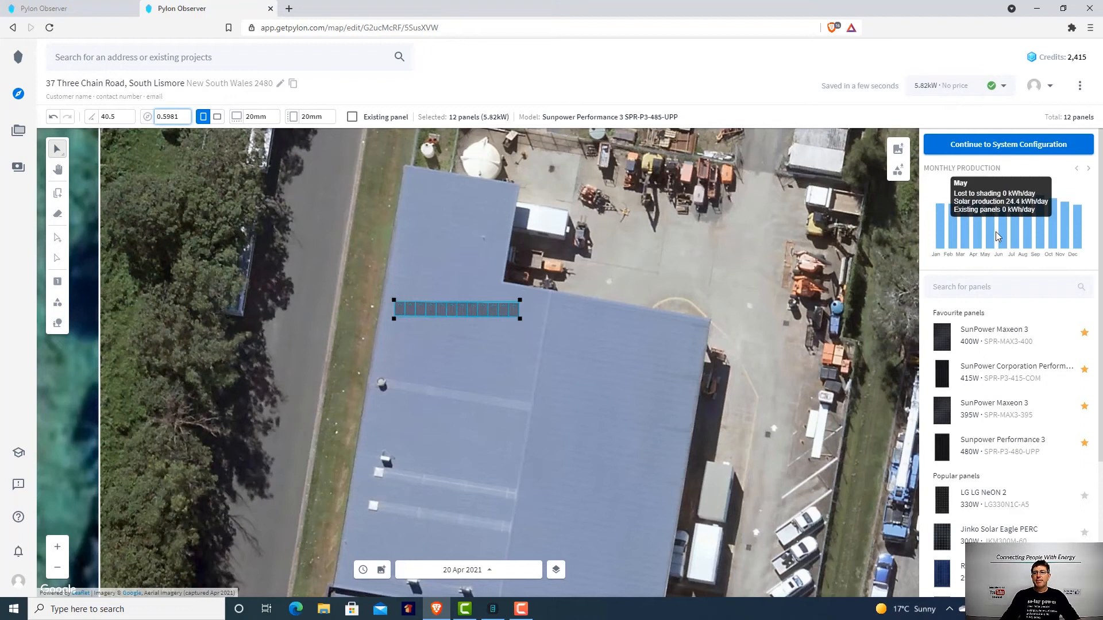
mouse_move(974, 241)
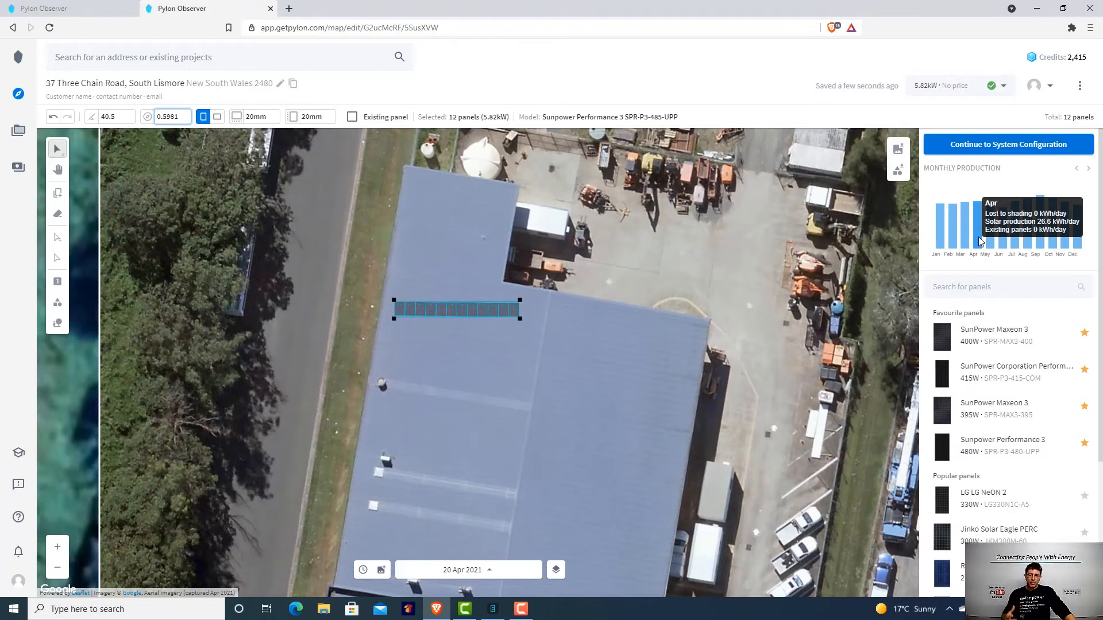
mouse_move(995, 244)
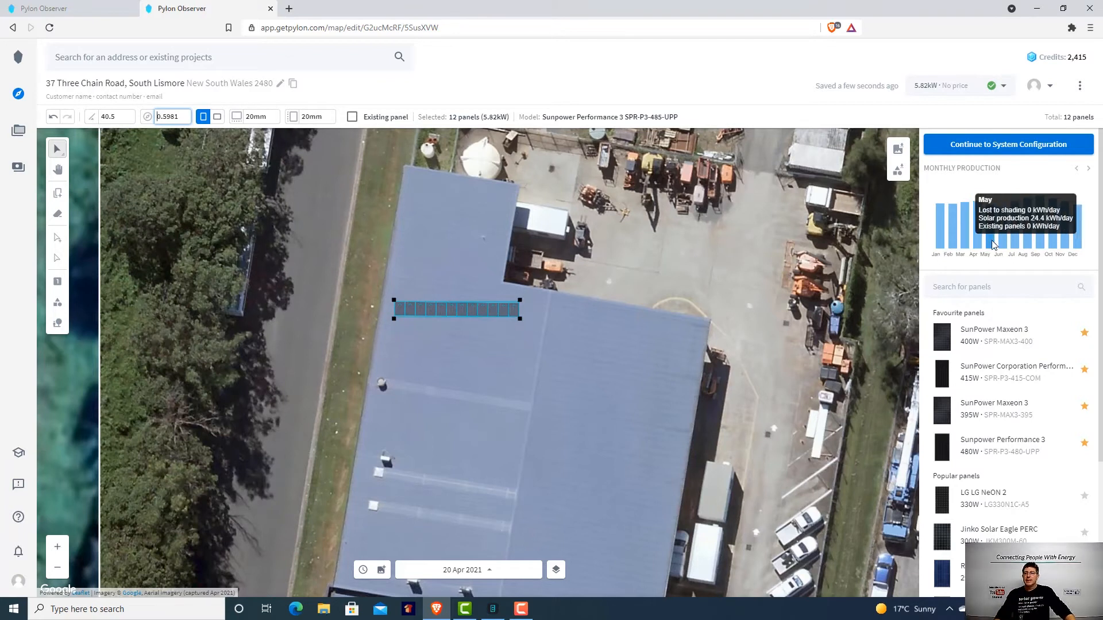
mouse_move(936, 246)
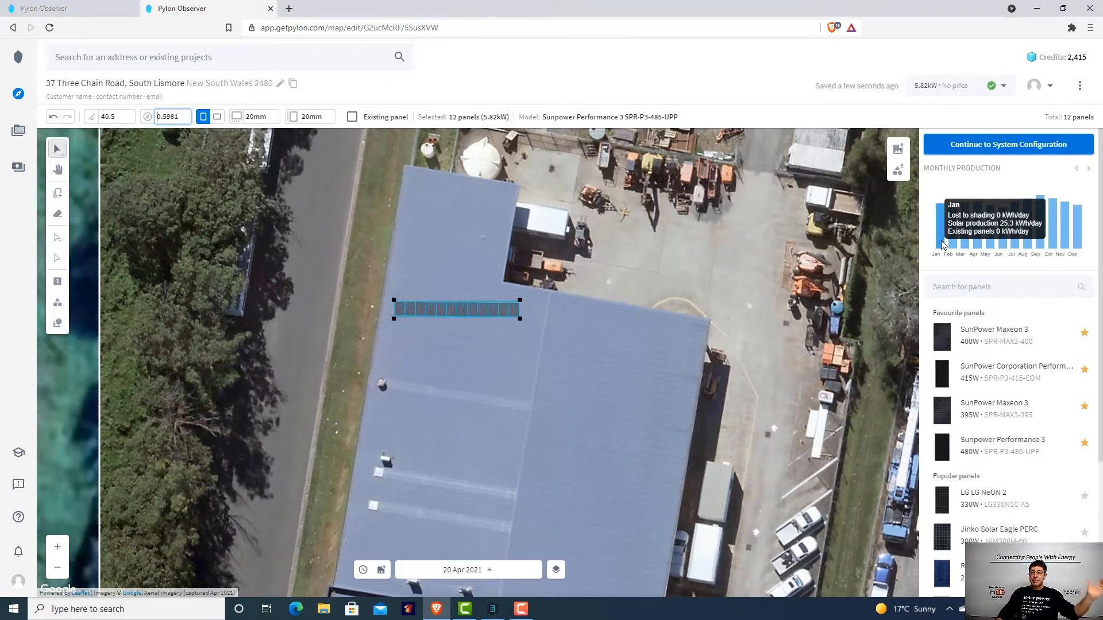
mouse_move(1007, 238)
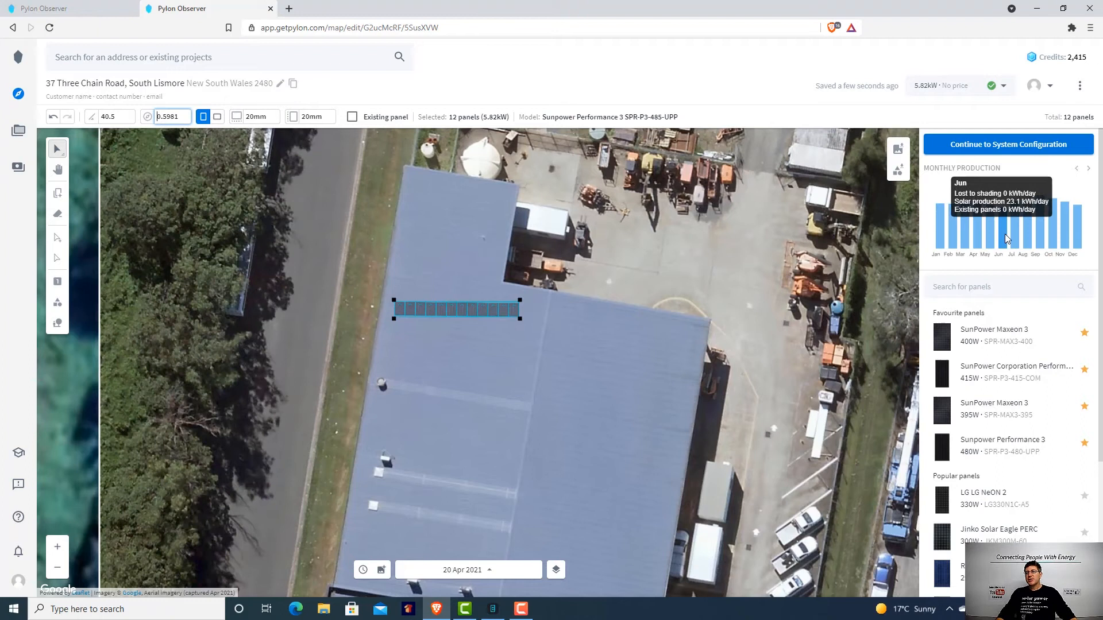
mouse_move(372, 306)
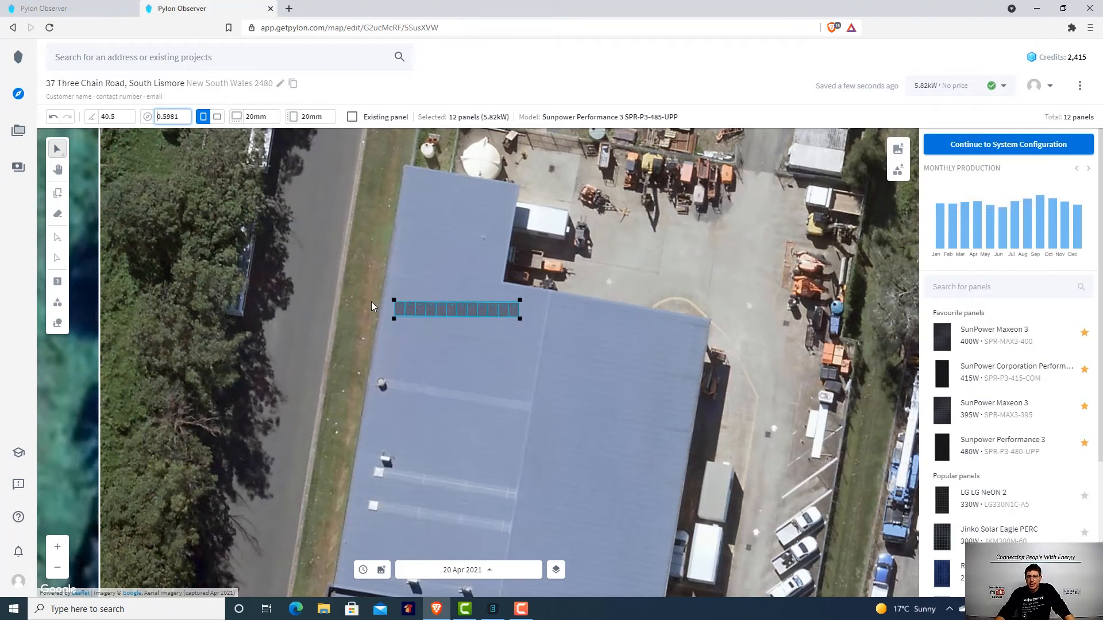
mouse_move(588, 328)
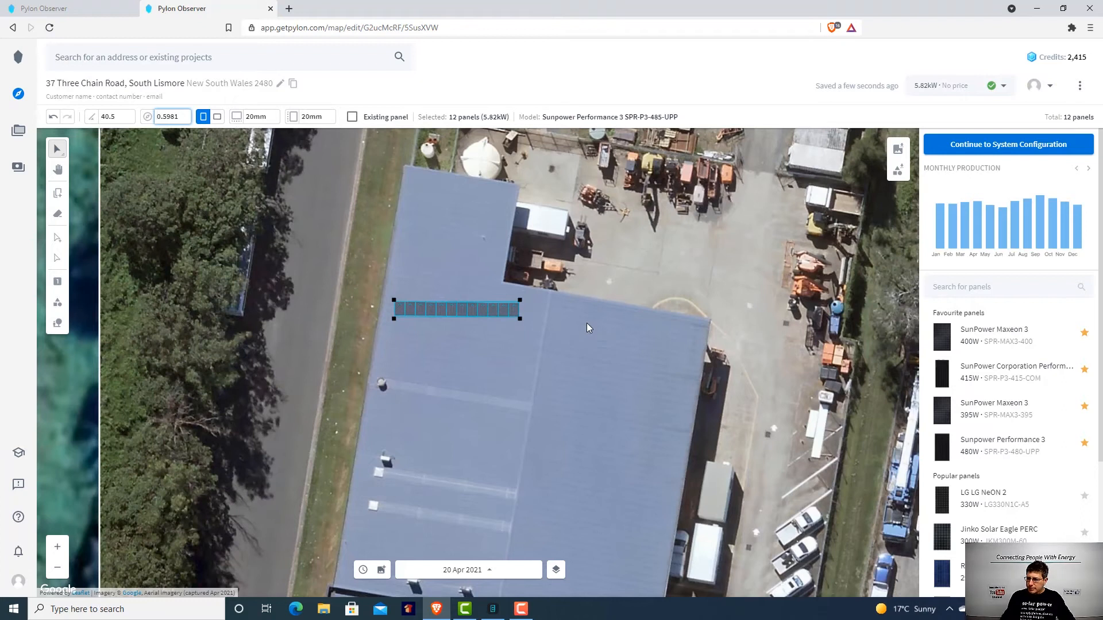
mouse_move(609, 324)
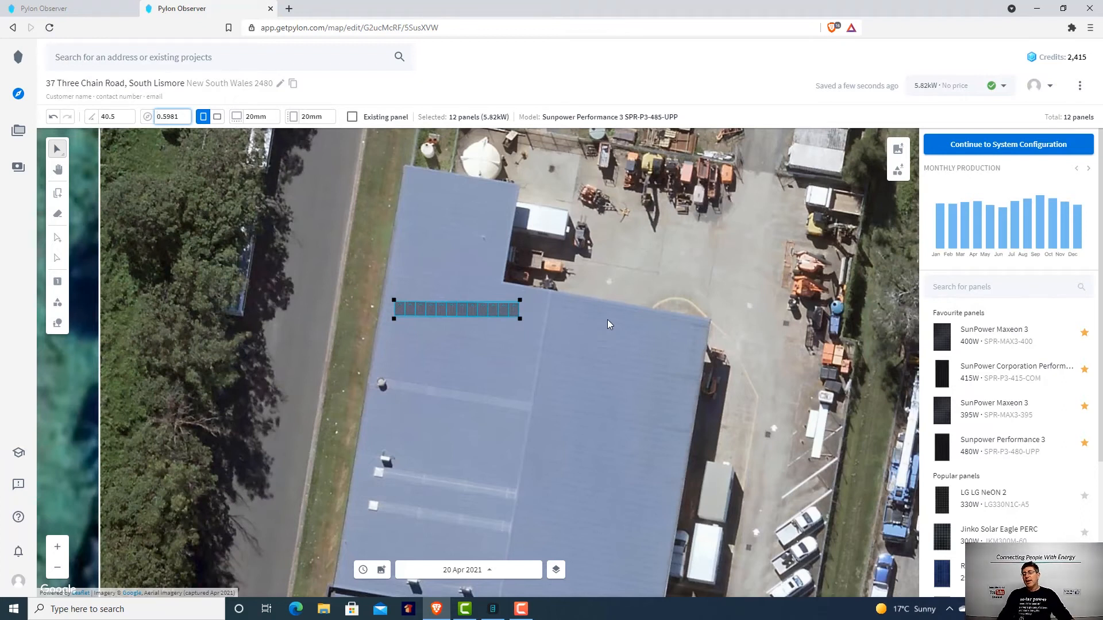
mouse_move(631, 316)
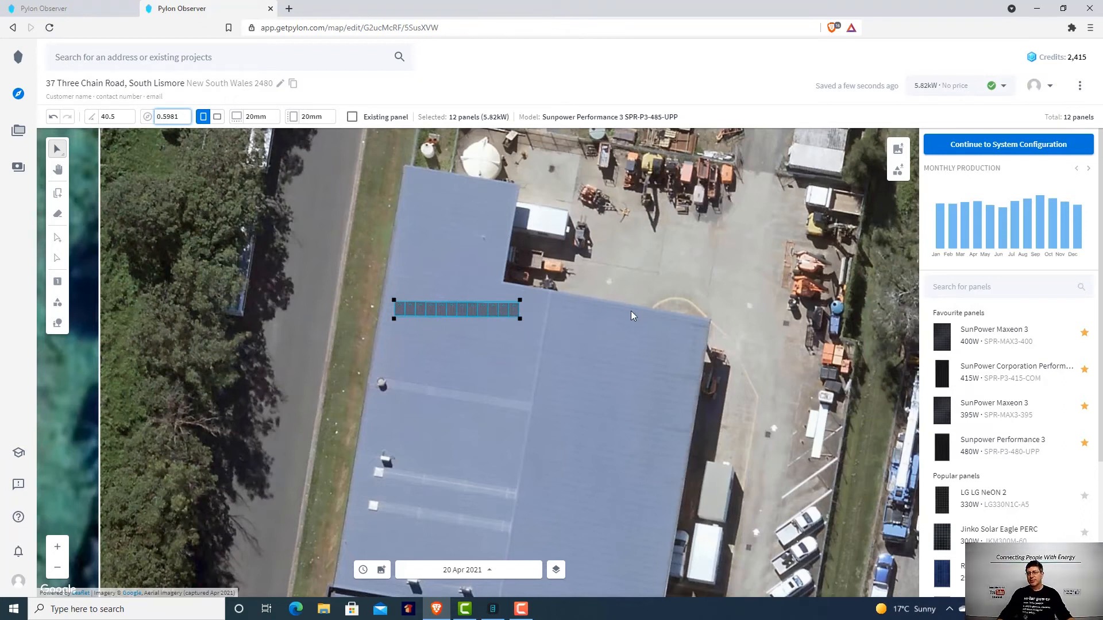
mouse_move(633, 311)
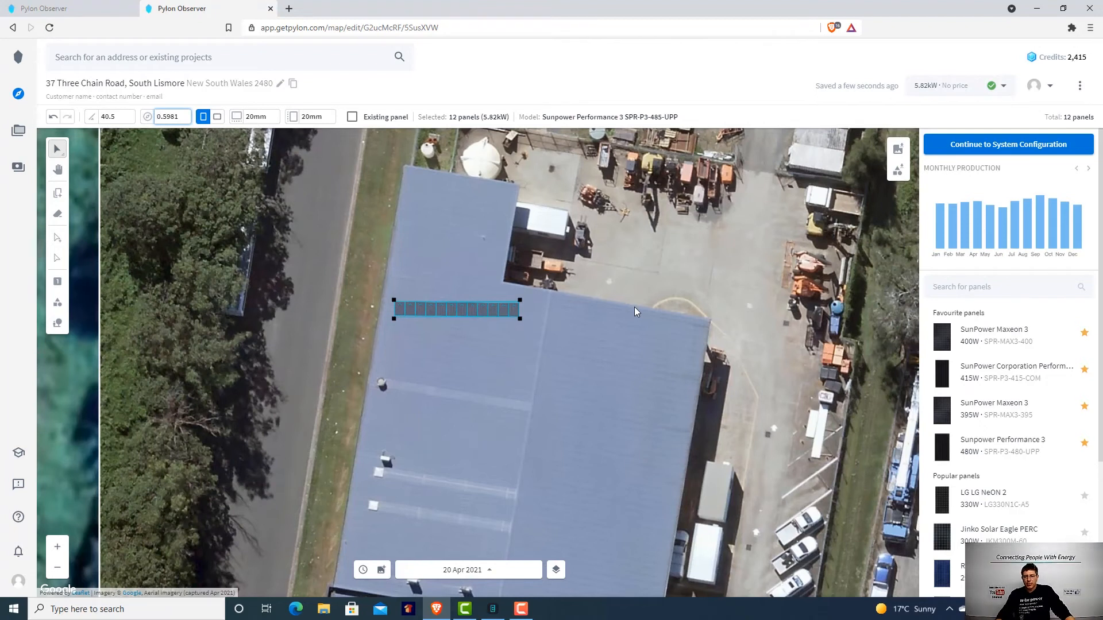
mouse_move(701, 294)
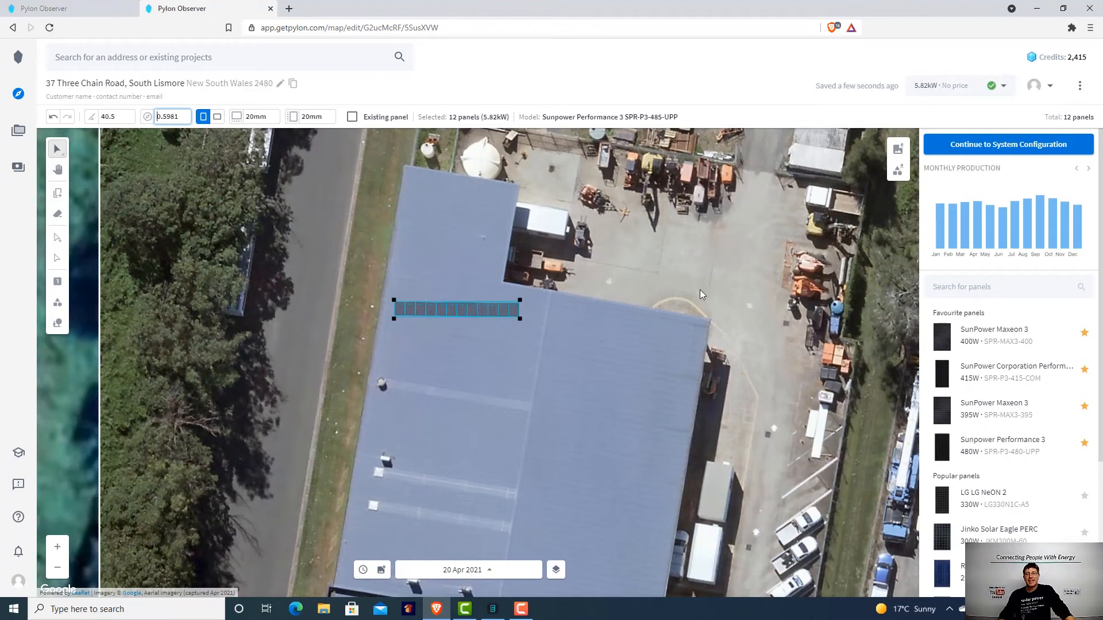
mouse_move(984, 222)
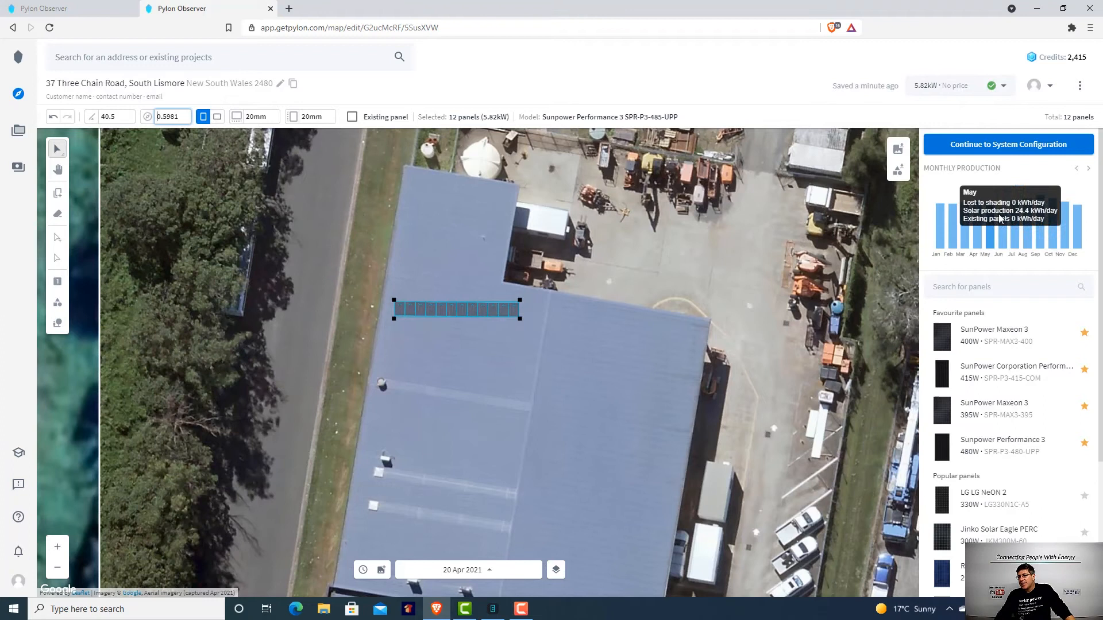
mouse_move(1043, 207)
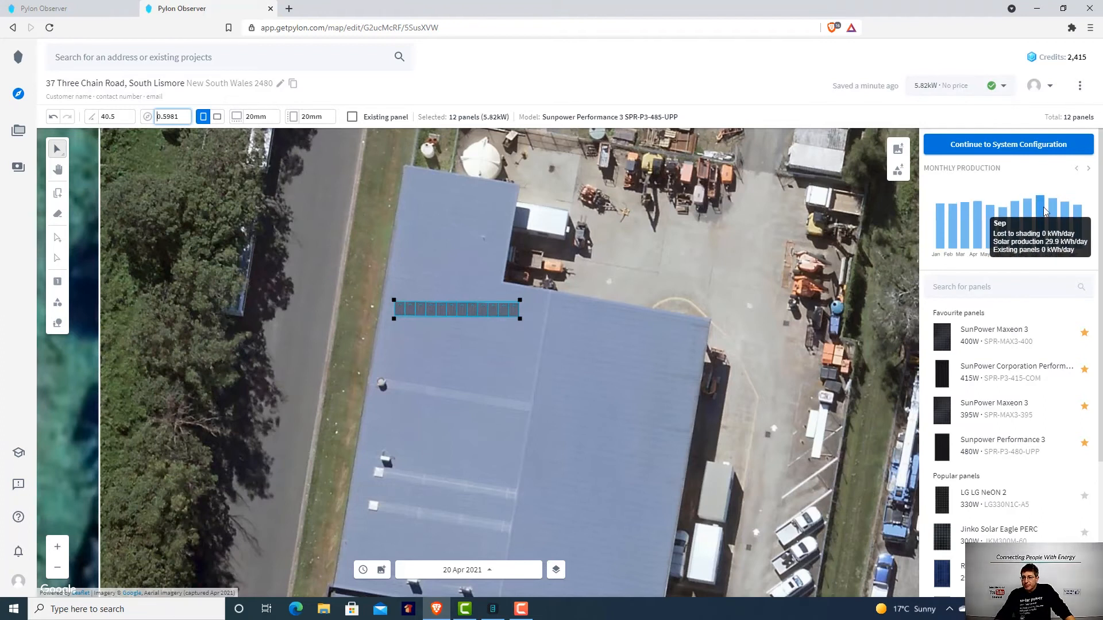
mouse_move(1044, 222)
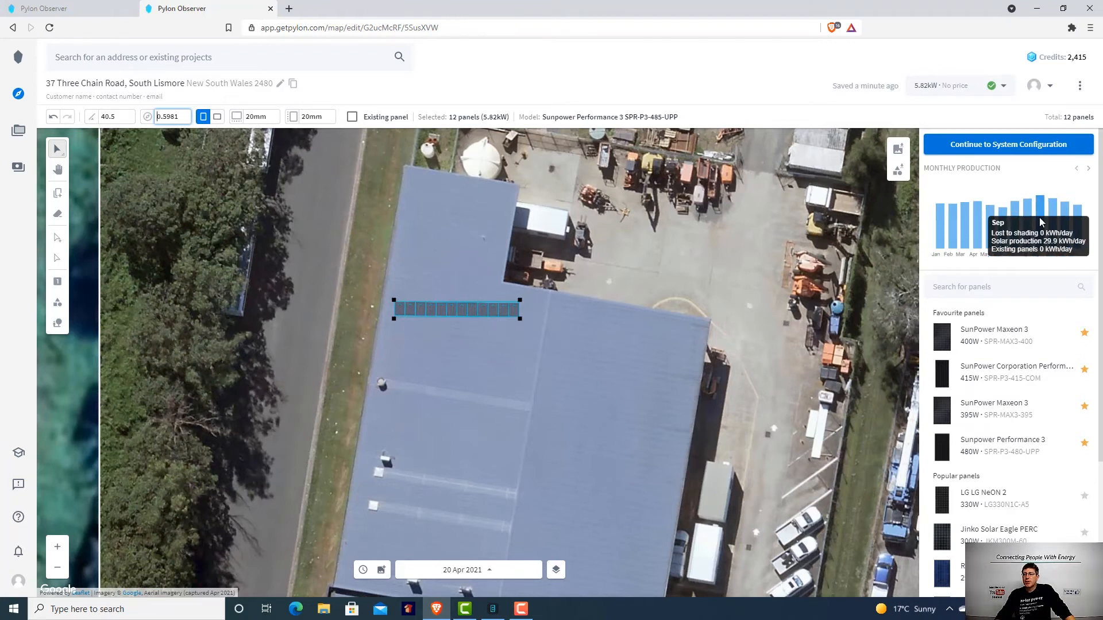
mouse_move(1047, 218)
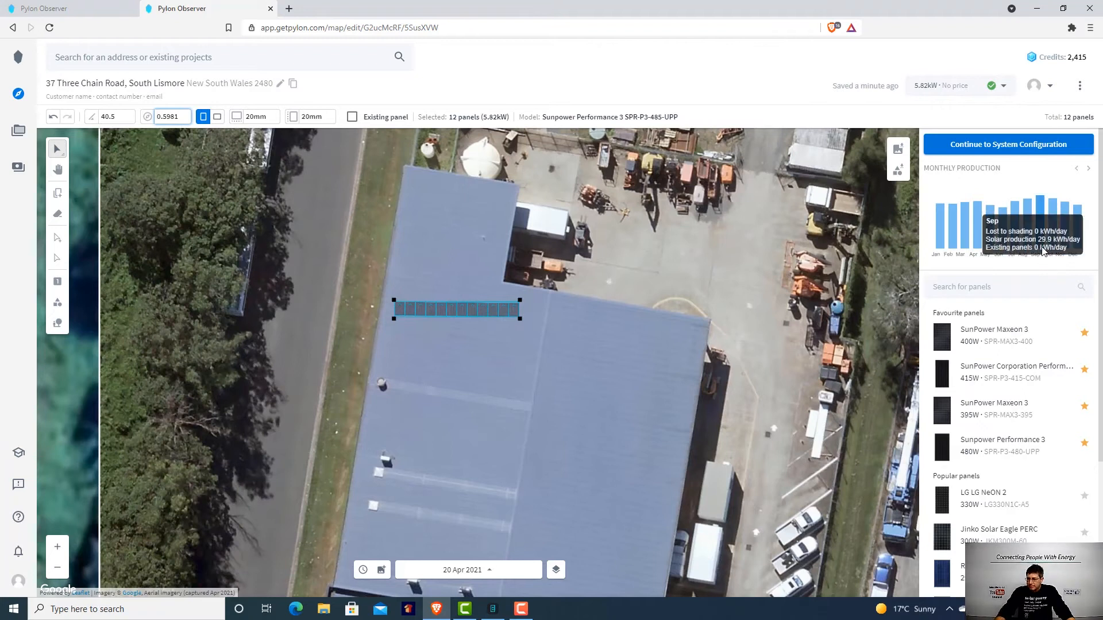
mouse_move(936, 231)
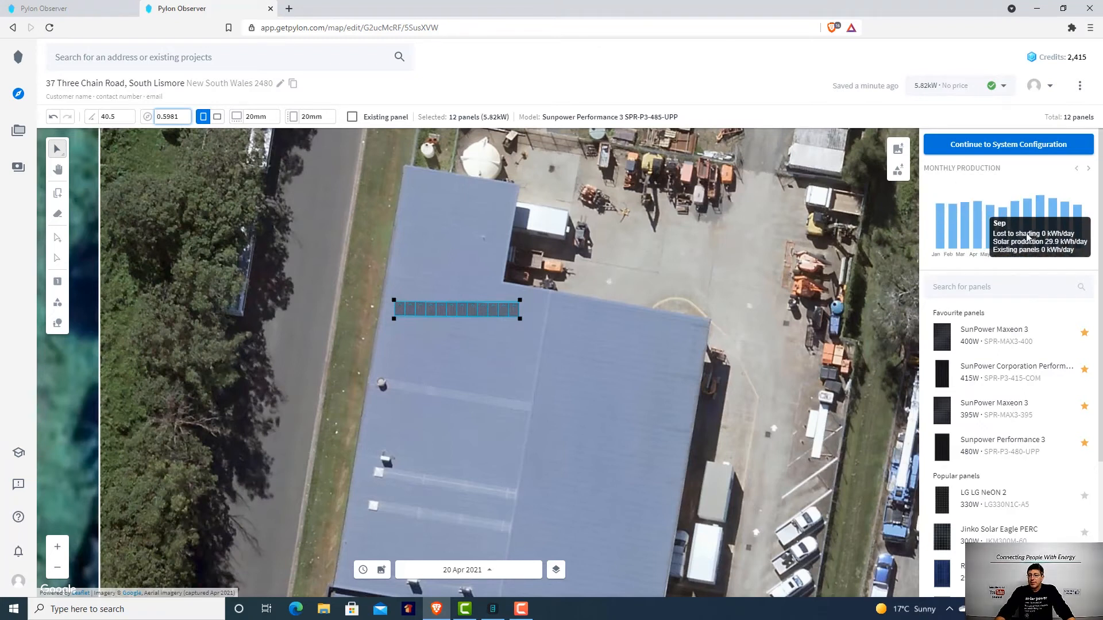
mouse_move(714, 285)
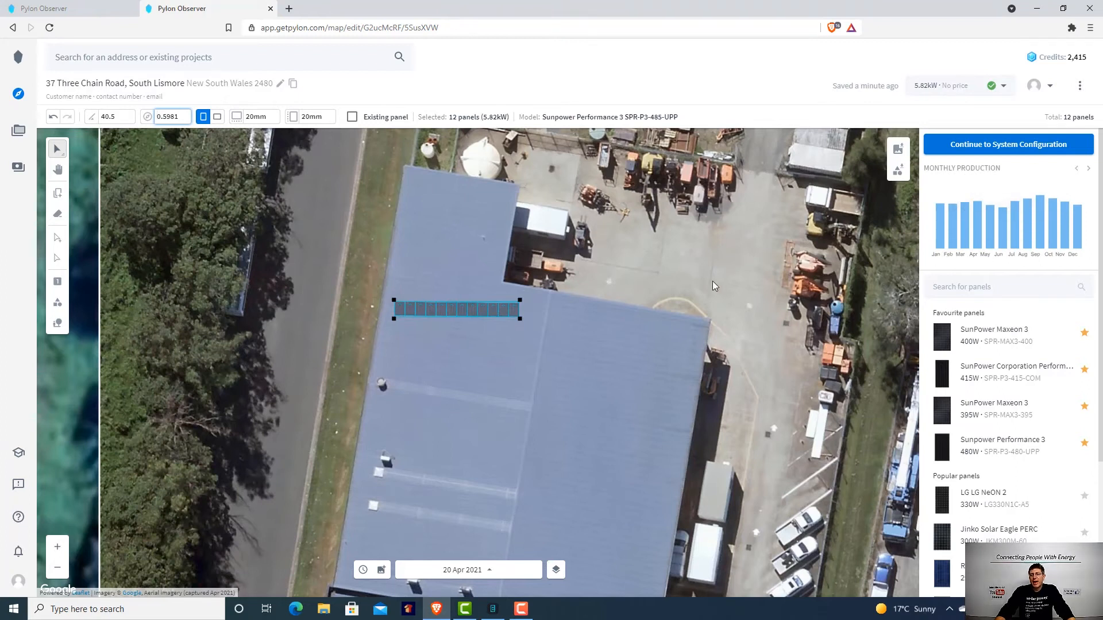
mouse_move(972, 239)
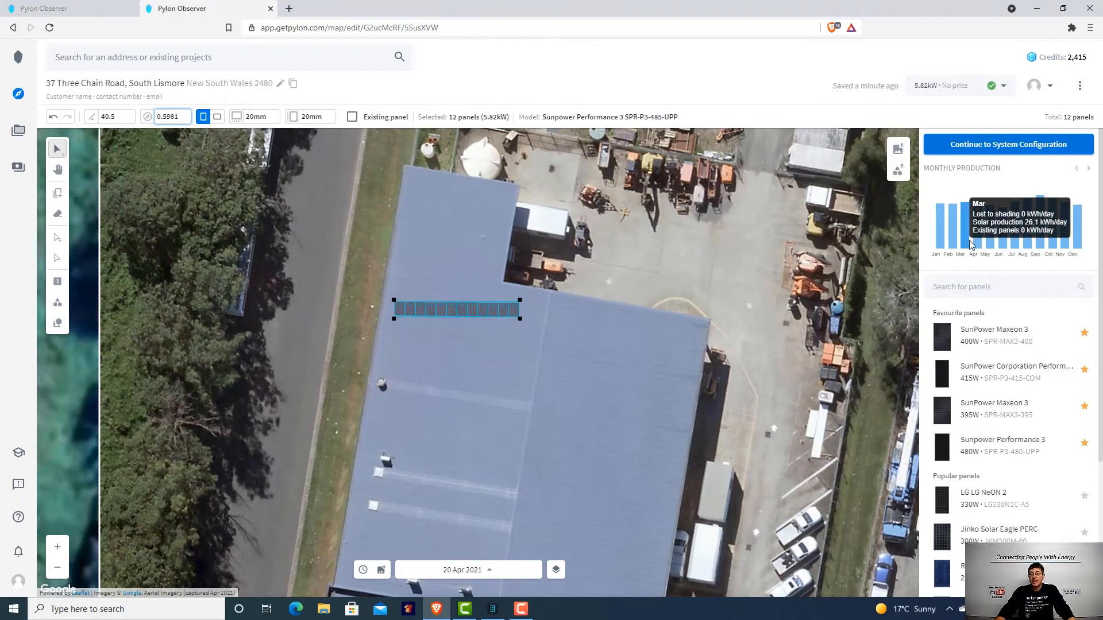
mouse_move(969, 240)
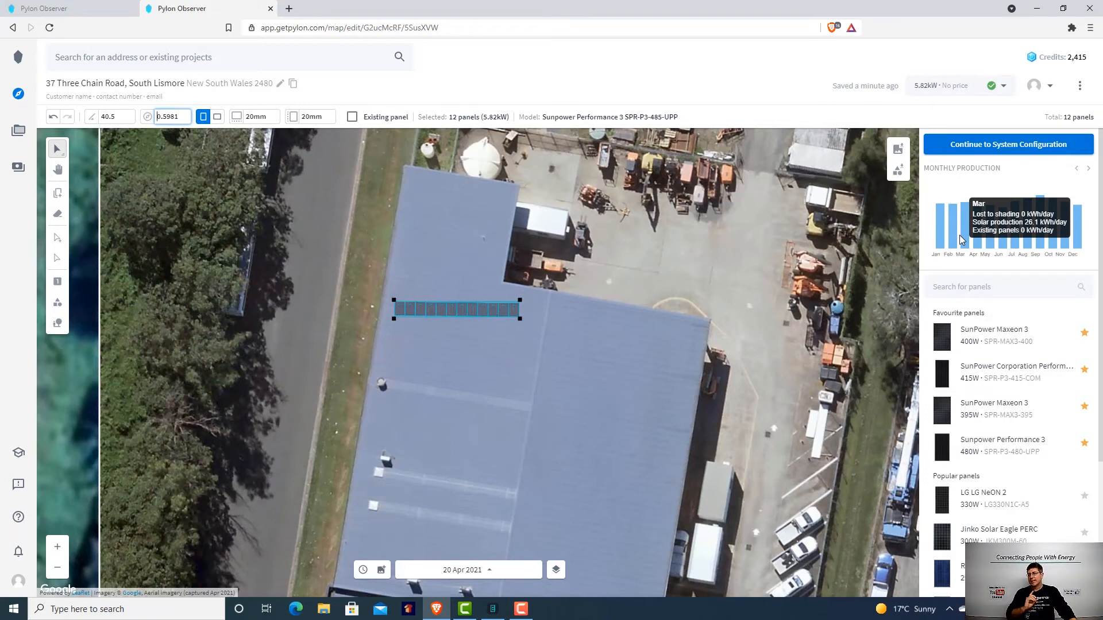
mouse_move(308, 260)
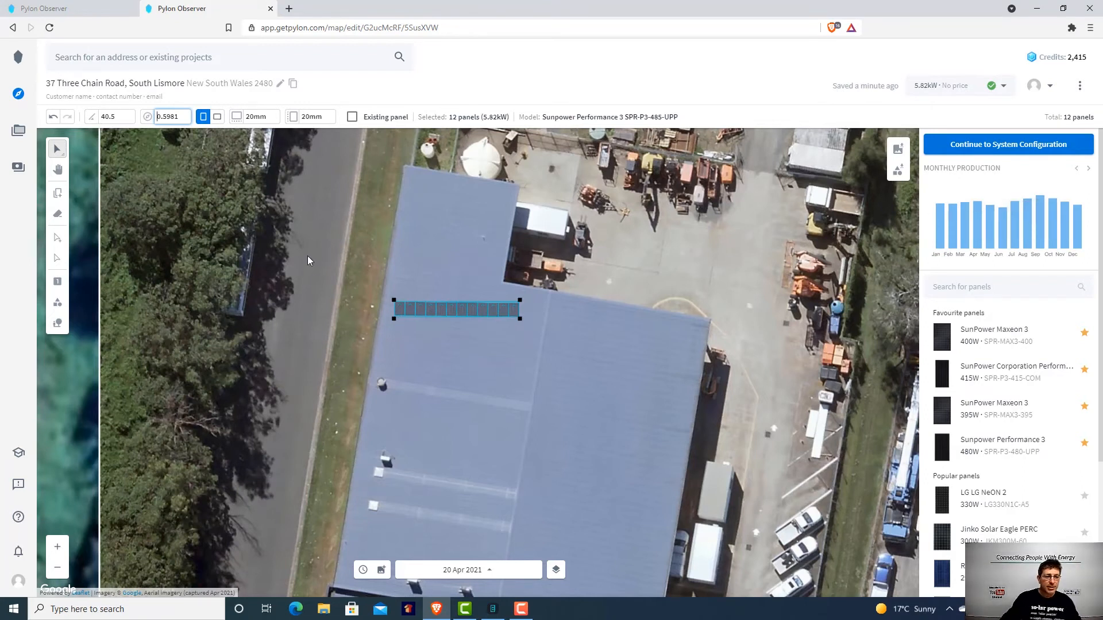
mouse_move(58, 213)
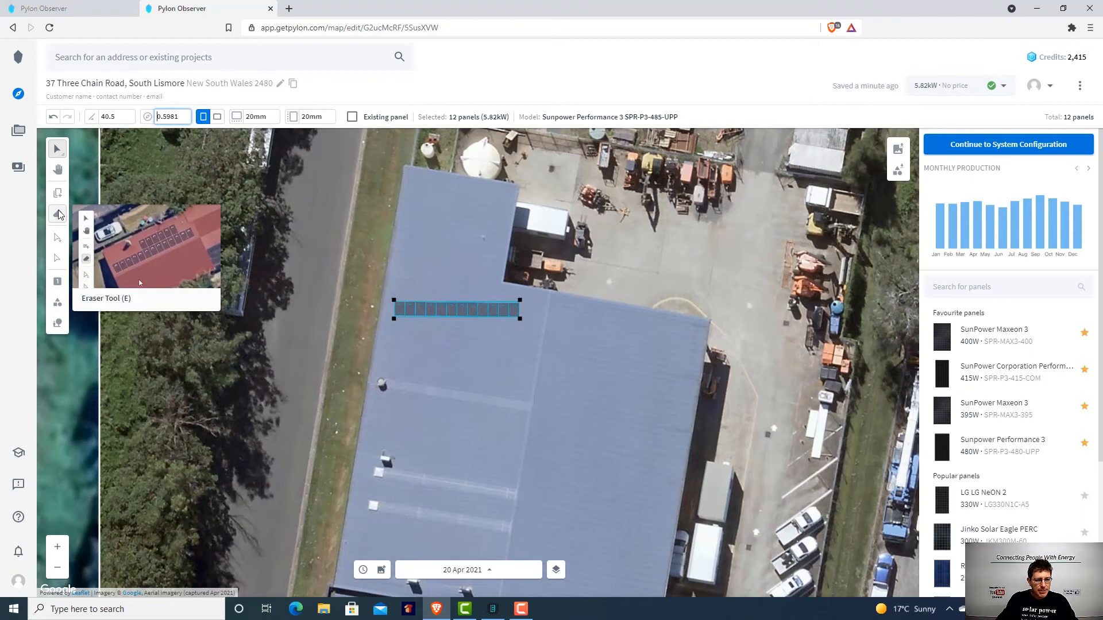
Erase panels from the row with the Eraser, then select the remaining angled group
click(57, 214)
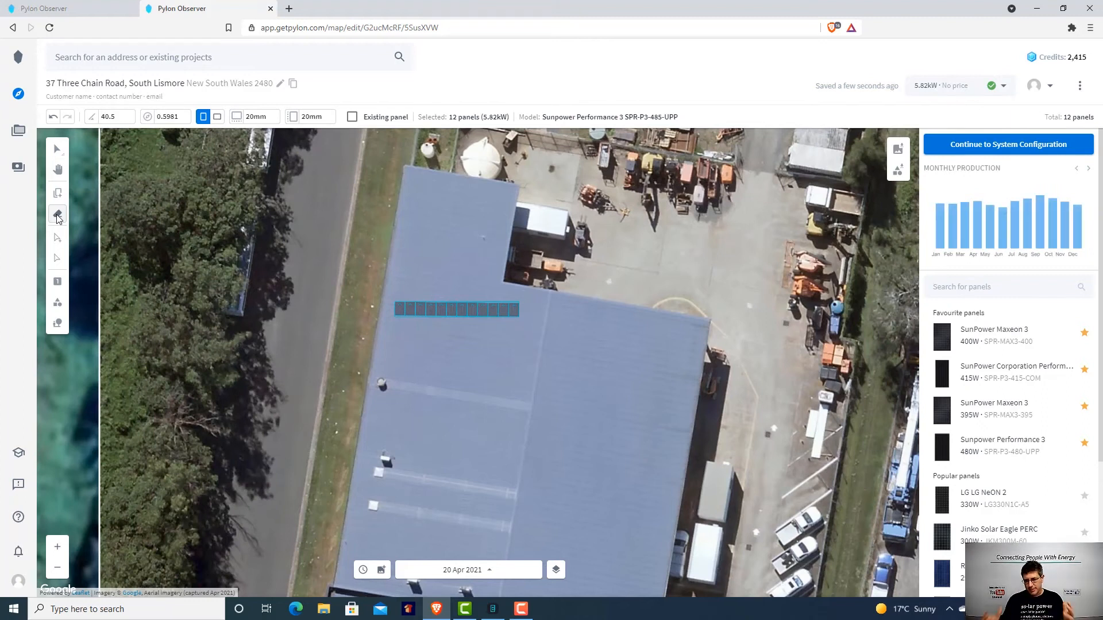
click(57, 214)
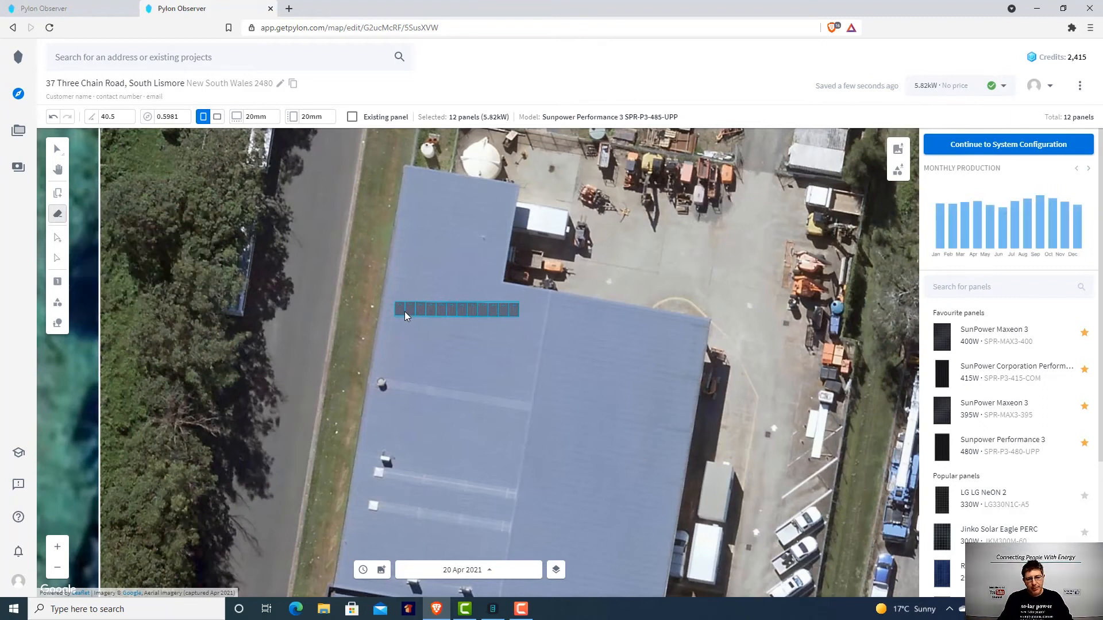
click(401, 309)
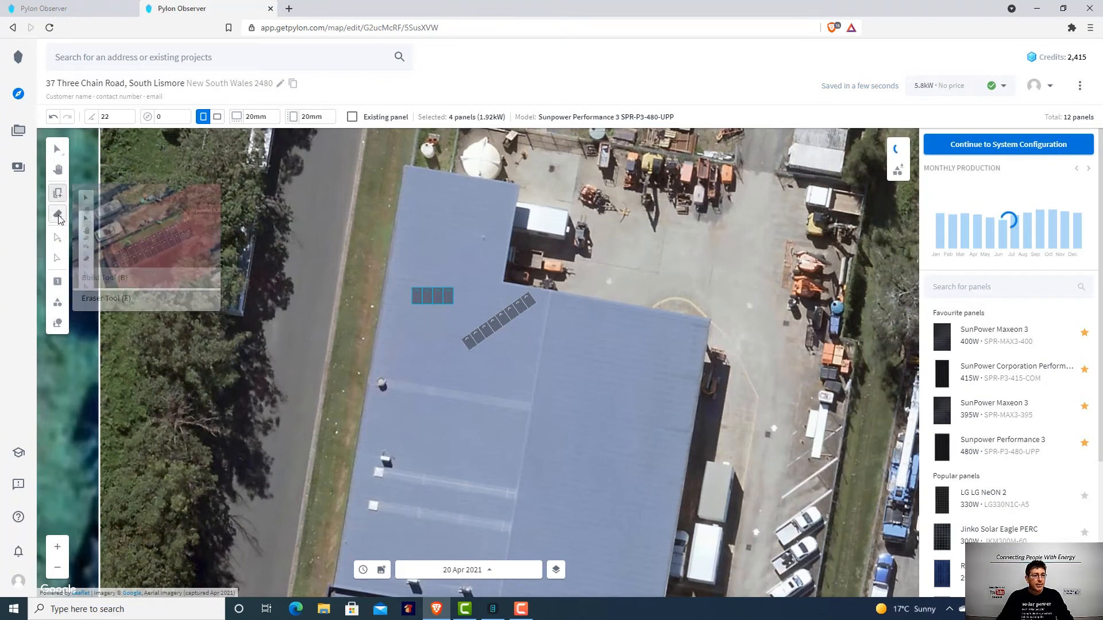
click(57, 213)
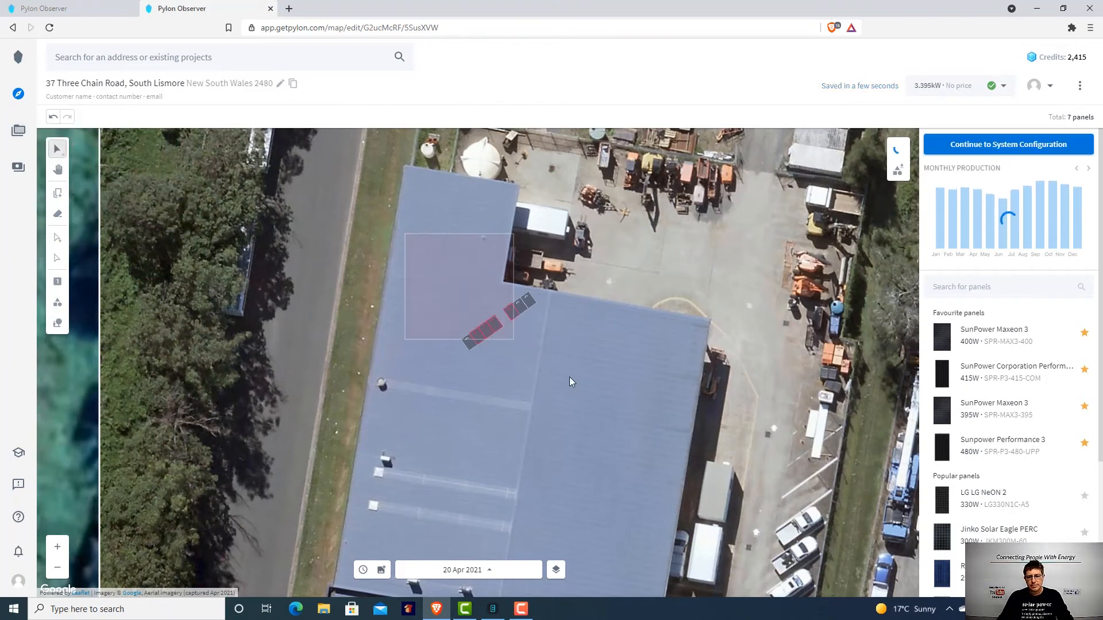
click(496, 320)
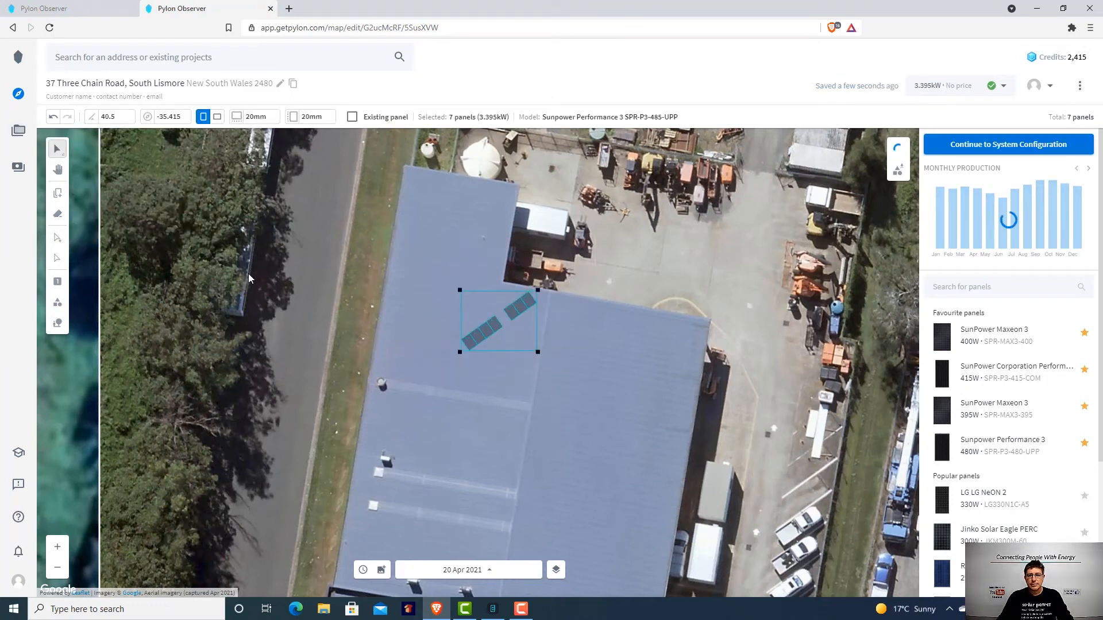
mouse_move(219, 251)
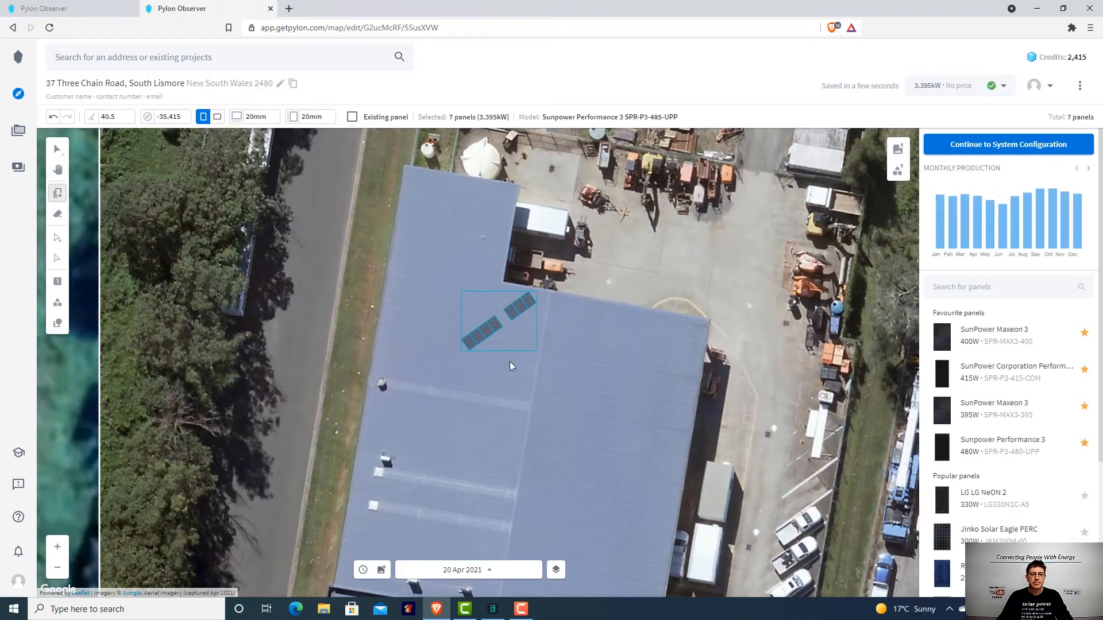
Add a panel to complete the angled row and search '485' in panel search
click(503, 316)
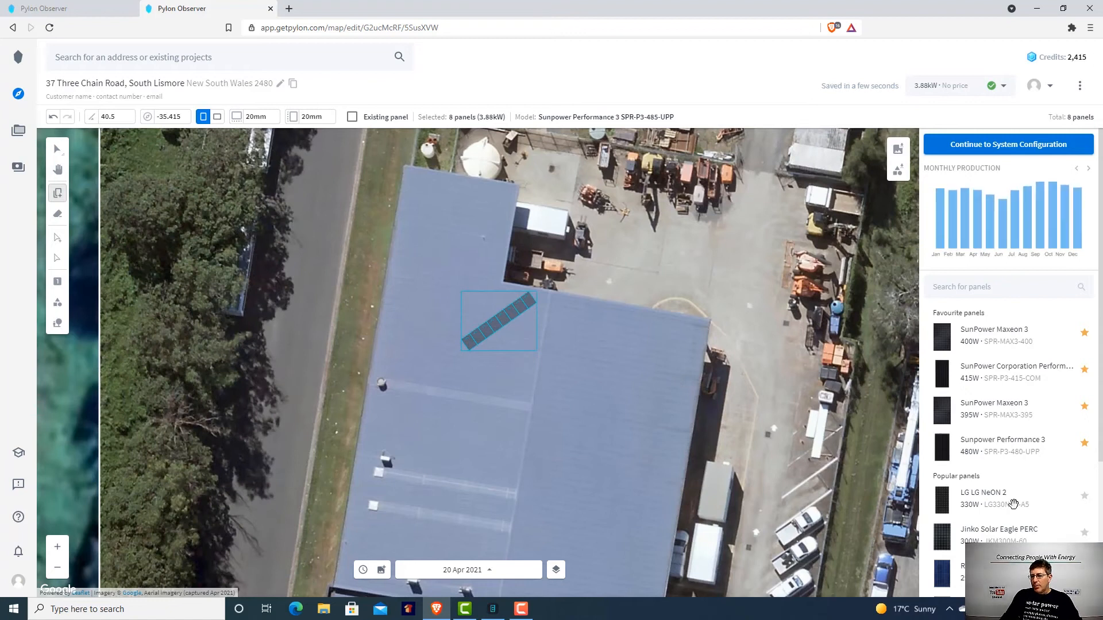
mouse_move(974, 323)
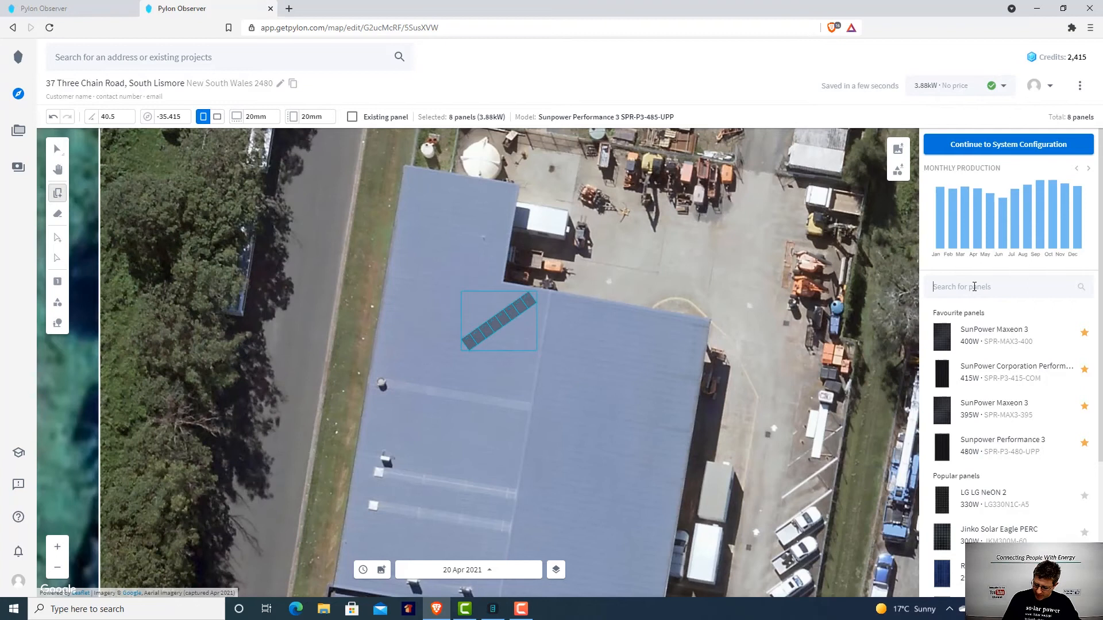
text(485)
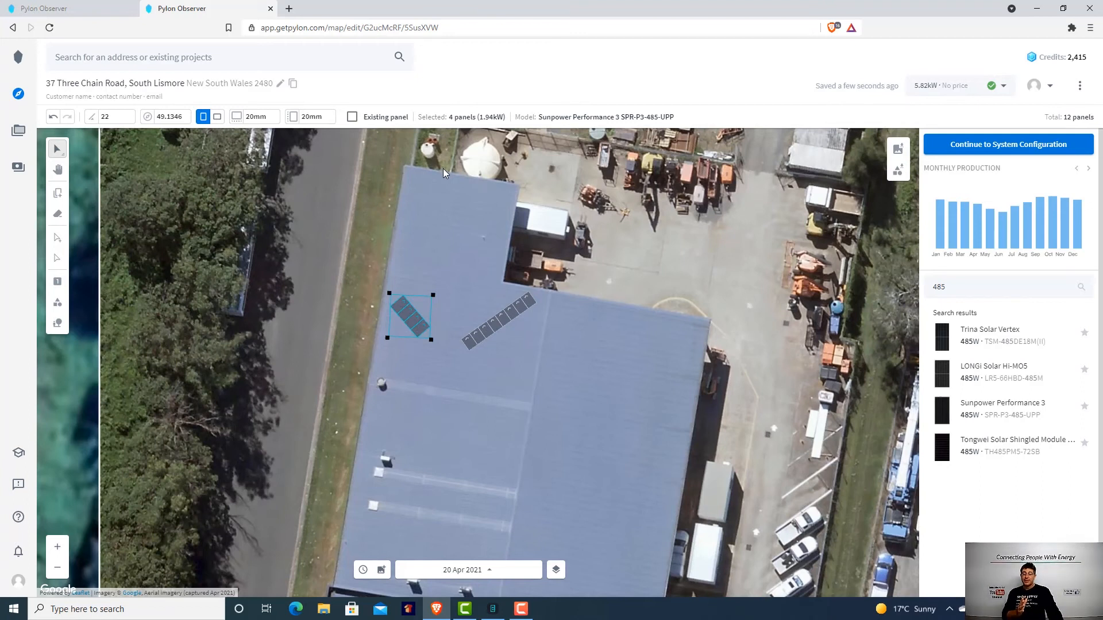
mouse_move(562, 81)
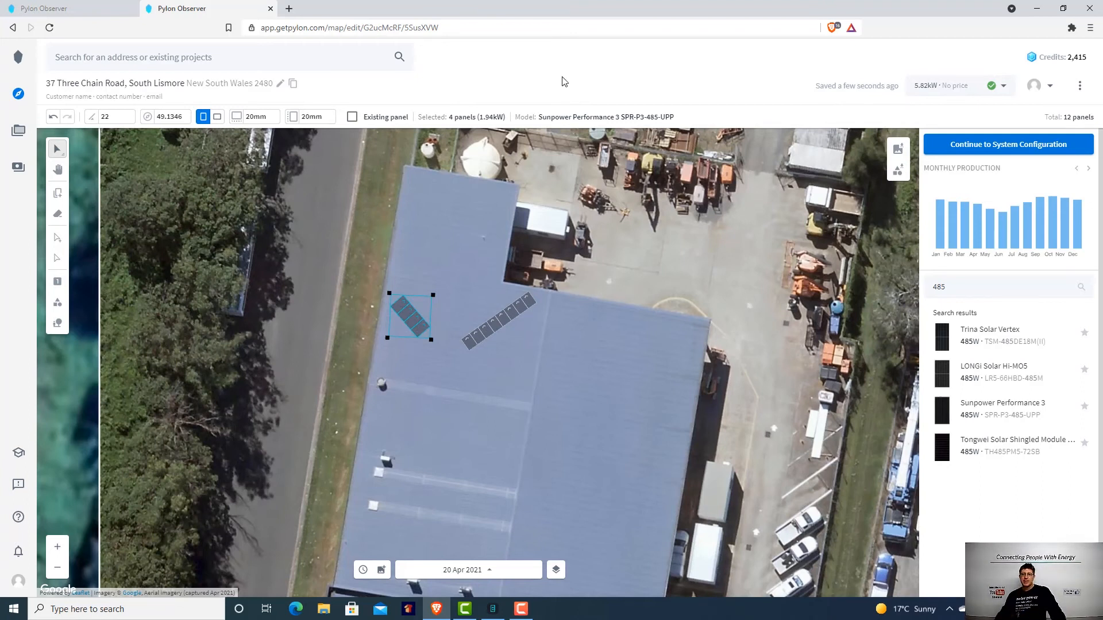
mouse_move(947, 226)
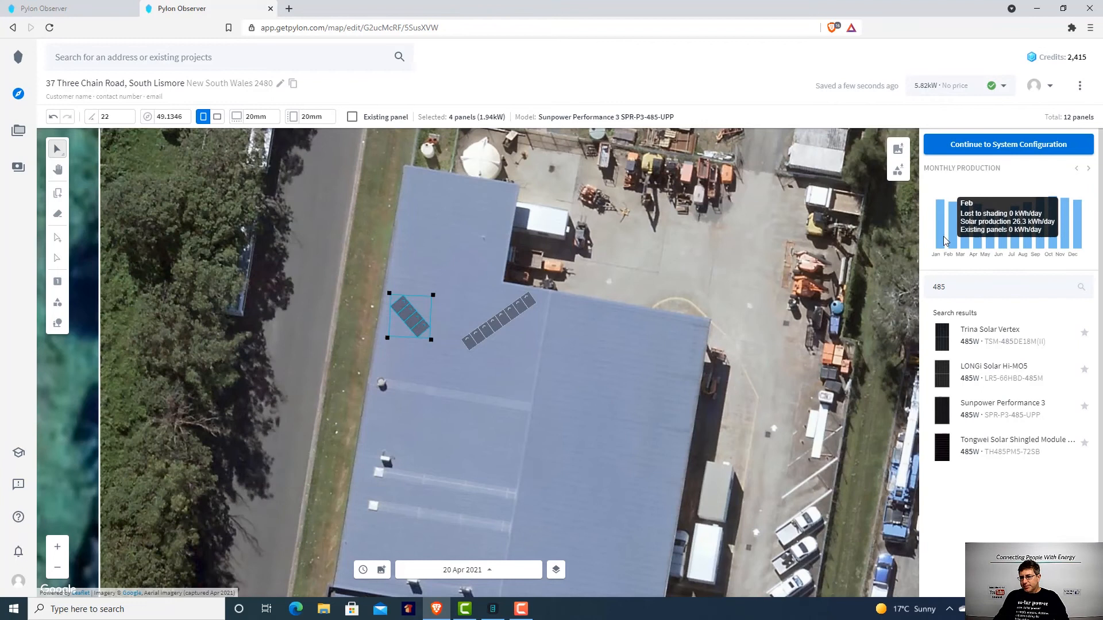
mouse_move(1008, 239)
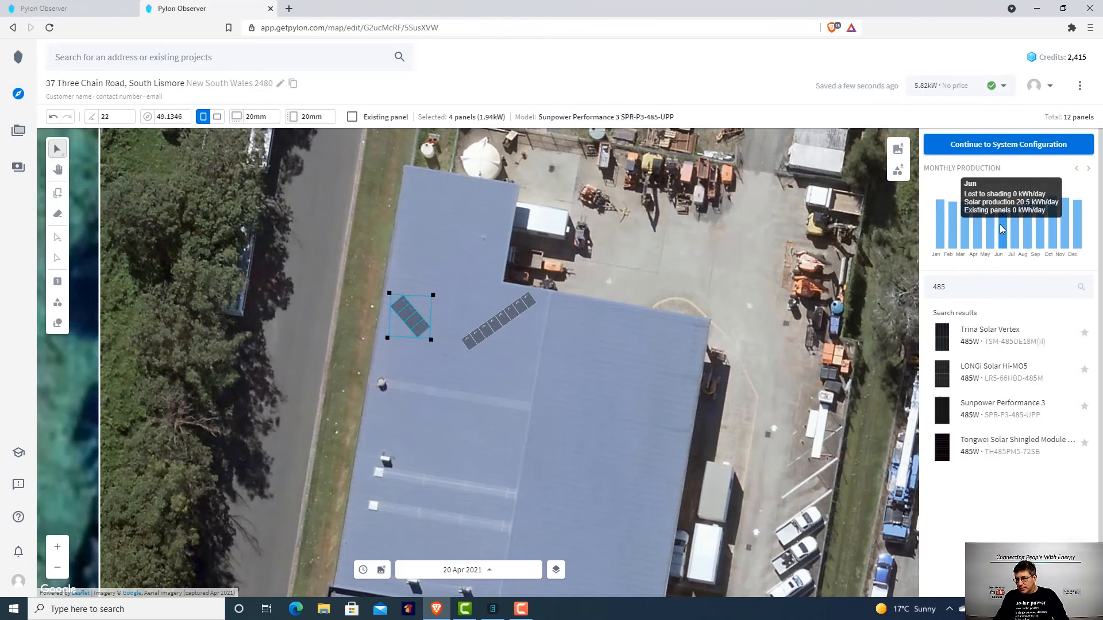
mouse_move(1006, 225)
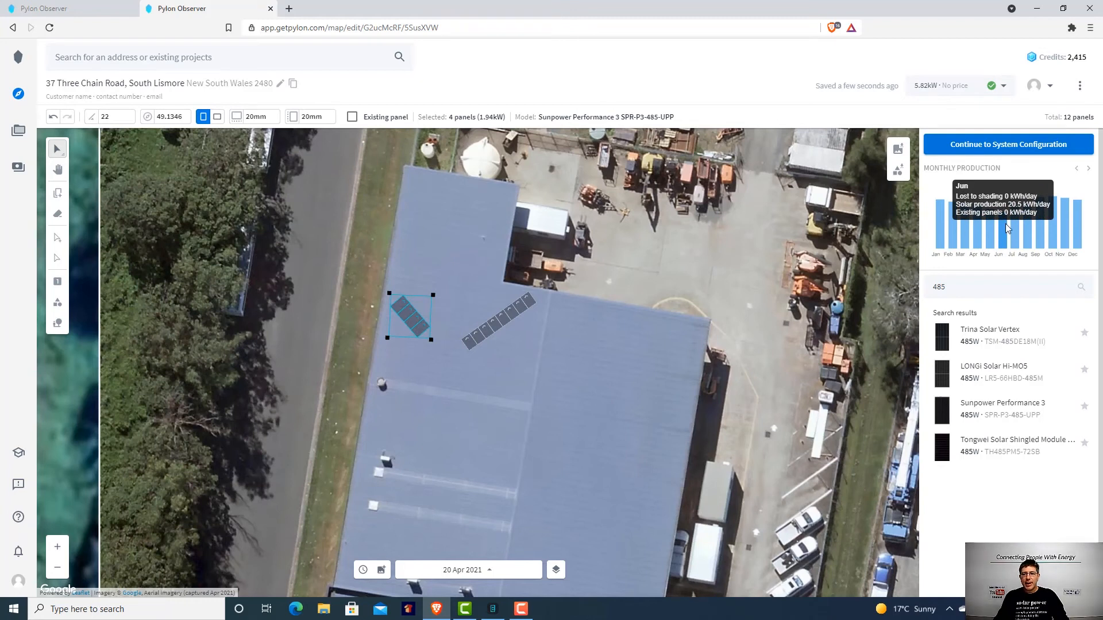
mouse_move(58, 148)
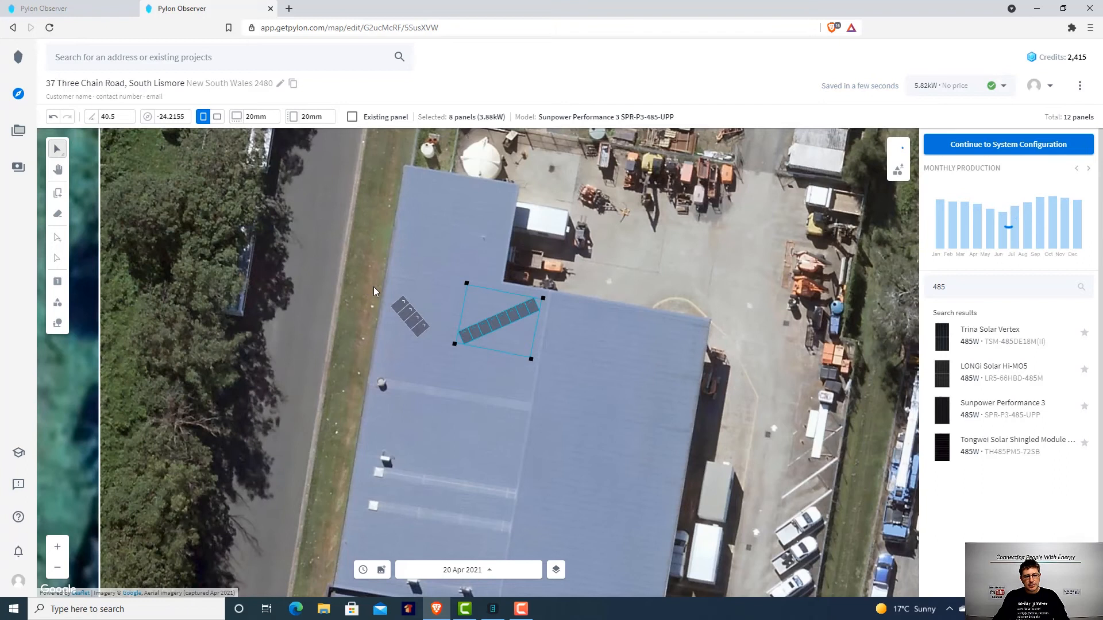
Select the four-panel group to change its azimuth to 41.8071°
click(410, 320)
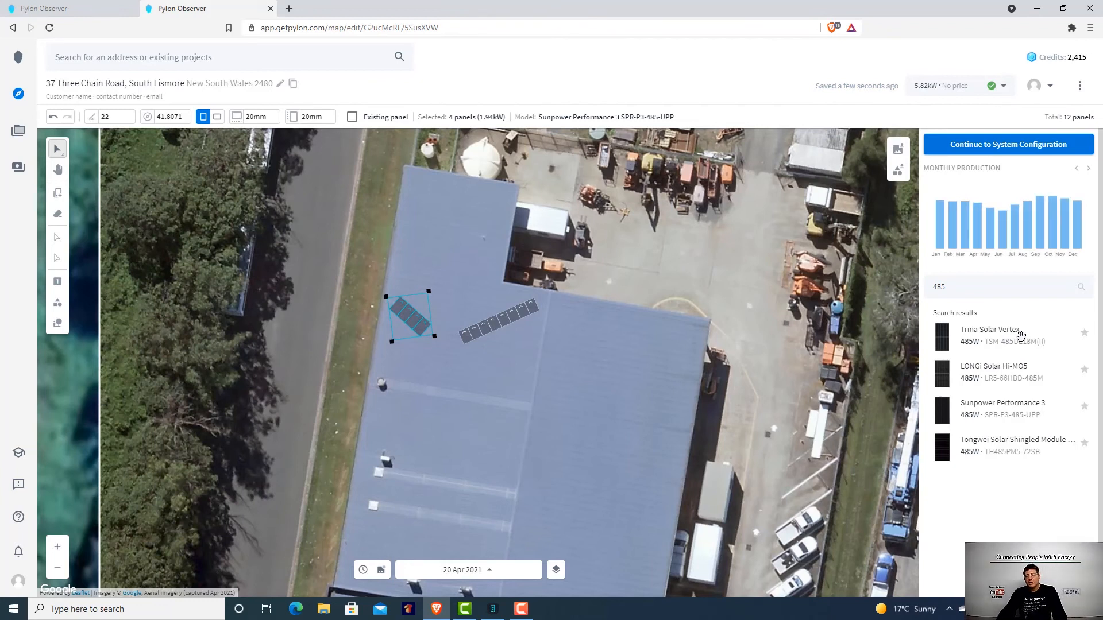
mouse_move(972, 236)
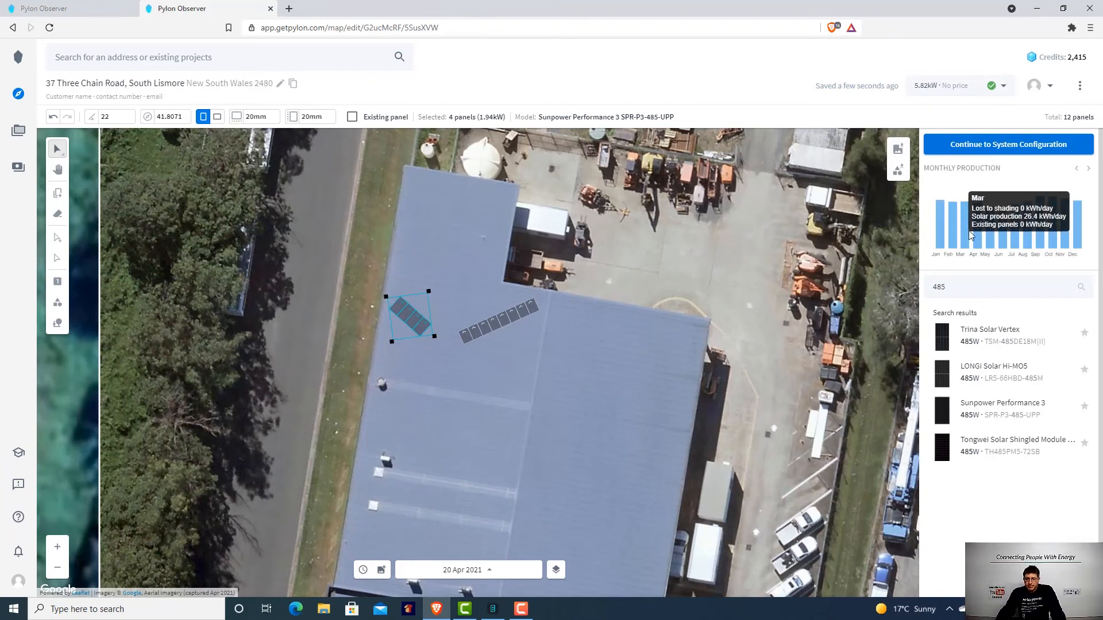
mouse_move(670, 302)
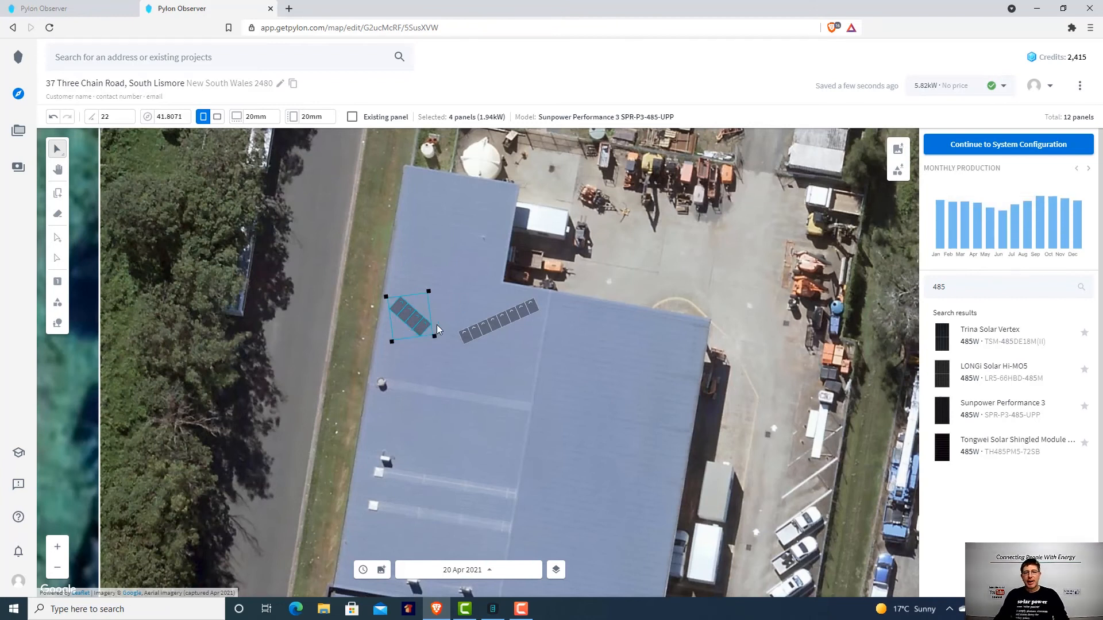
mouse_move(708, 301)
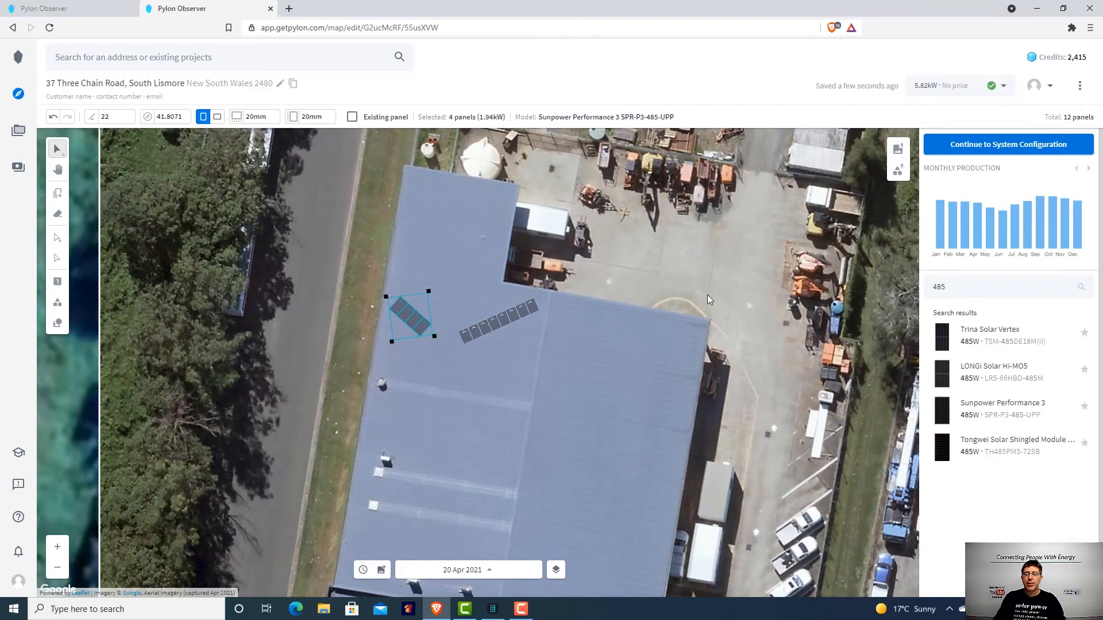
mouse_move(439, 229)
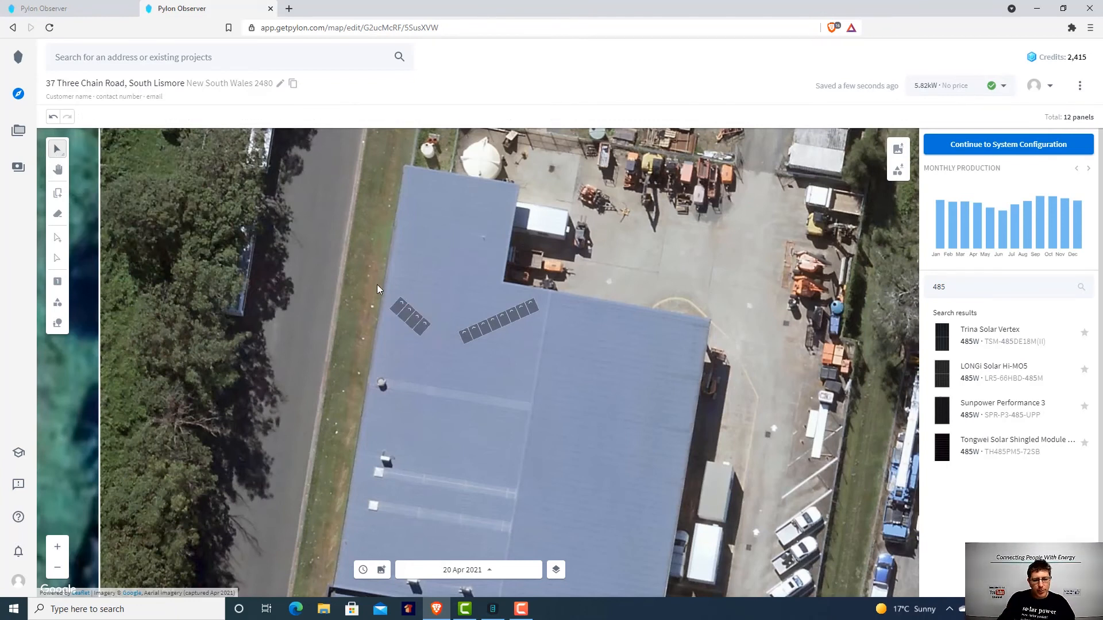
Select the four-panel group to raise its tilt from 22° to 40°
click(412, 320)
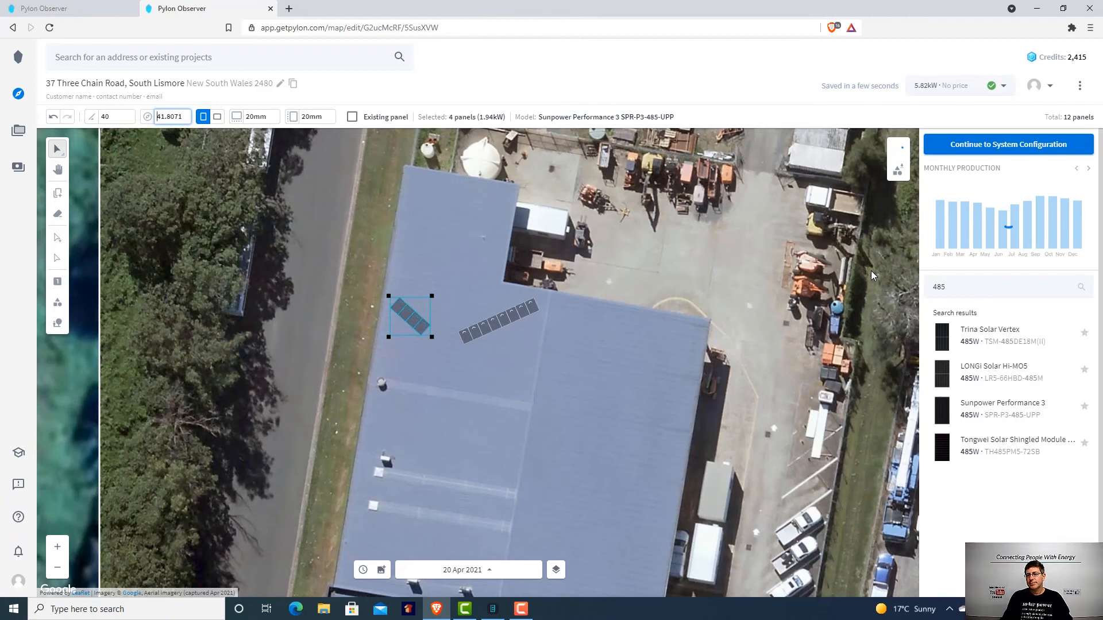
mouse_move(998, 225)
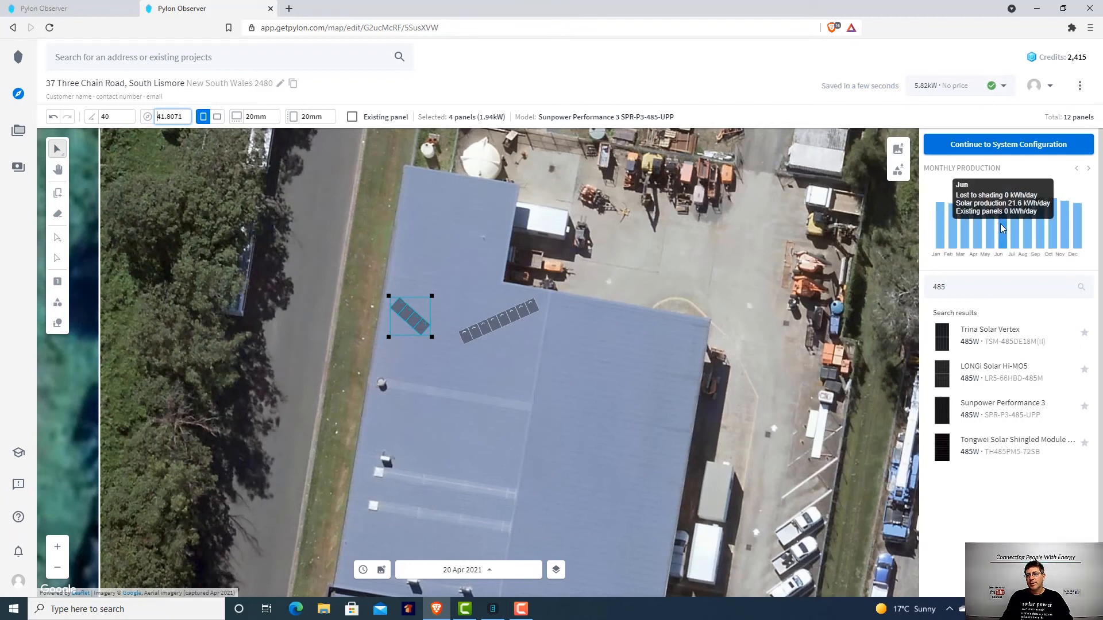
mouse_move(973, 242)
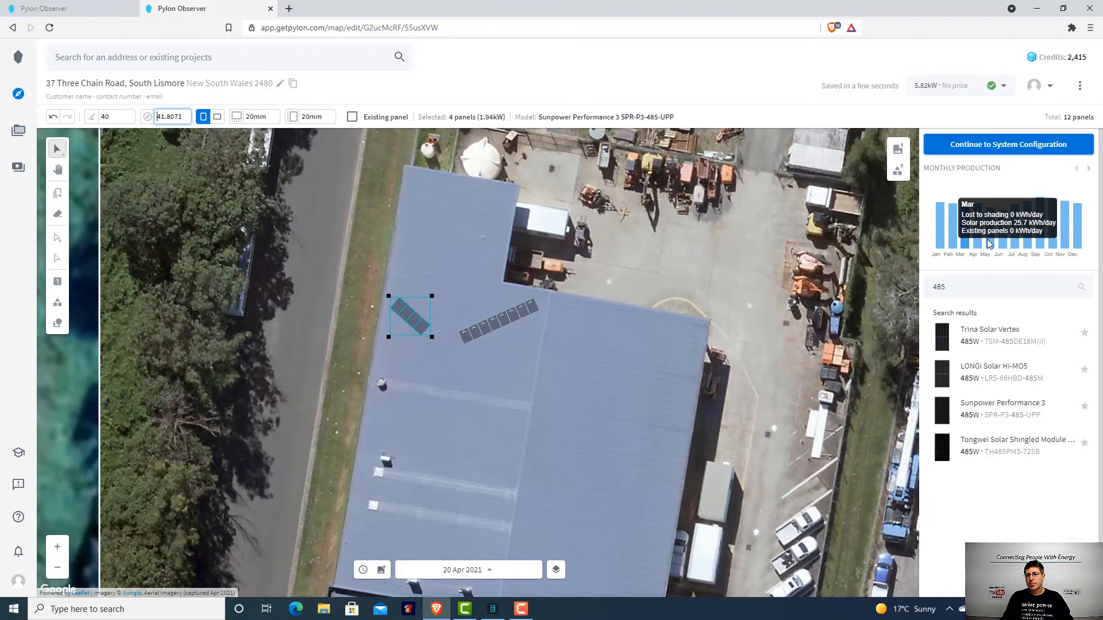
mouse_move(435, 323)
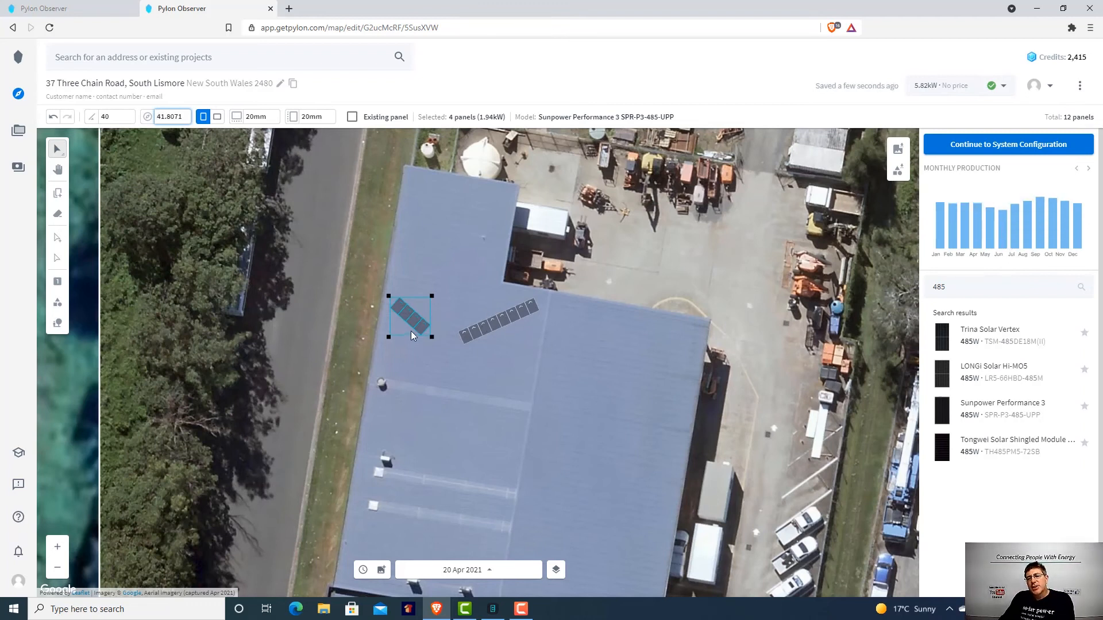
mouse_move(784, 167)
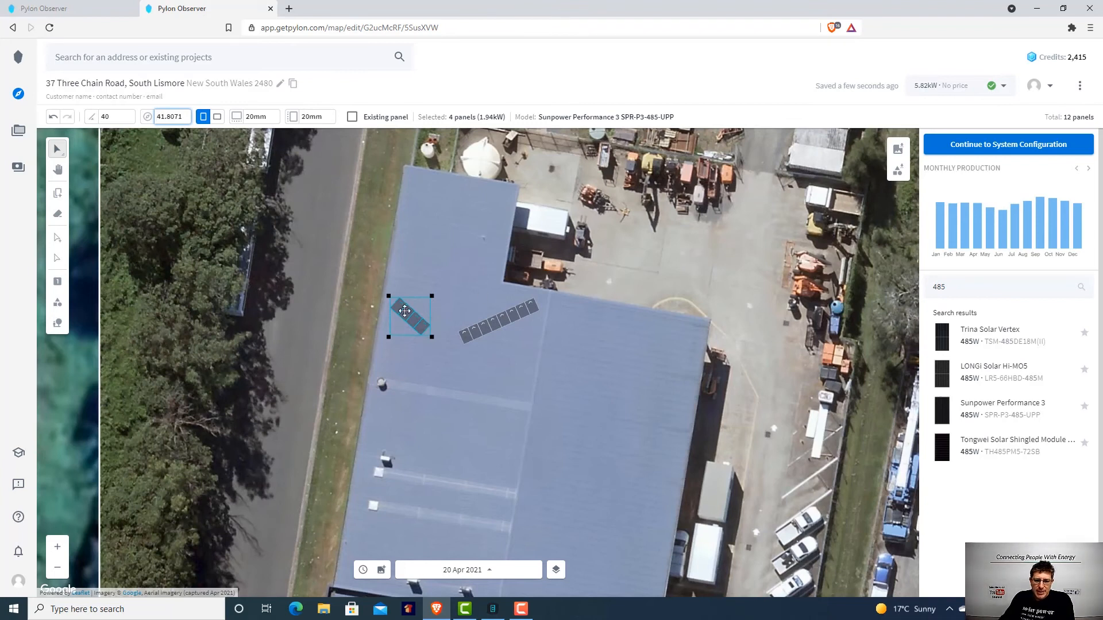
mouse_move(507, 259)
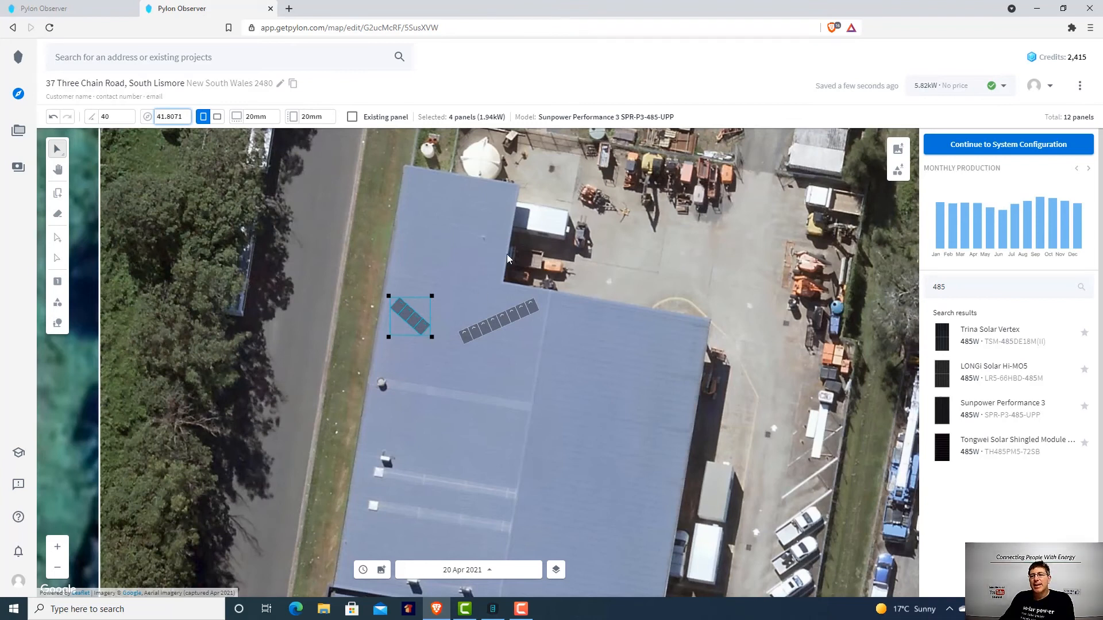
mouse_move(793, 167)
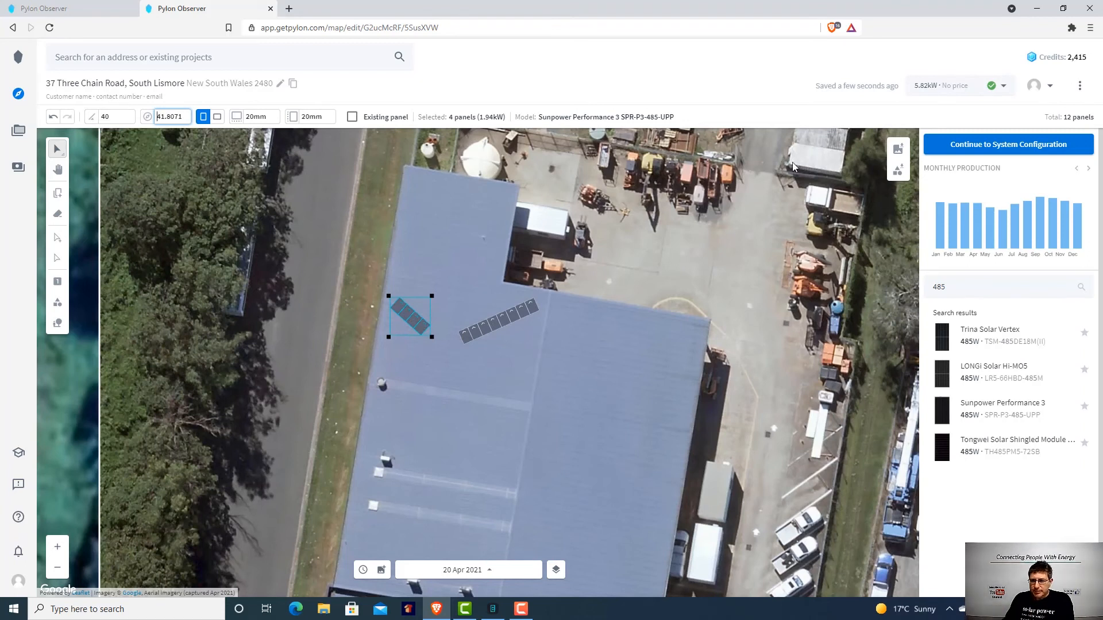
mouse_move(330, 97)
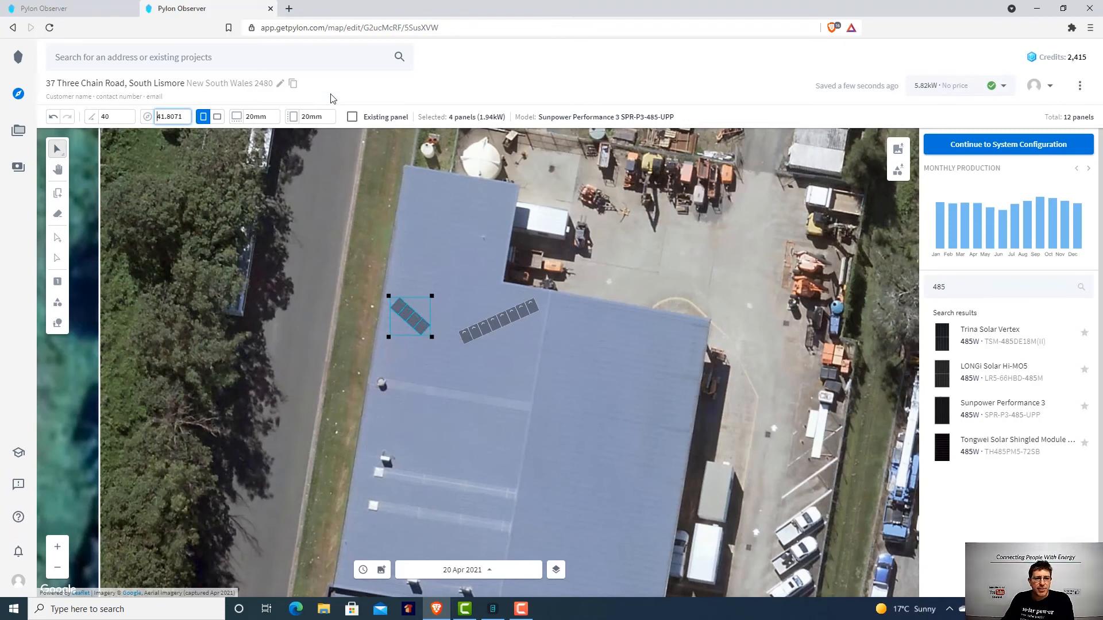
mouse_move(502, 329)
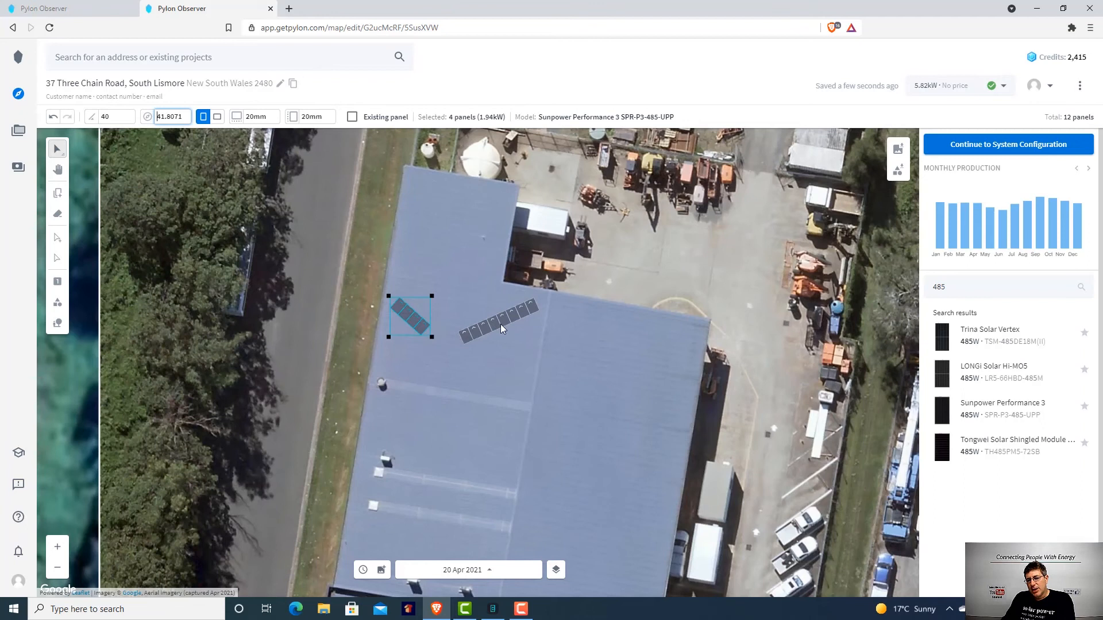
mouse_move(508, 314)
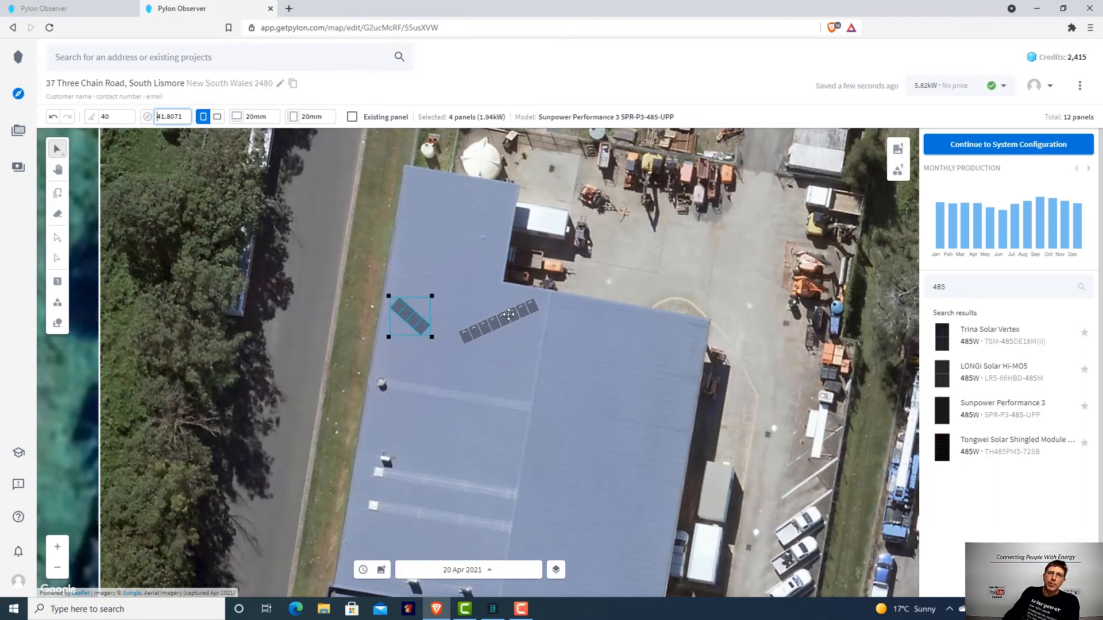
mouse_move(498, 304)
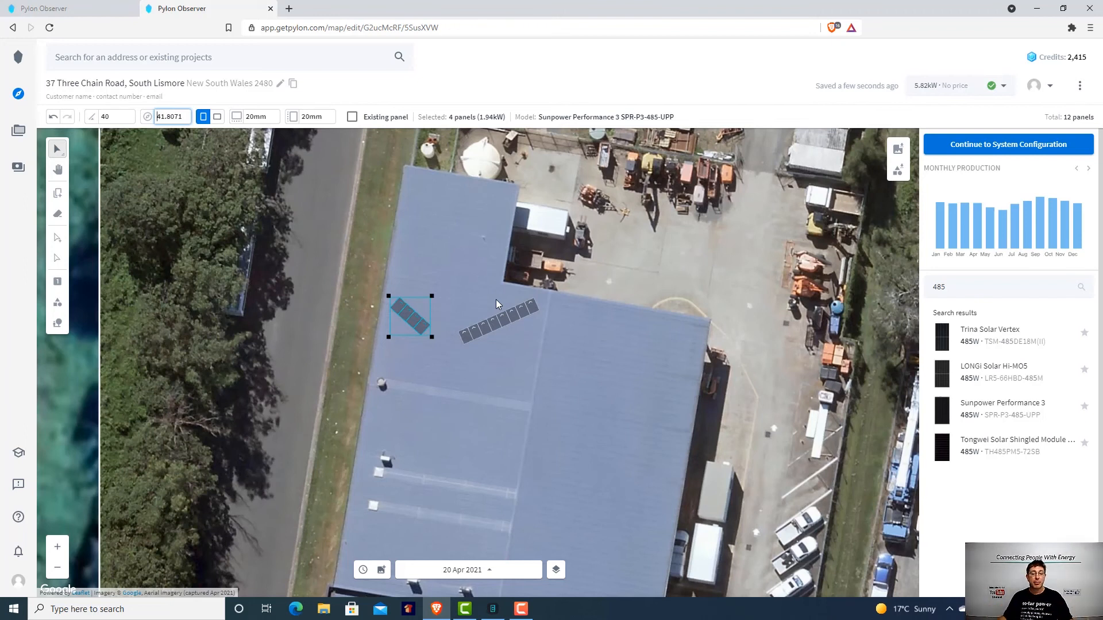
mouse_move(420, 257)
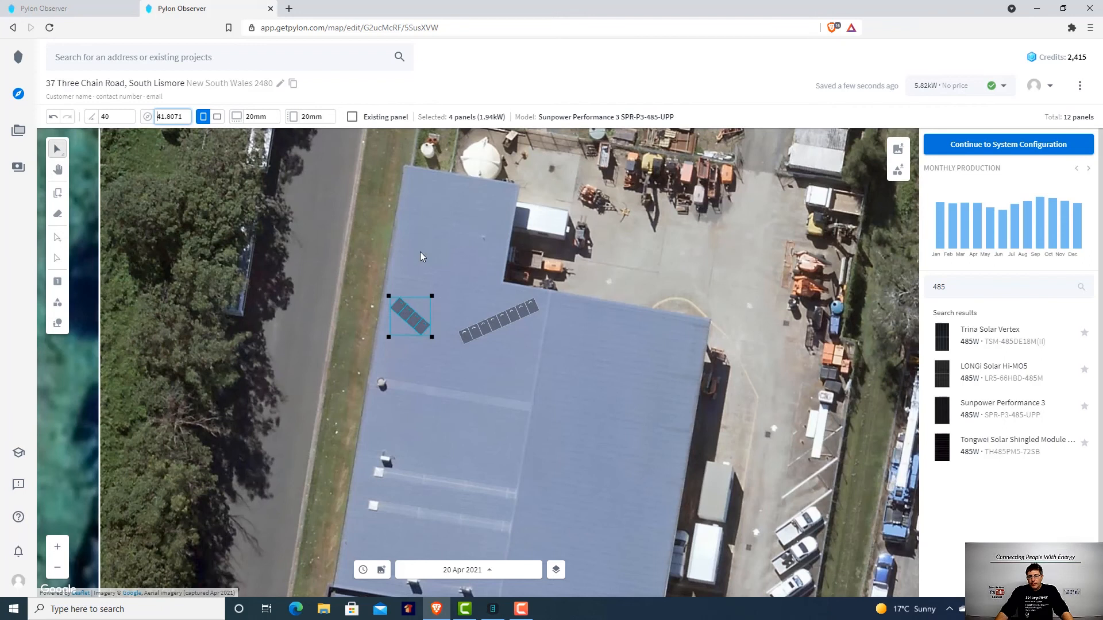
mouse_move(612, 376)
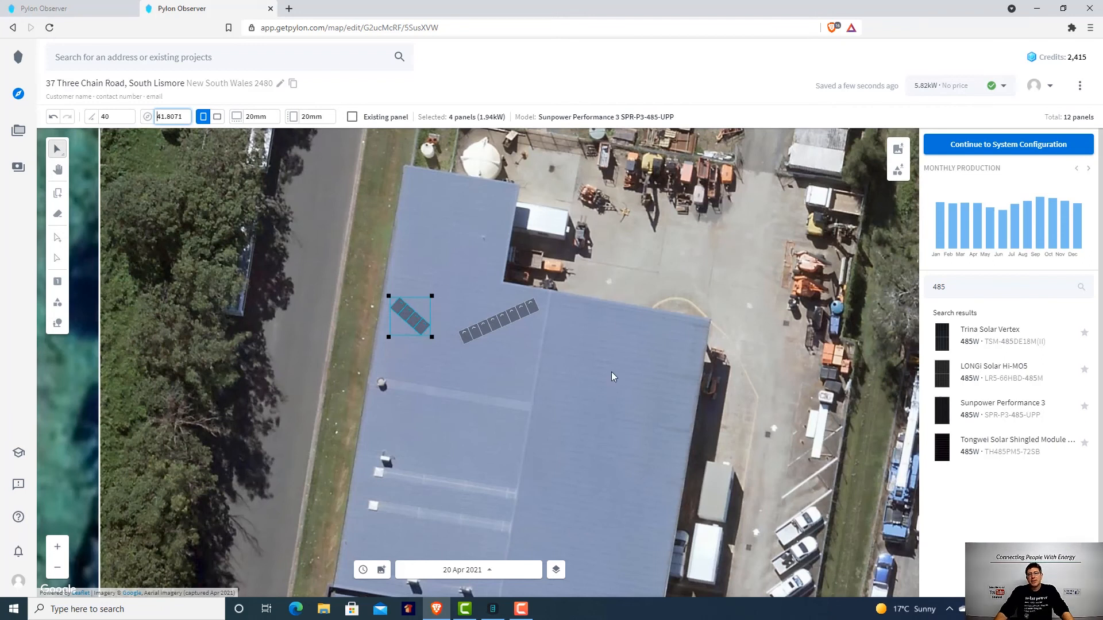
mouse_move(689, 393)
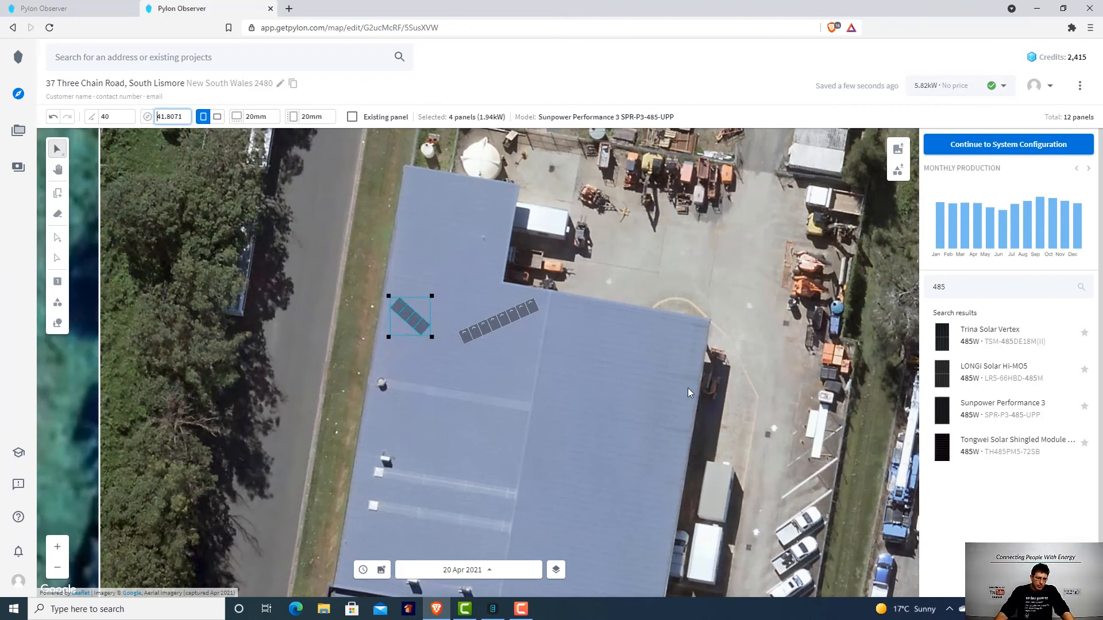
mouse_move(778, 386)
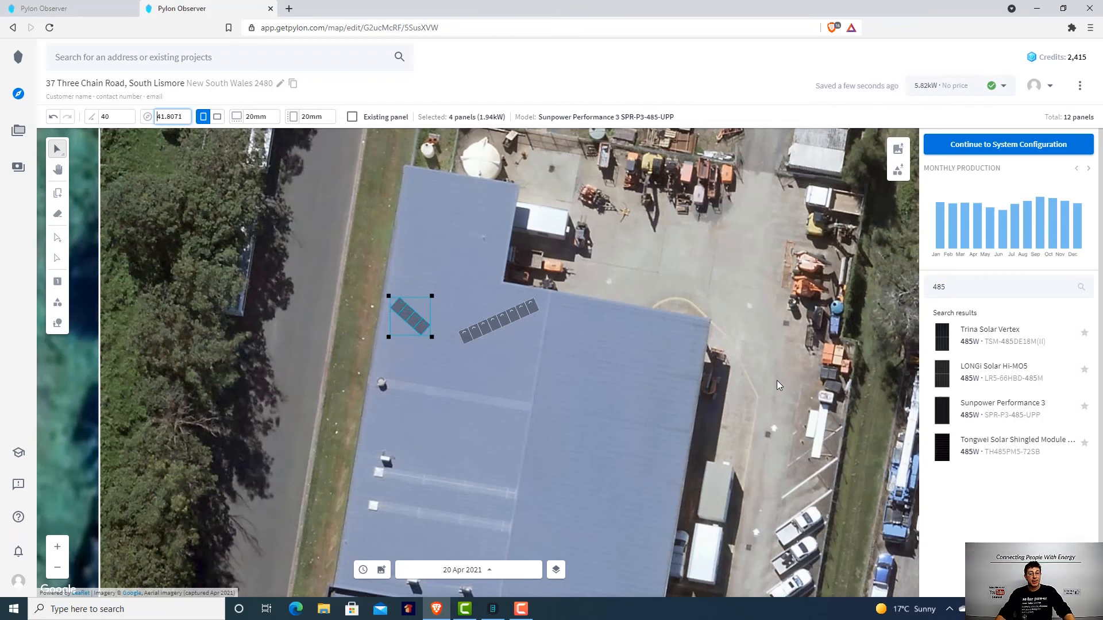
mouse_move(570, 322)
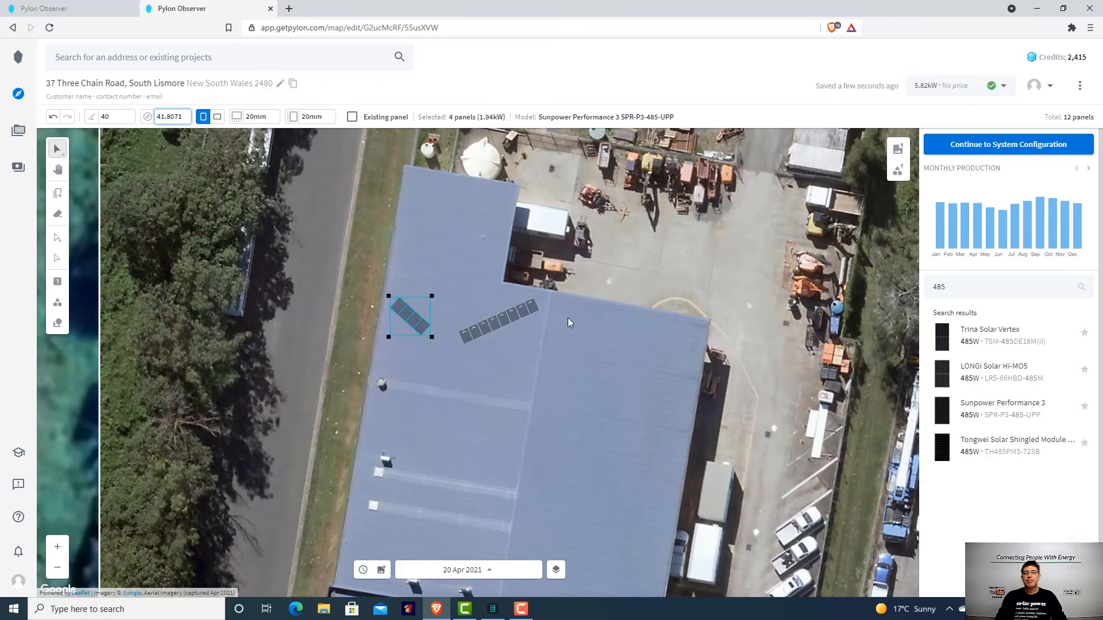
mouse_move(531, 340)
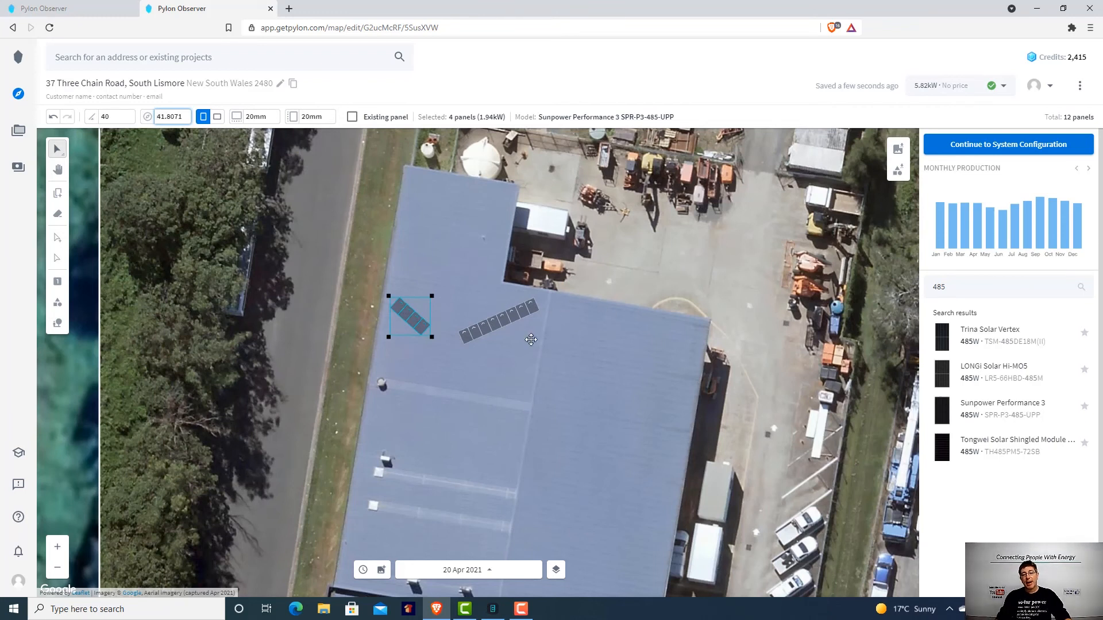
mouse_move(433, 185)
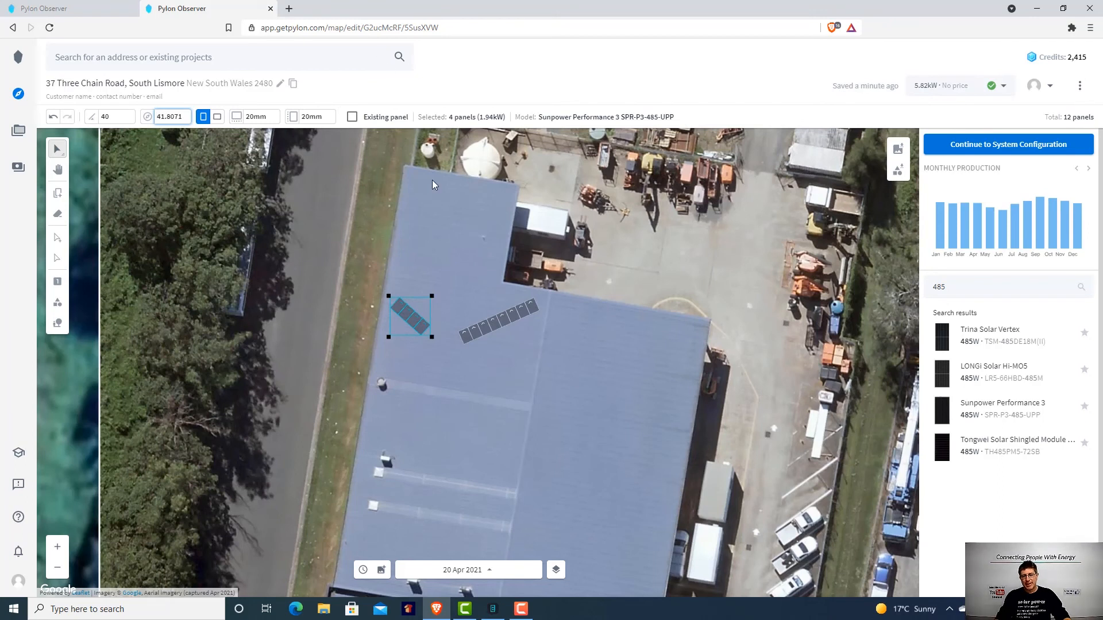
mouse_move(482, 260)
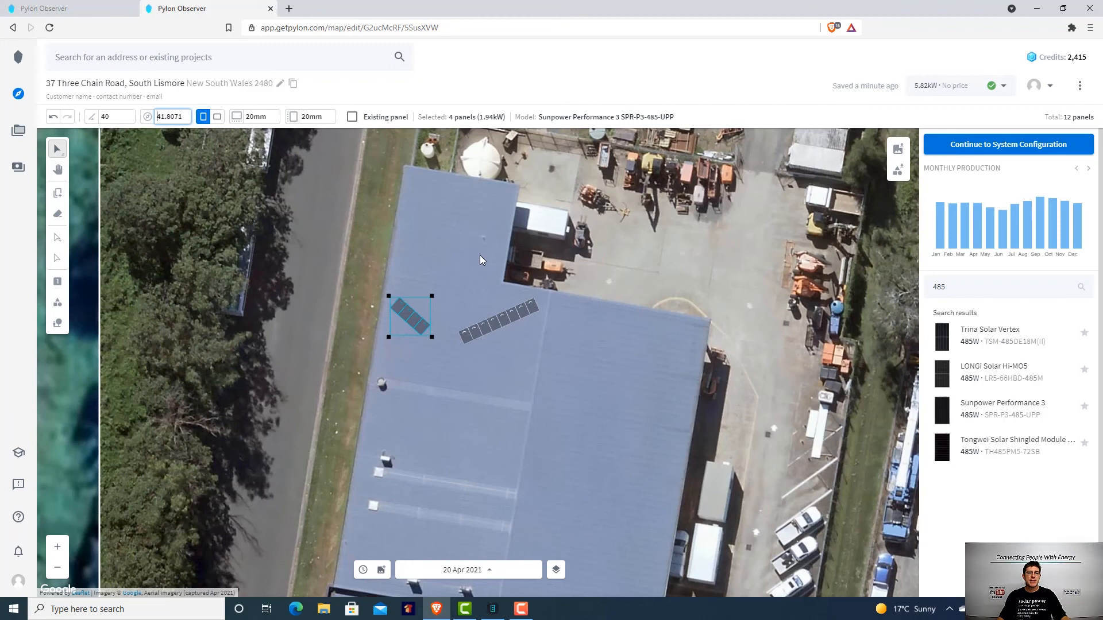
mouse_move(514, 305)
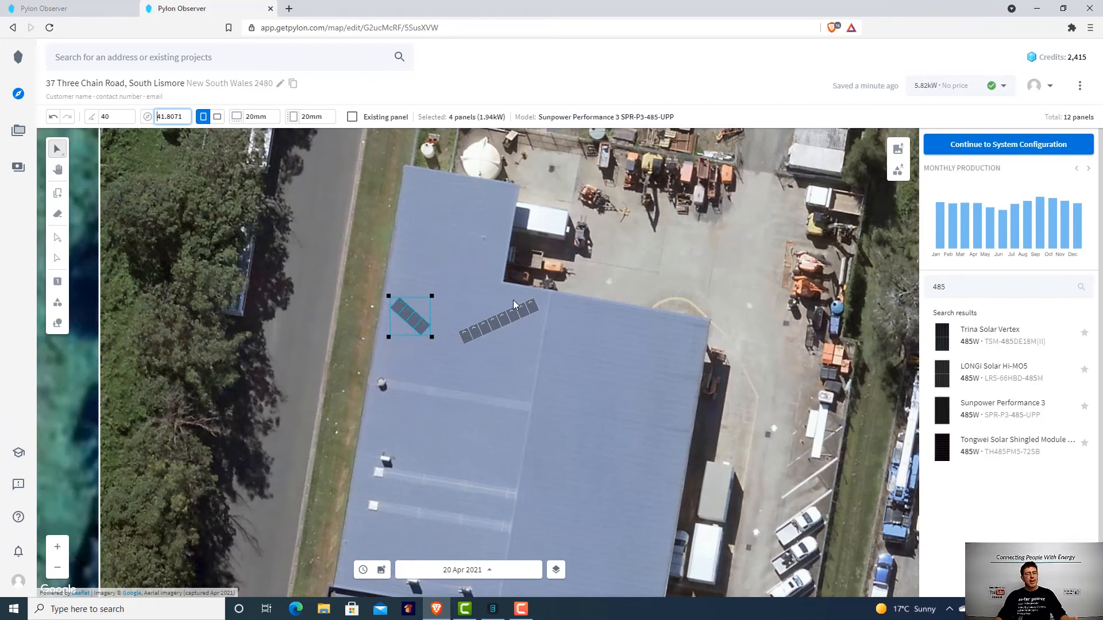
mouse_move(536, 341)
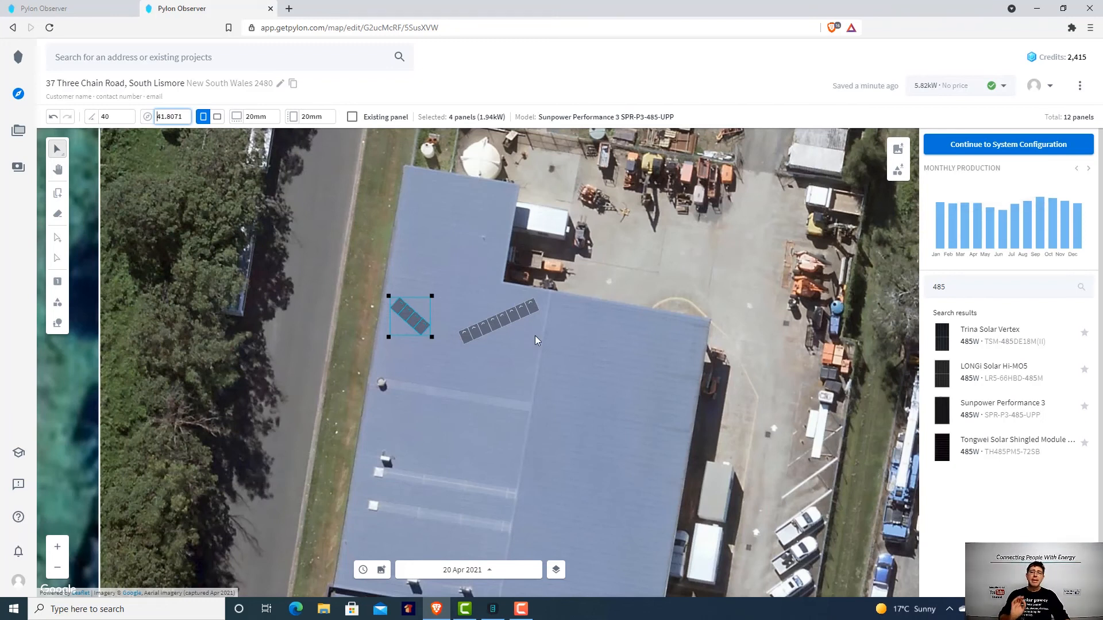
mouse_move(627, 374)
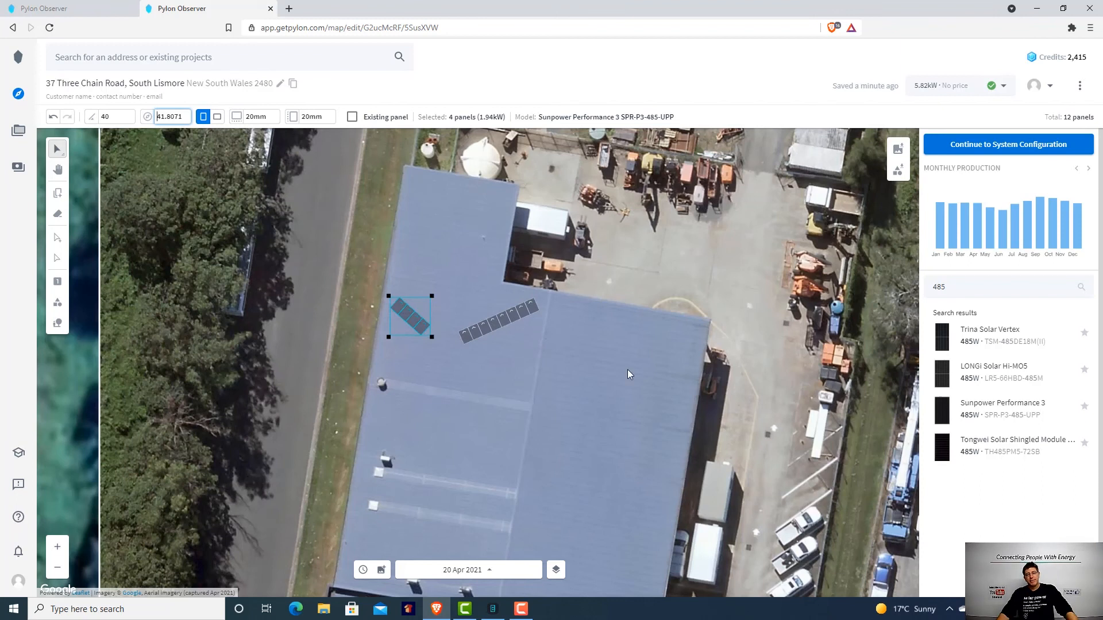
mouse_move(728, 417)
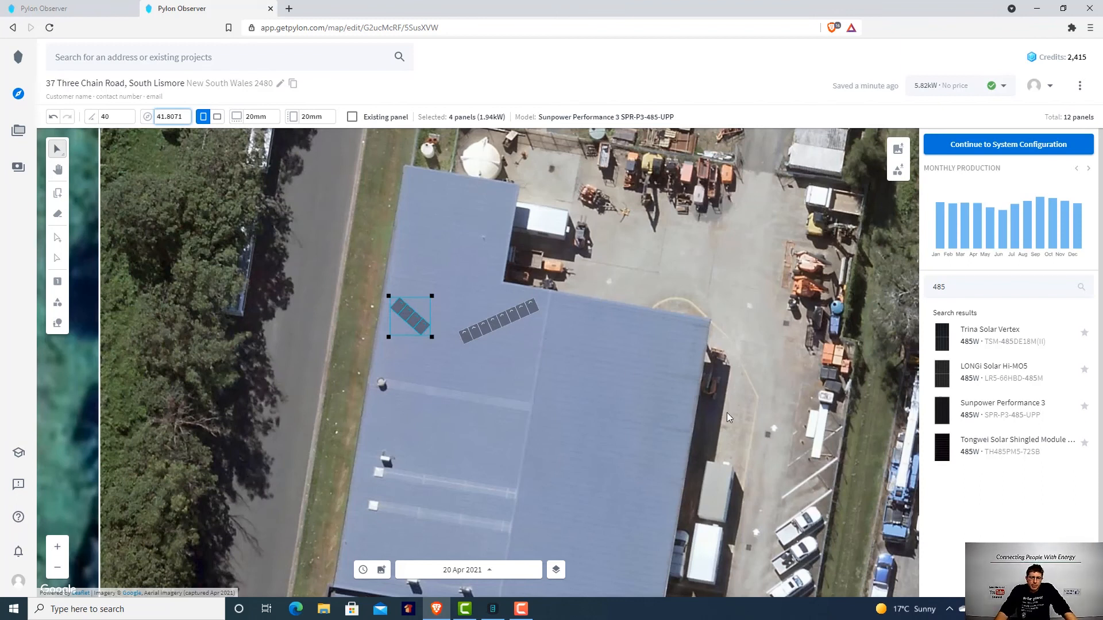
mouse_move(752, 429)
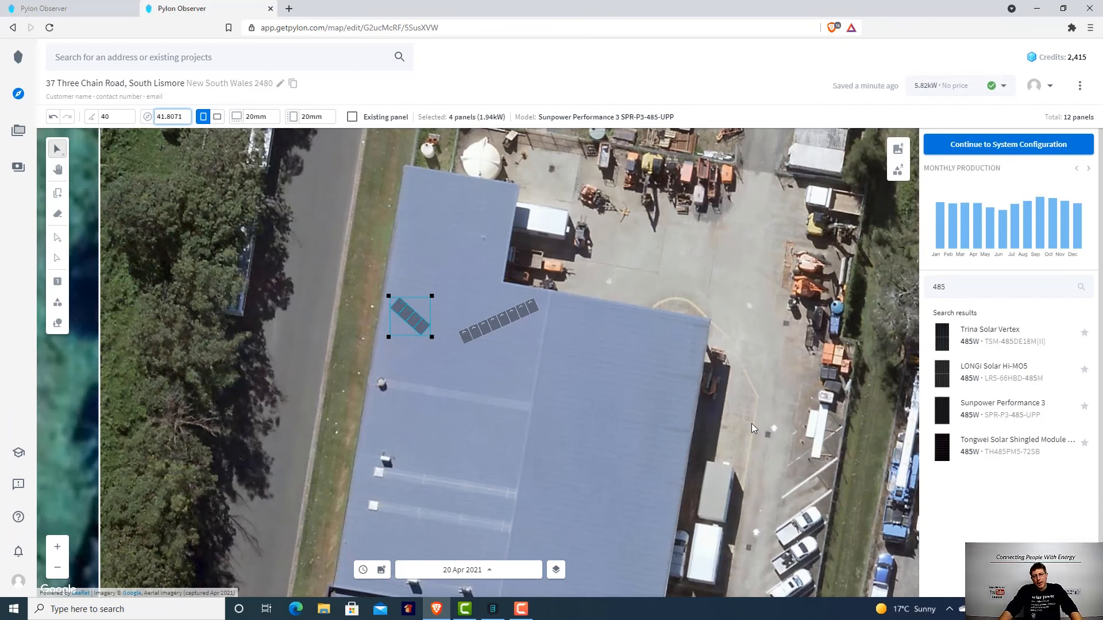
mouse_move(765, 435)
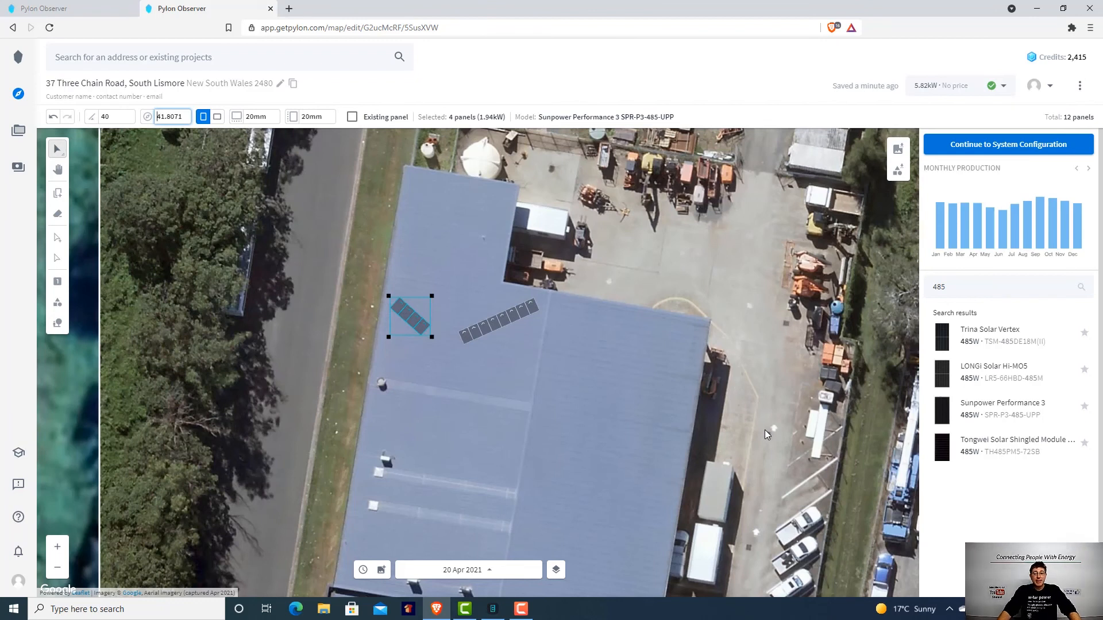
mouse_move(842, 501)
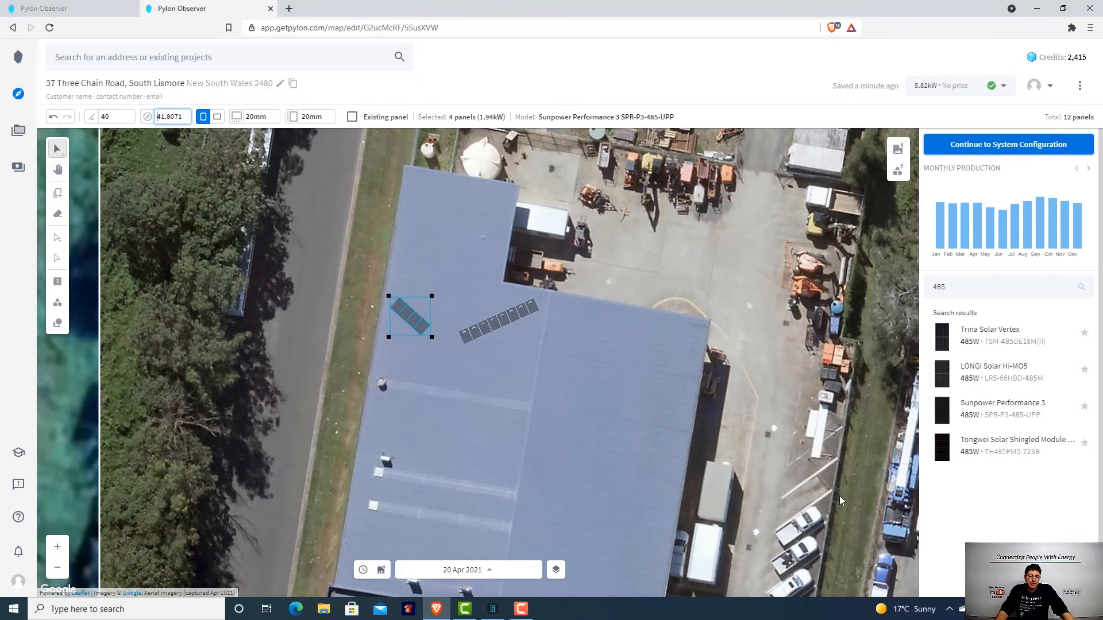
mouse_move(802, 549)
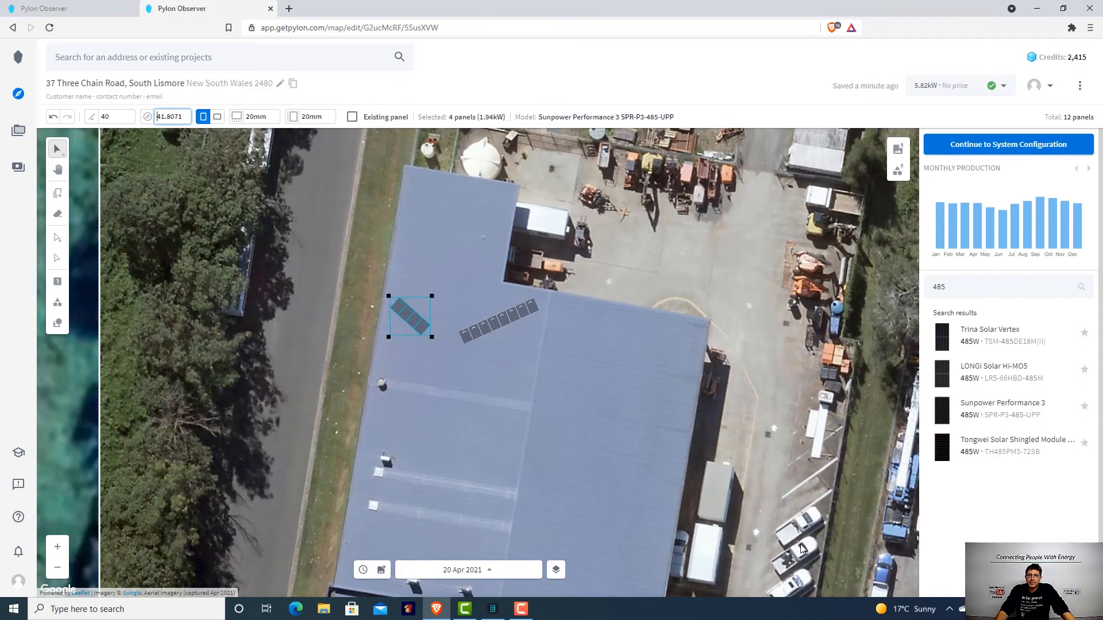
mouse_move(818, 542)
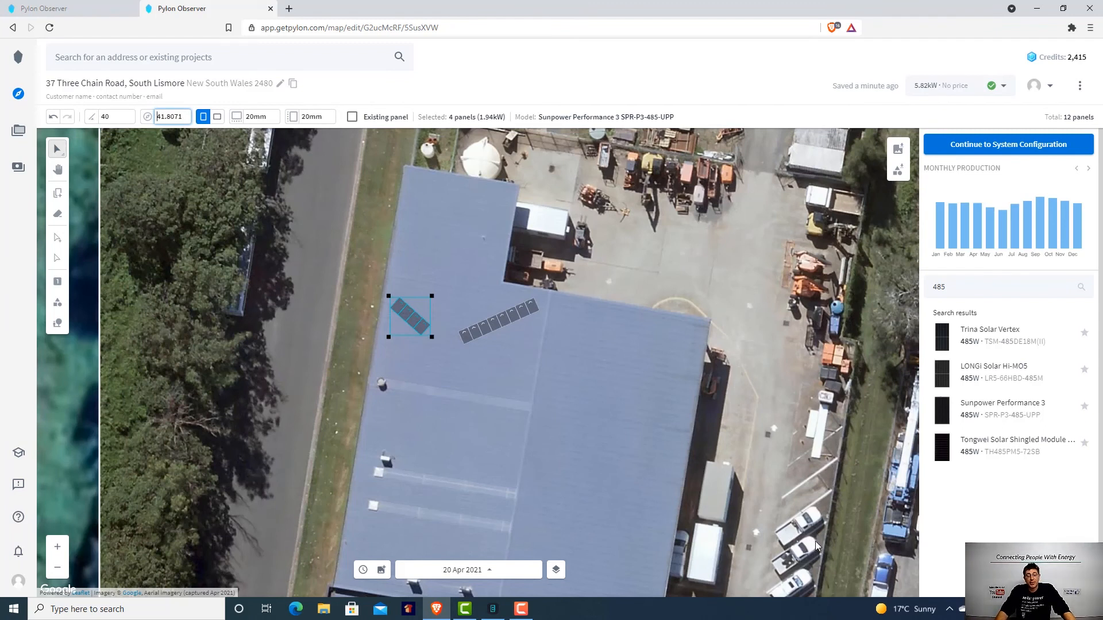
mouse_move(849, 528)
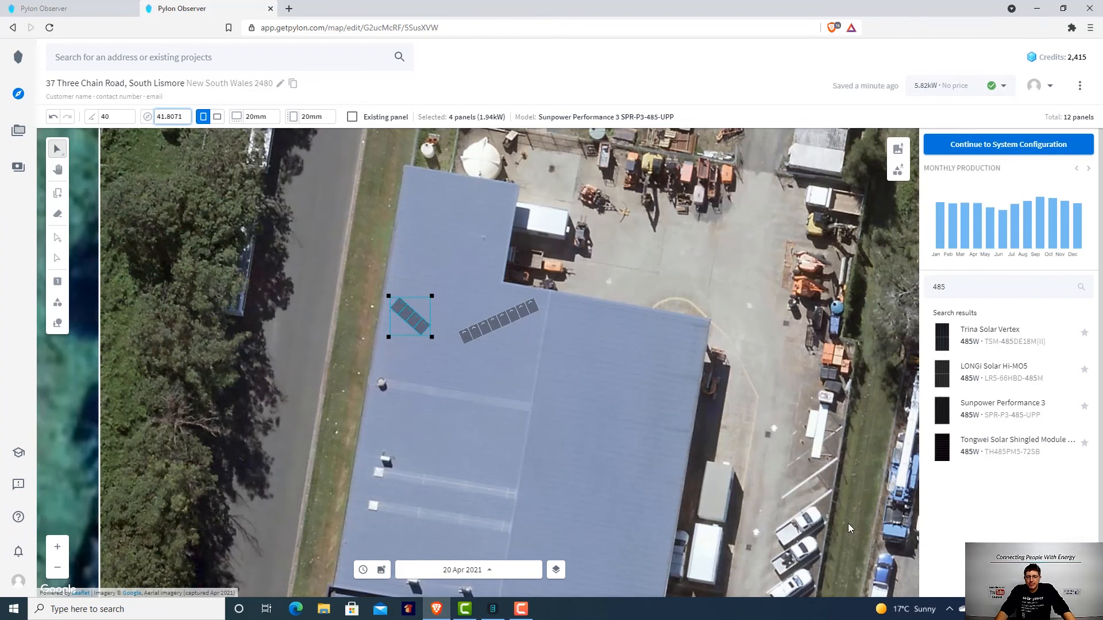
mouse_move(877, 529)
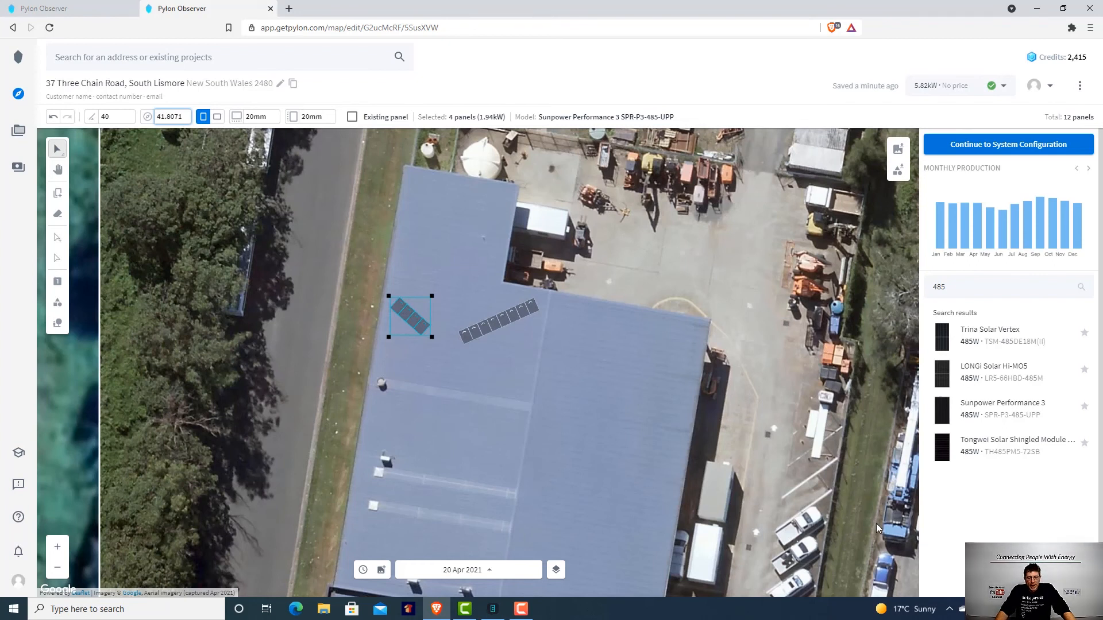
mouse_move(875, 532)
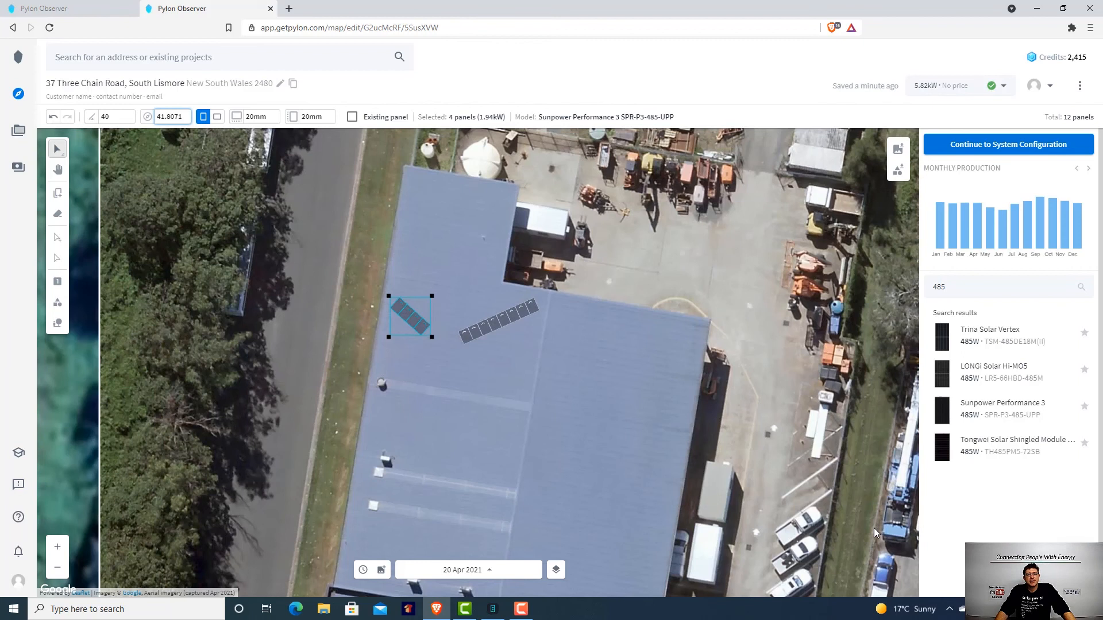
mouse_move(880, 532)
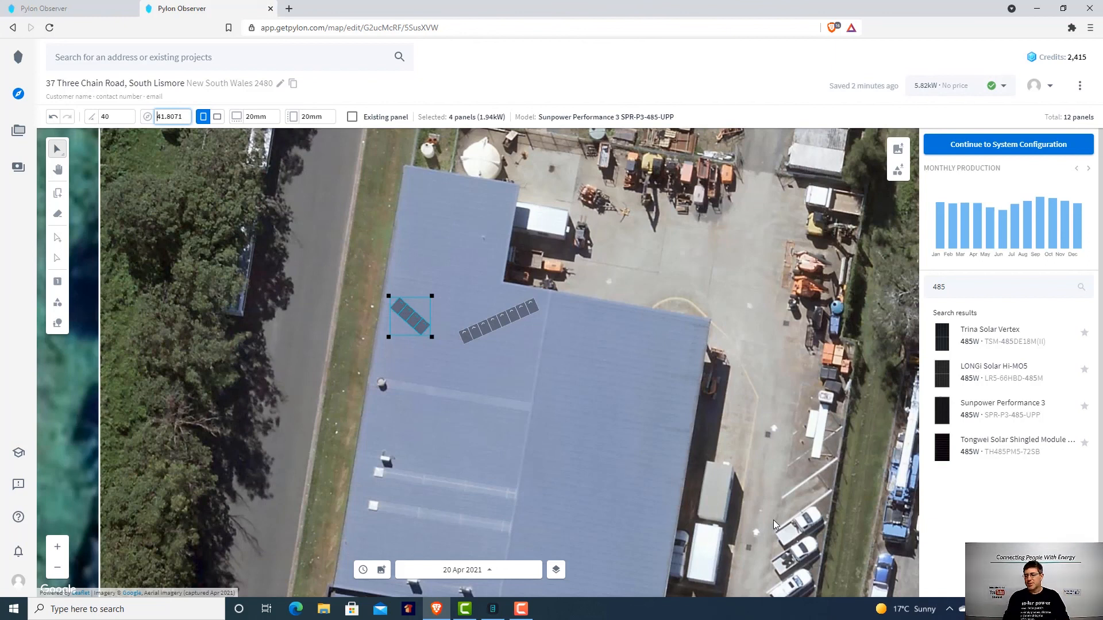
mouse_move(511, 427)
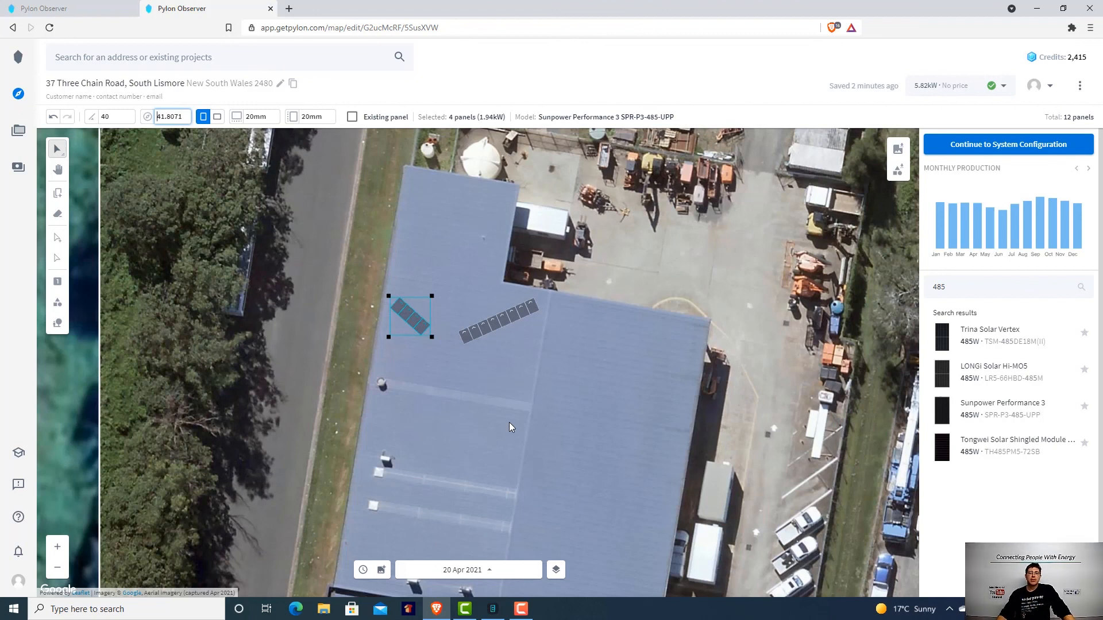
mouse_move(983, 239)
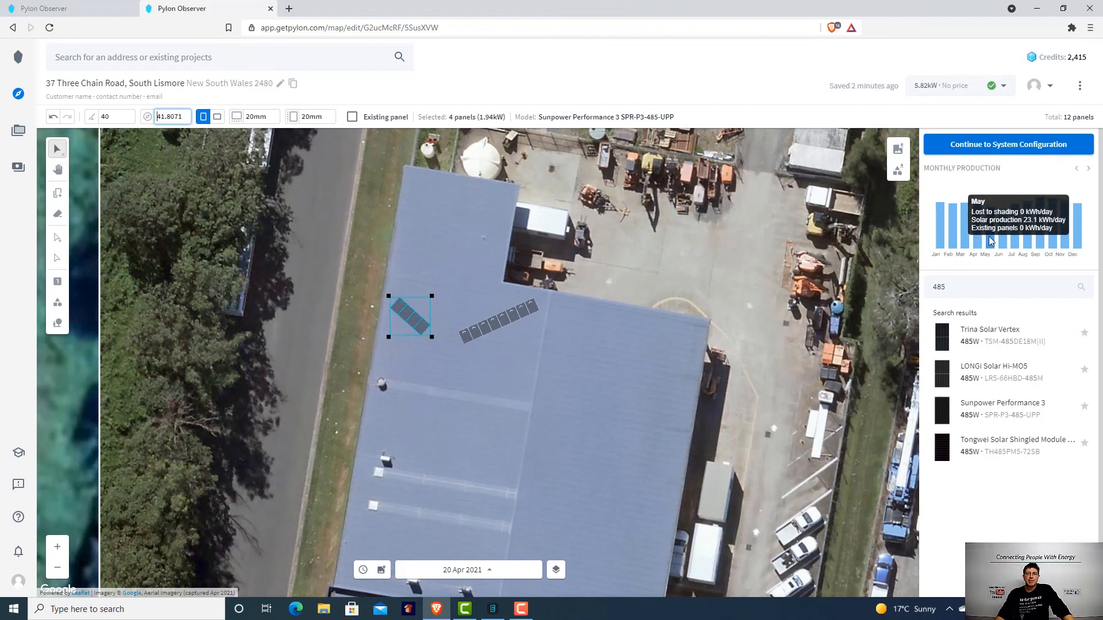
mouse_move(1057, 225)
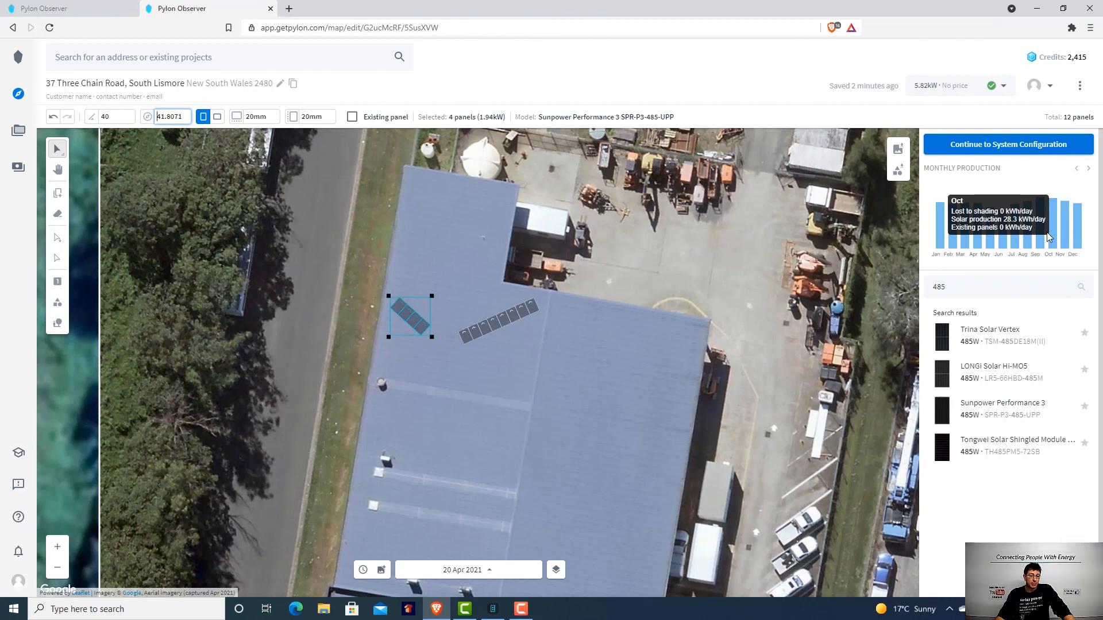
mouse_move(1011, 239)
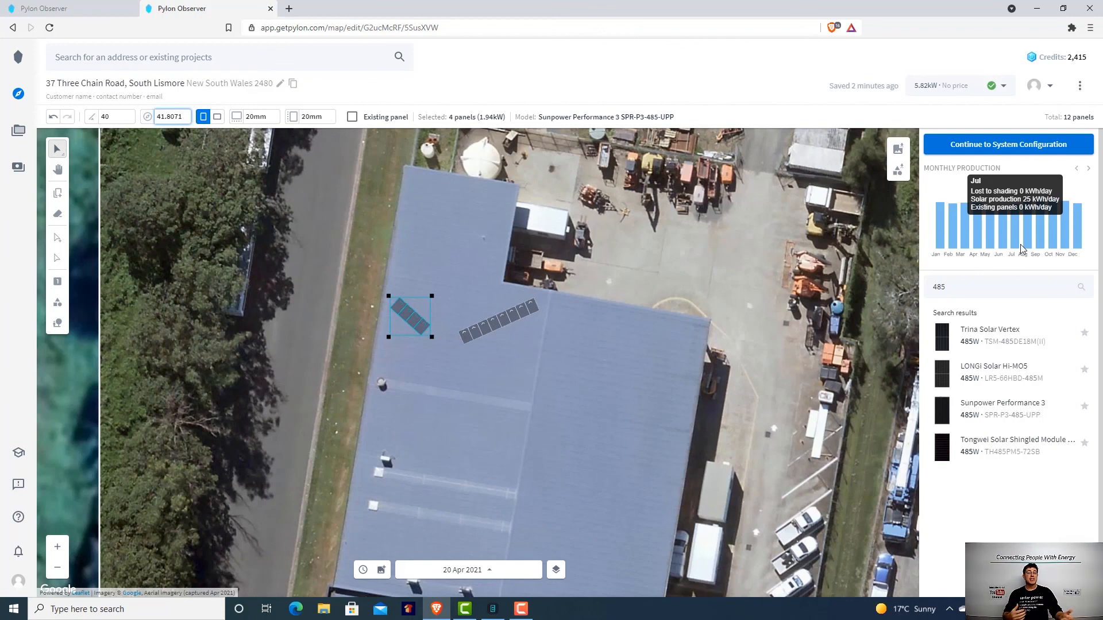
mouse_move(941, 361)
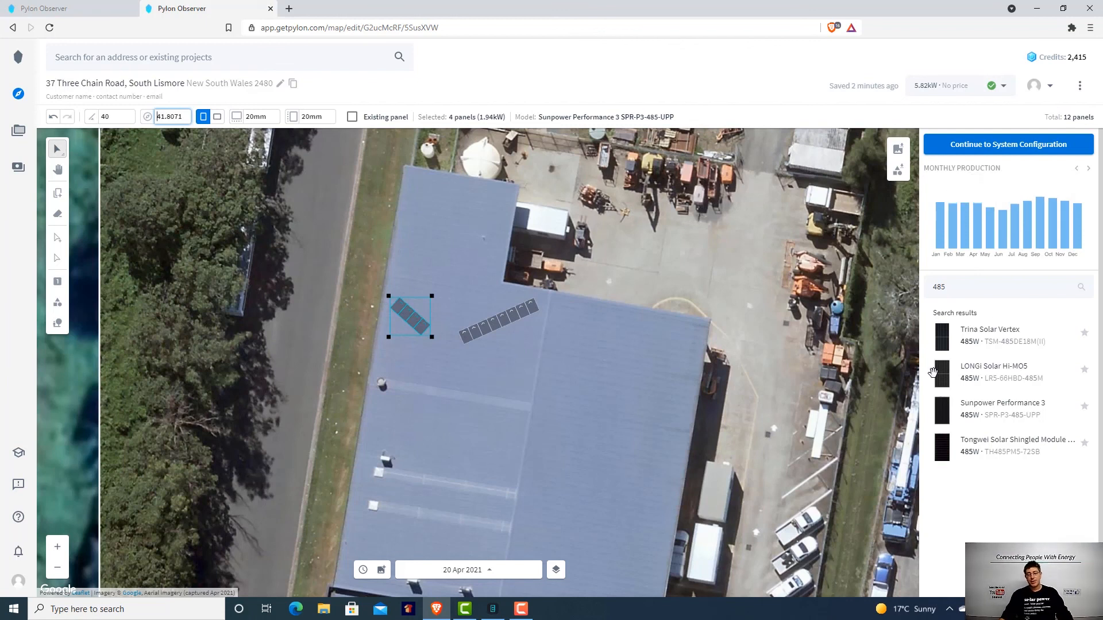
mouse_move(869, 443)
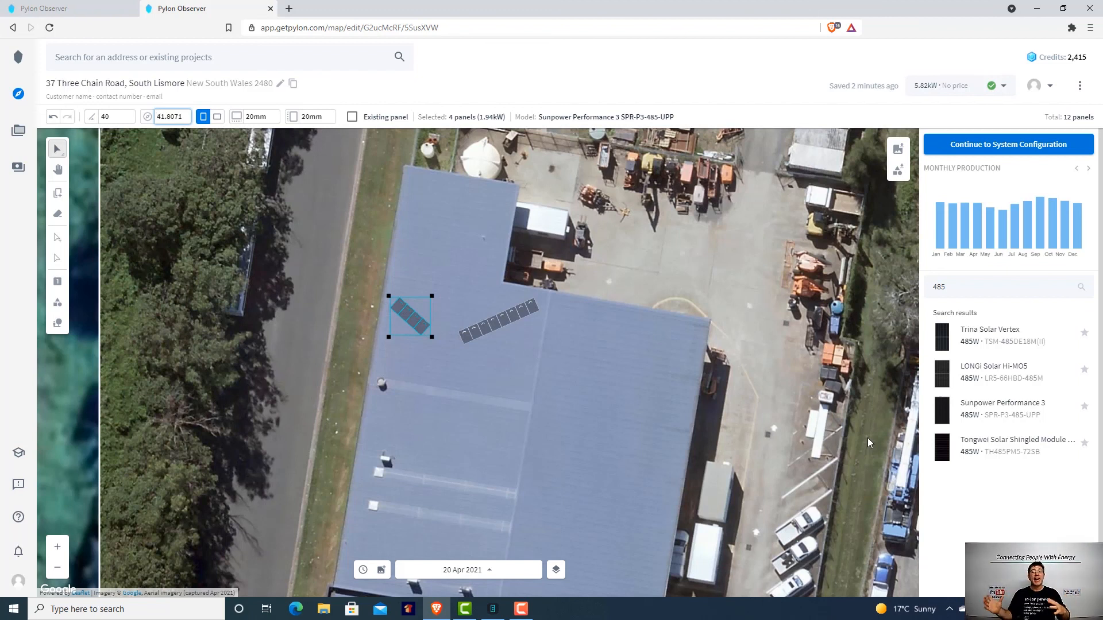
mouse_move(936, 225)
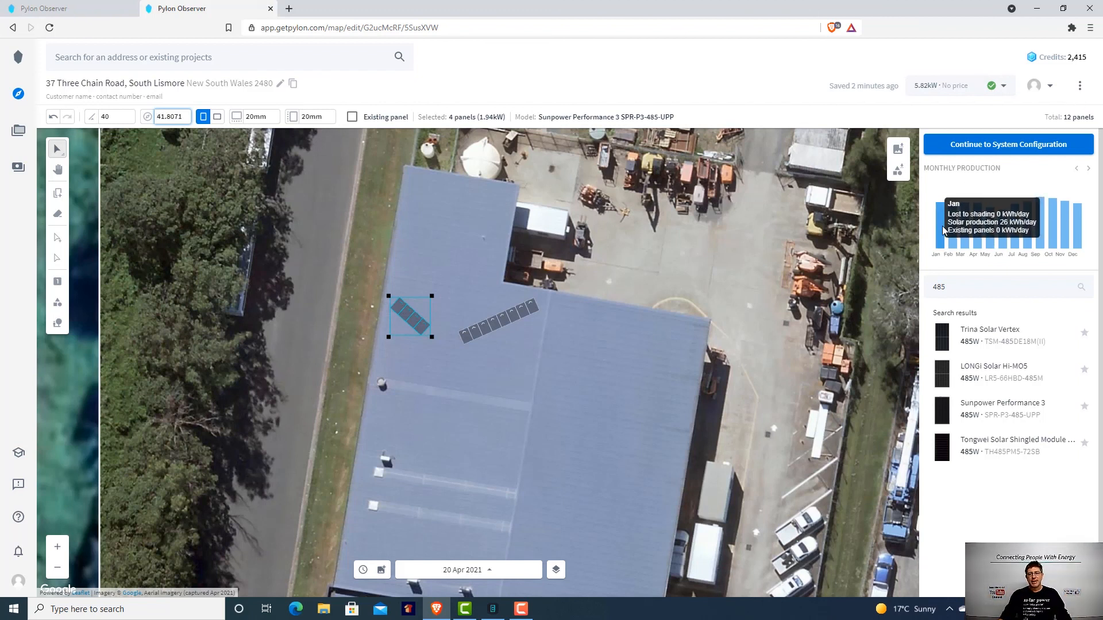
mouse_move(1048, 243)
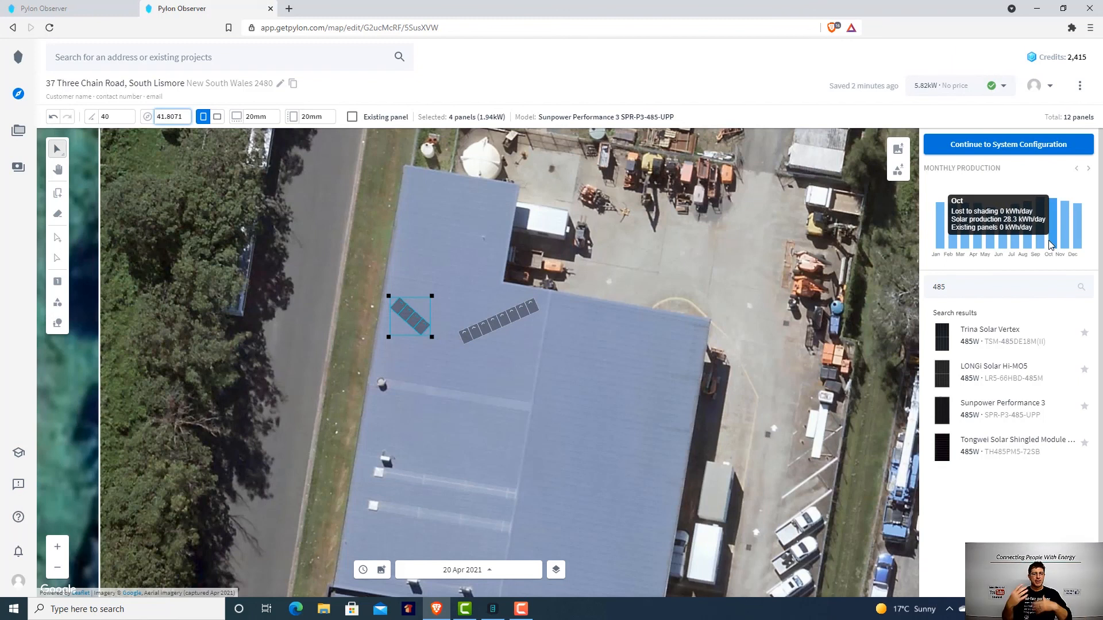